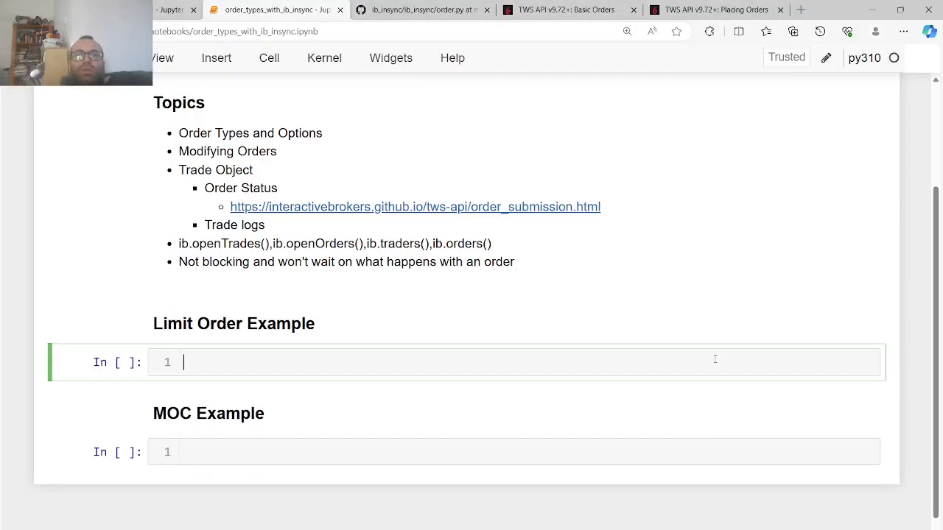
Return to the Google results and open order.py in the erdewit/ib_insync repository's ib_insync folder
scroll("up", 3)
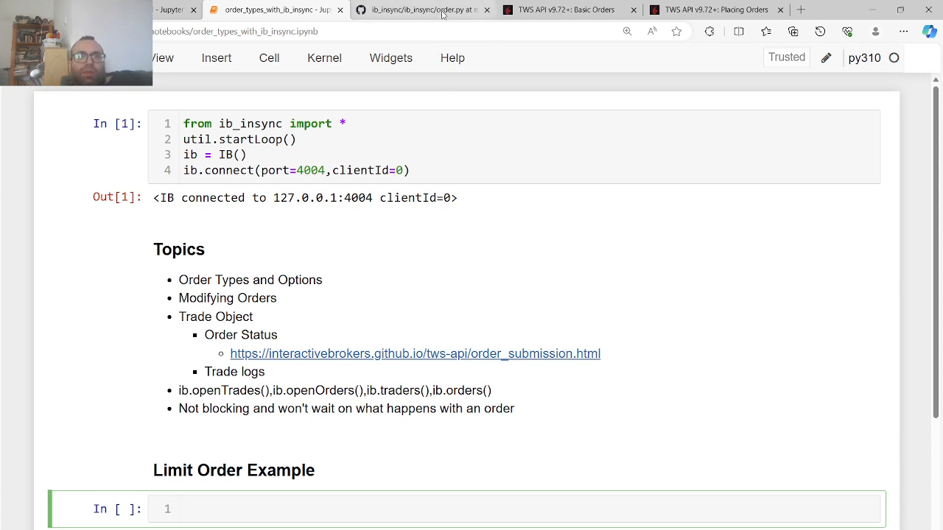
left_click(419, 9)
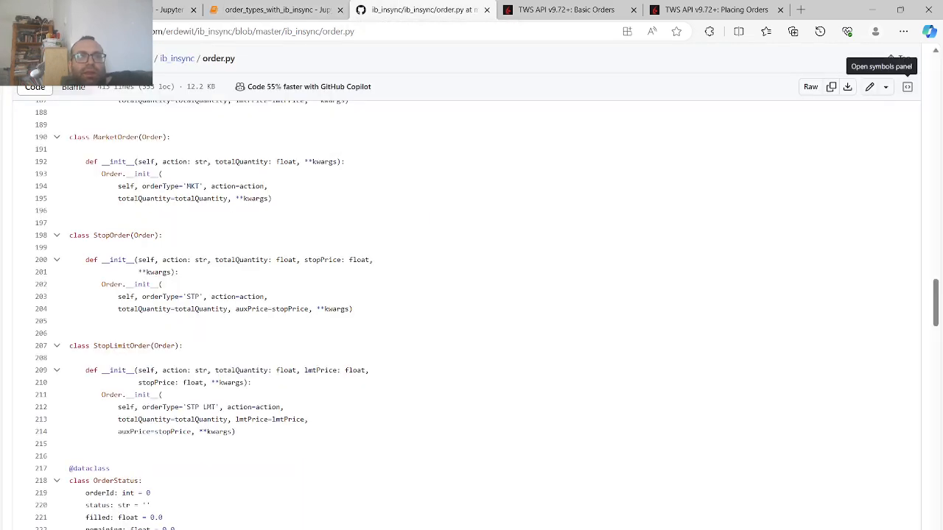
left_click(420, 10)
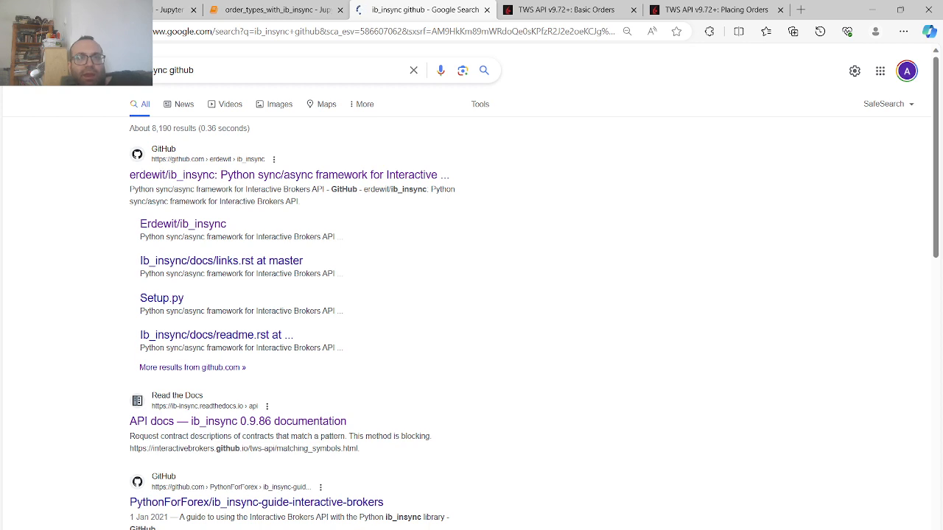
mouse_move(202, 181)
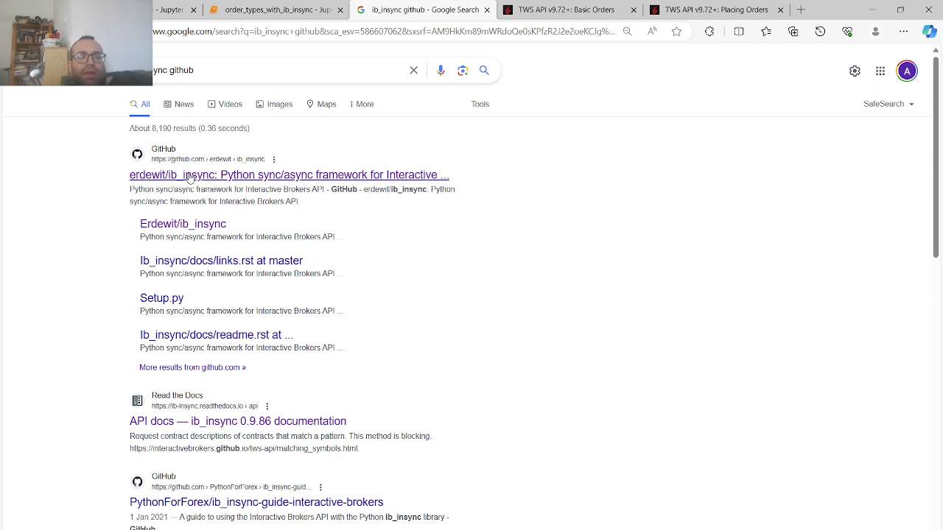
left_click(288, 174)
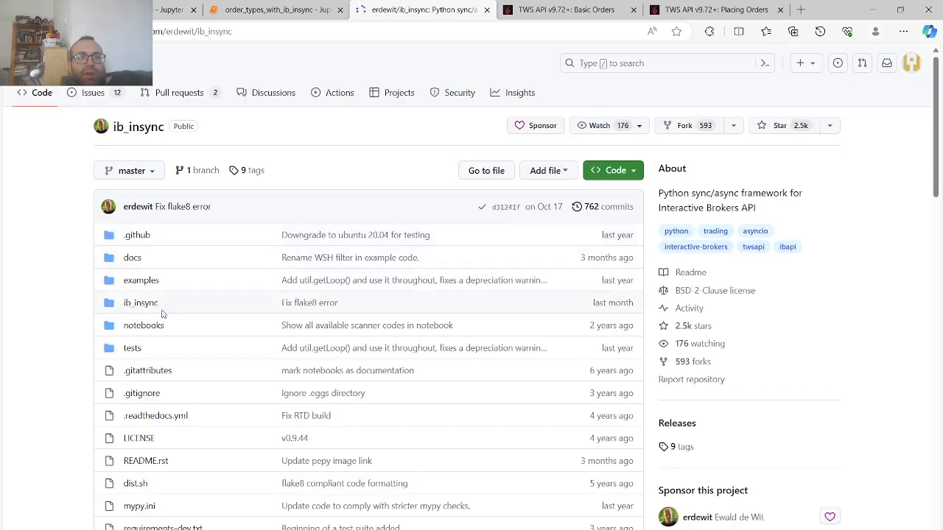
left_click(140, 303)
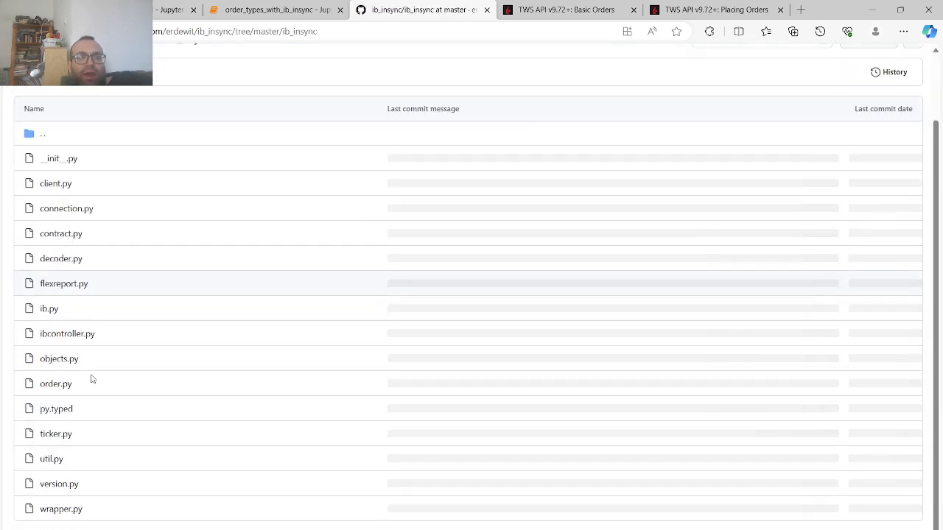
left_click(55, 383)
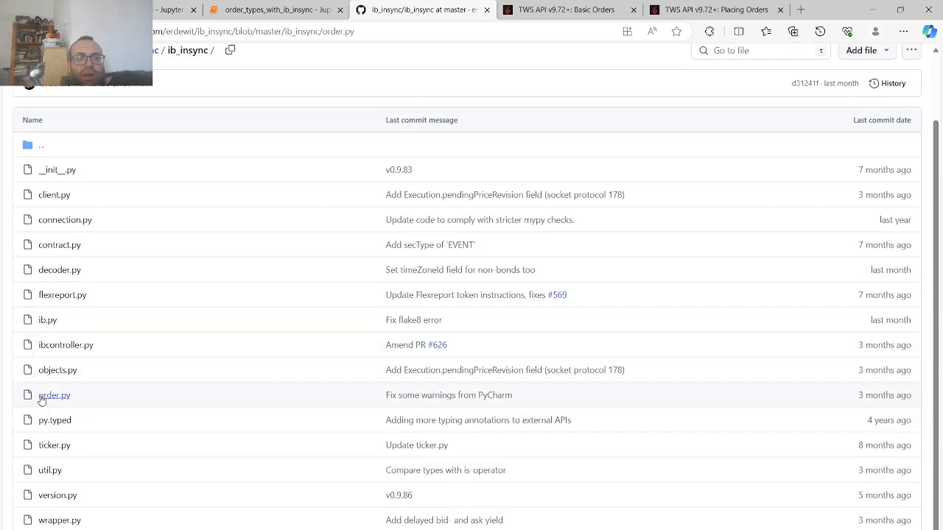
left_click(54, 395)
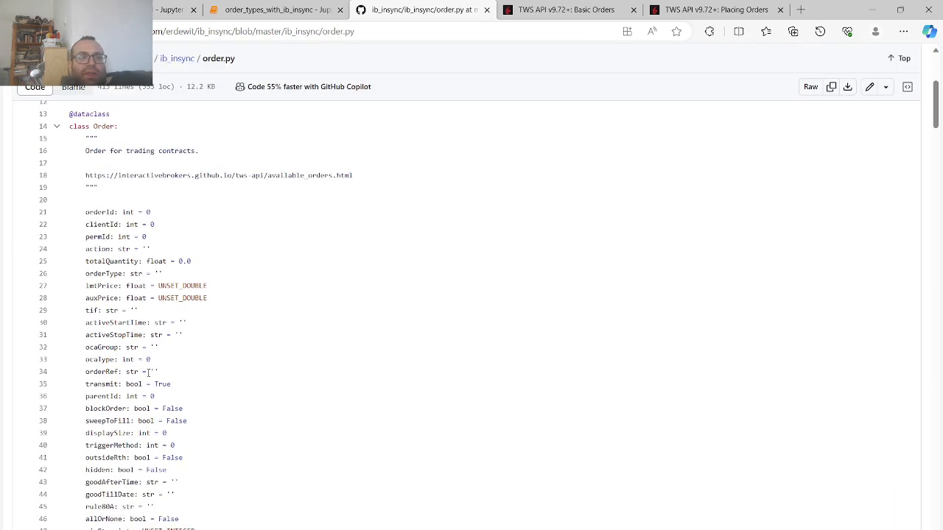
scroll("up", 3)
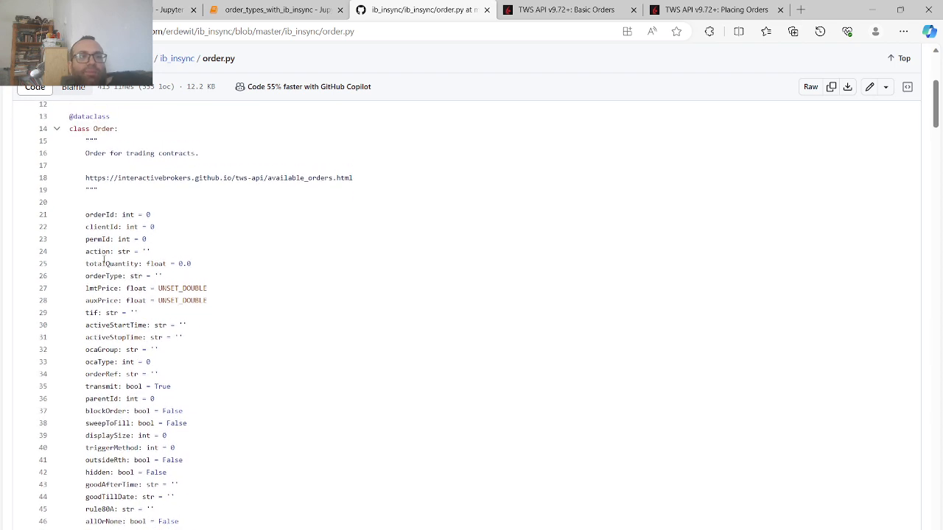
mouse_move(130, 353)
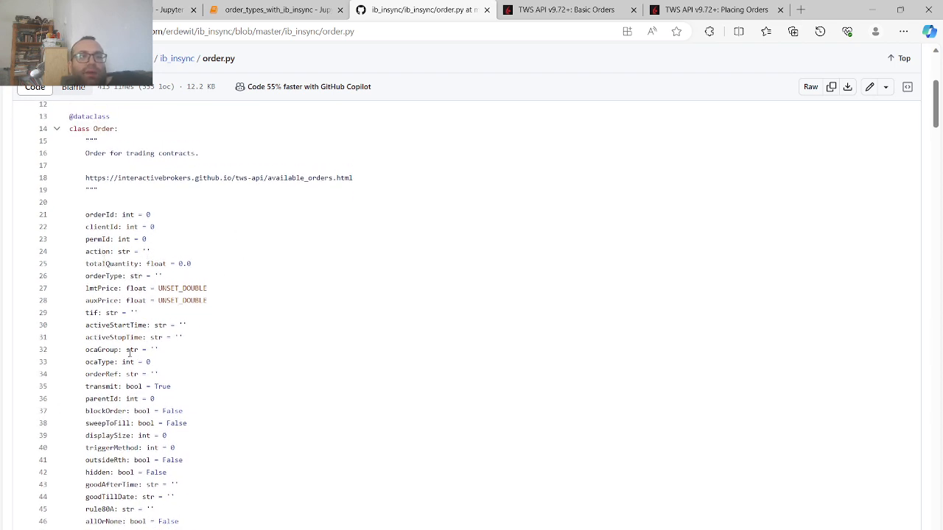
scroll("down", 3)
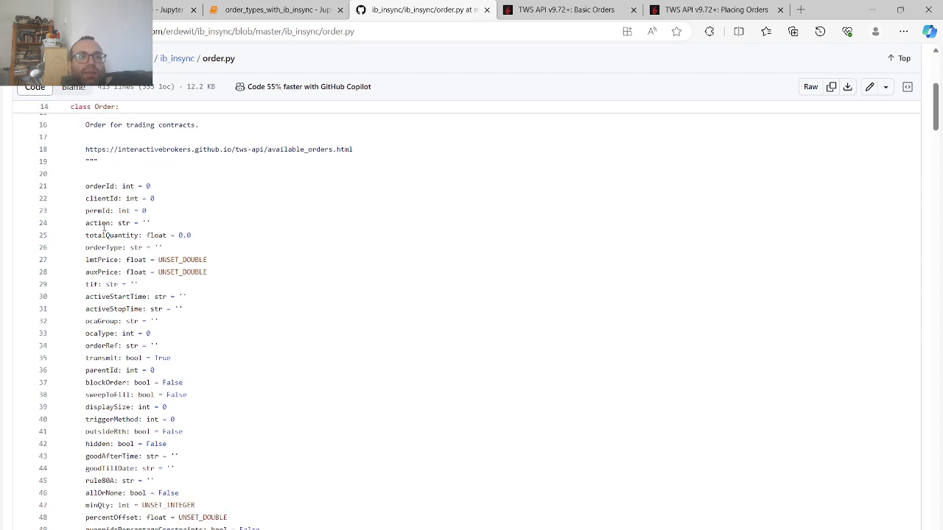
double_click(105, 246)
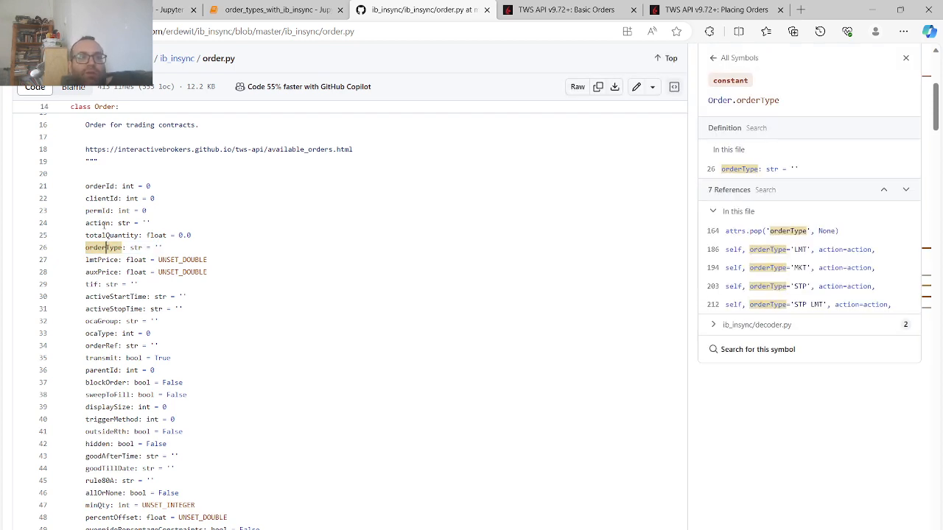
left_click(97, 222)
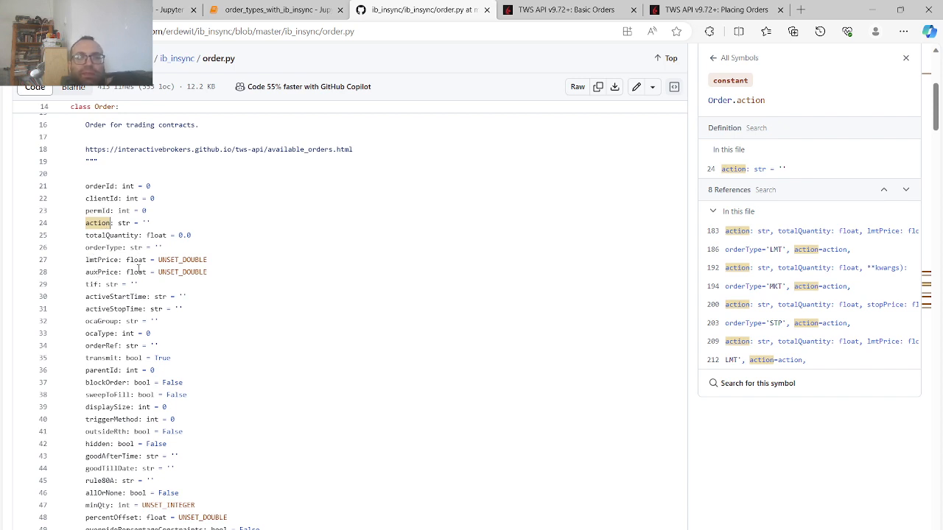
left_click(905, 57)
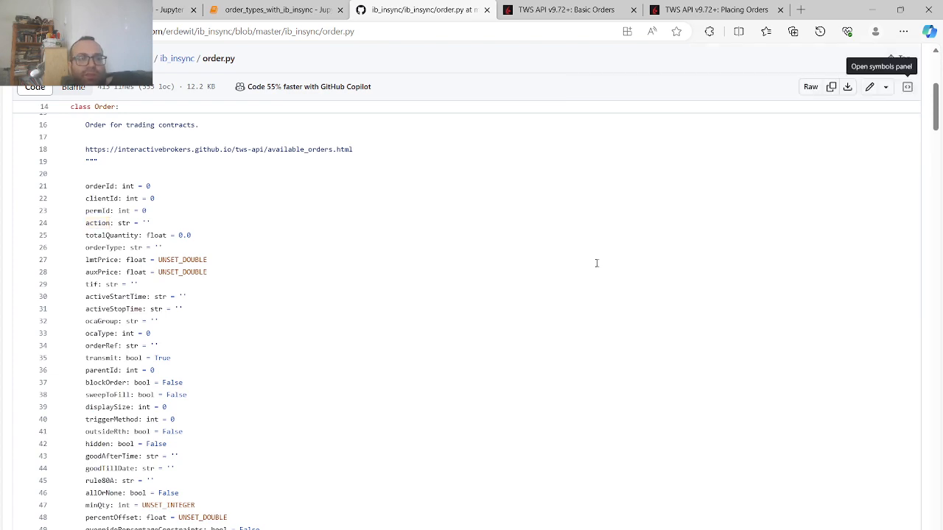
scroll("down", 3)
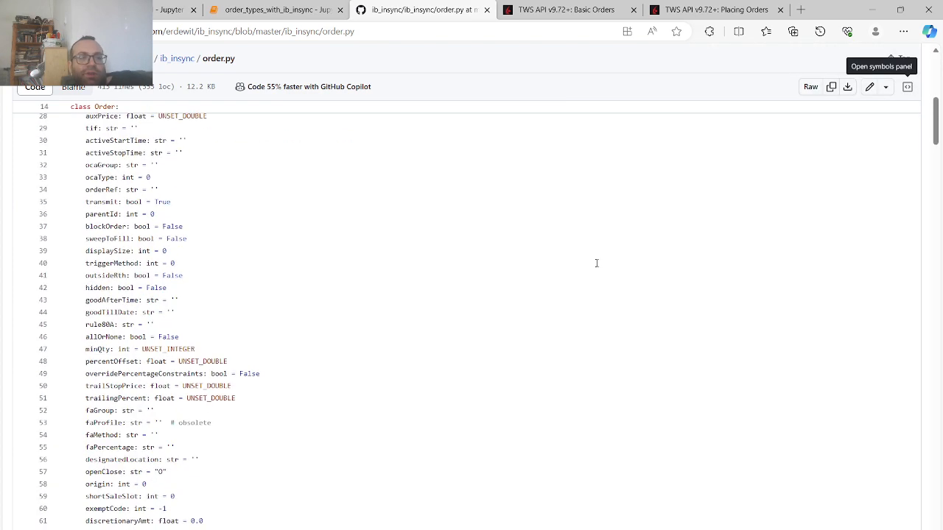
scroll("up", 3)
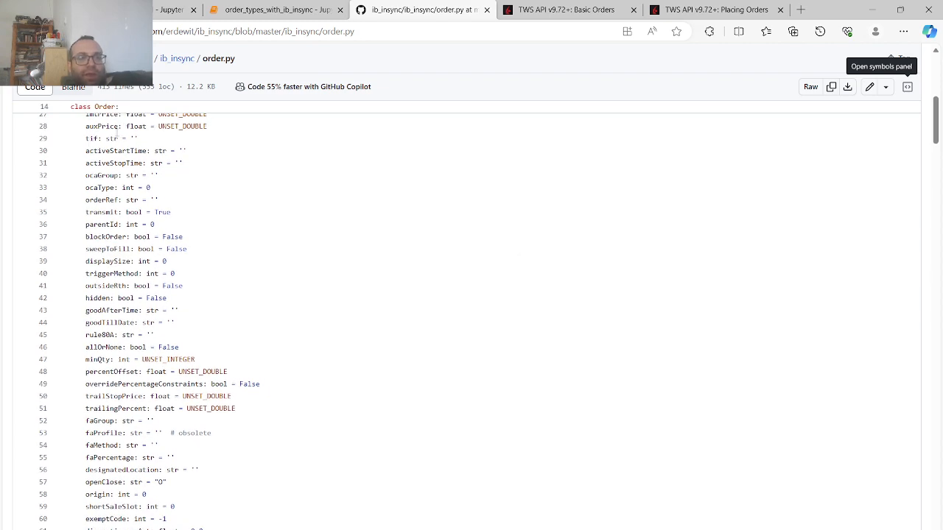
scroll("down", 3)
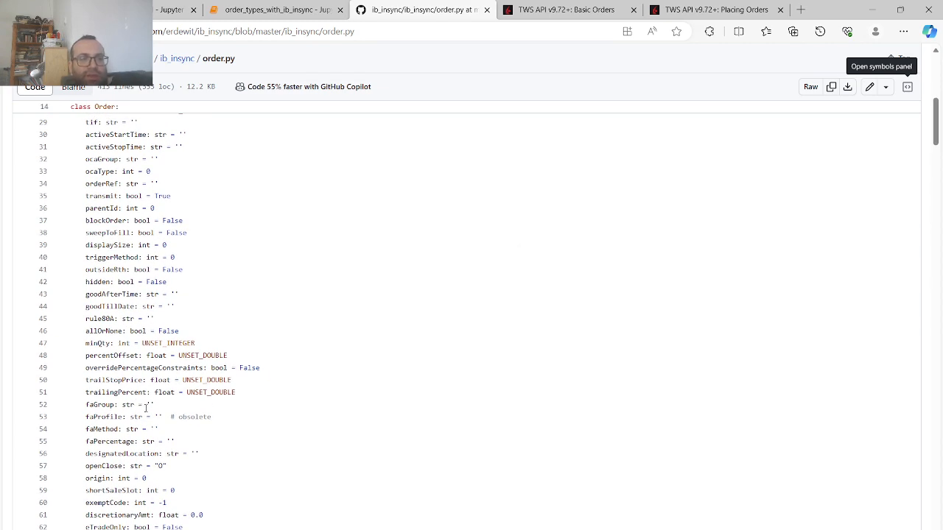
scroll("down", 3)
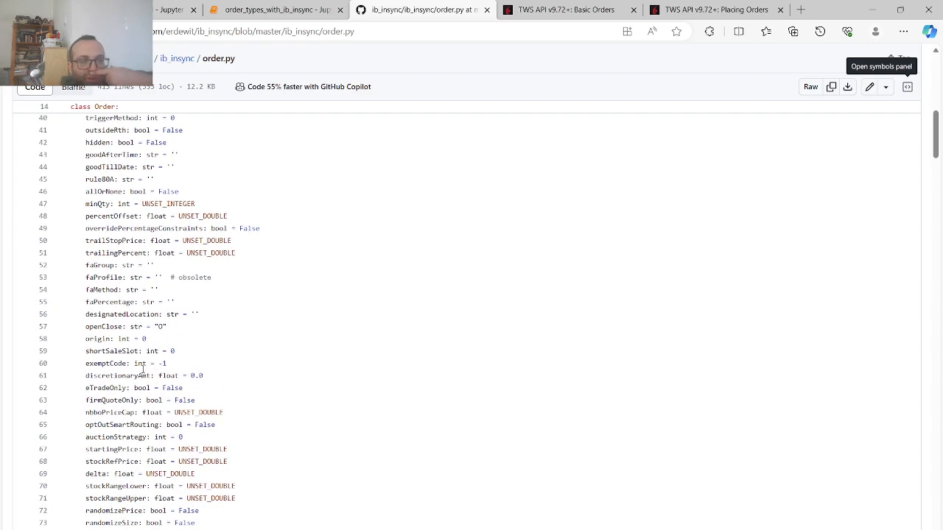
scroll("down", 3)
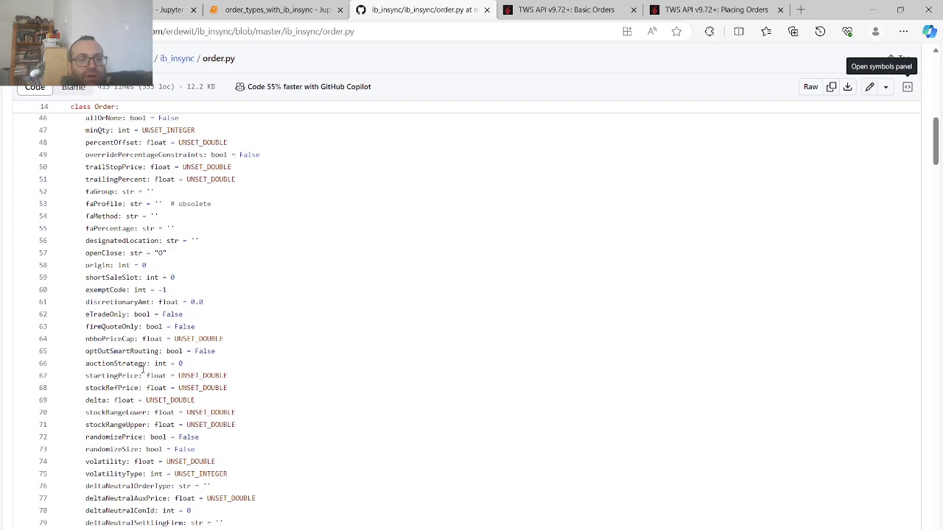
scroll("up", 3)
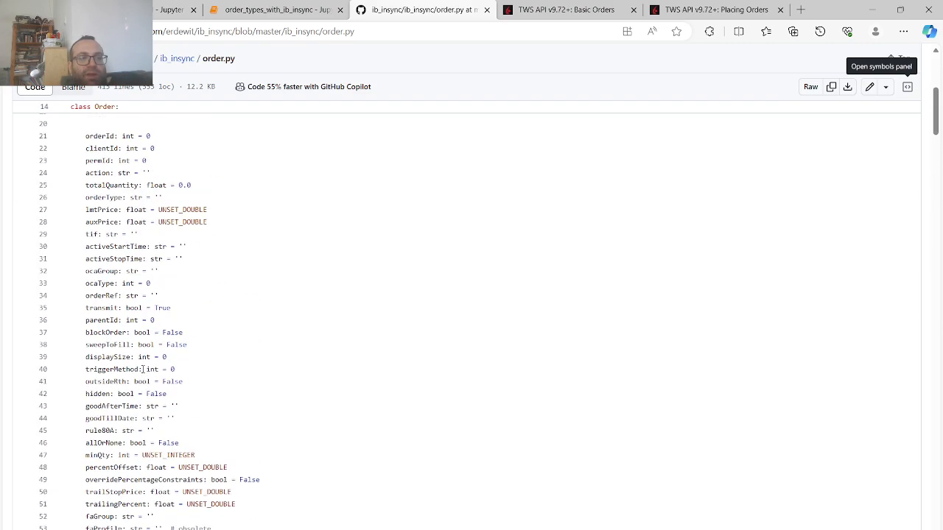
scroll("up", 3)
type("outside")
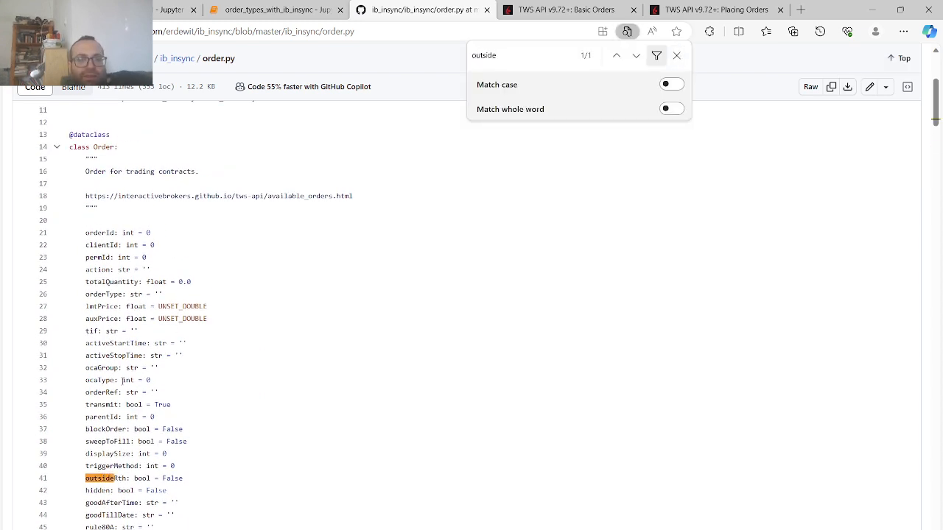
scroll("down", 3)
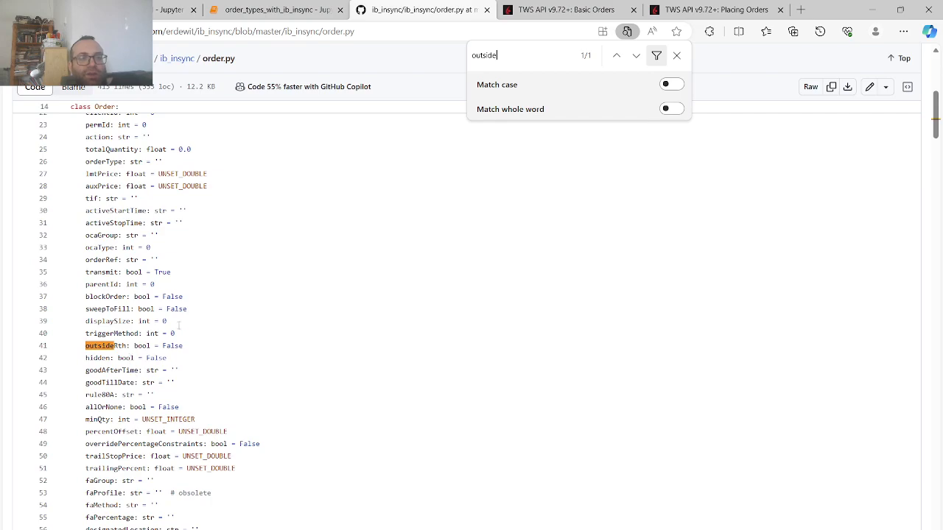
scroll("down", 3)
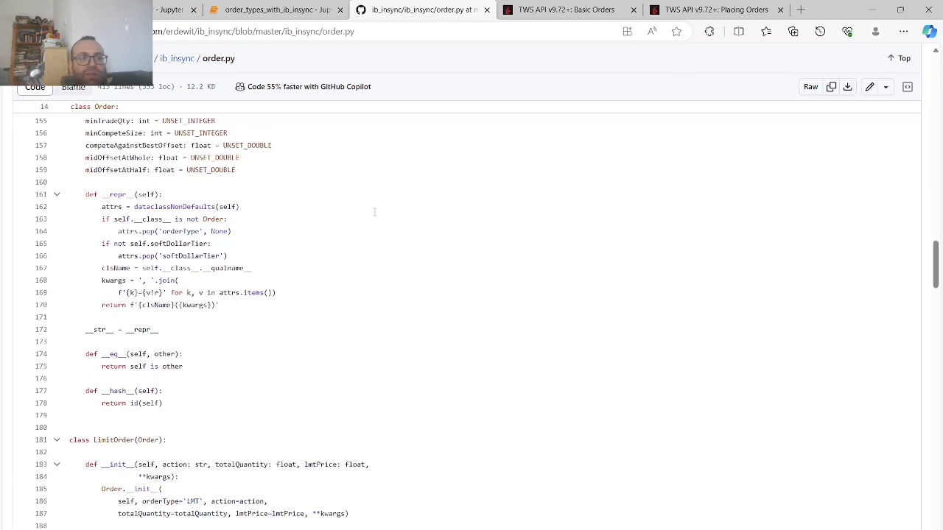
scroll("up", 3)
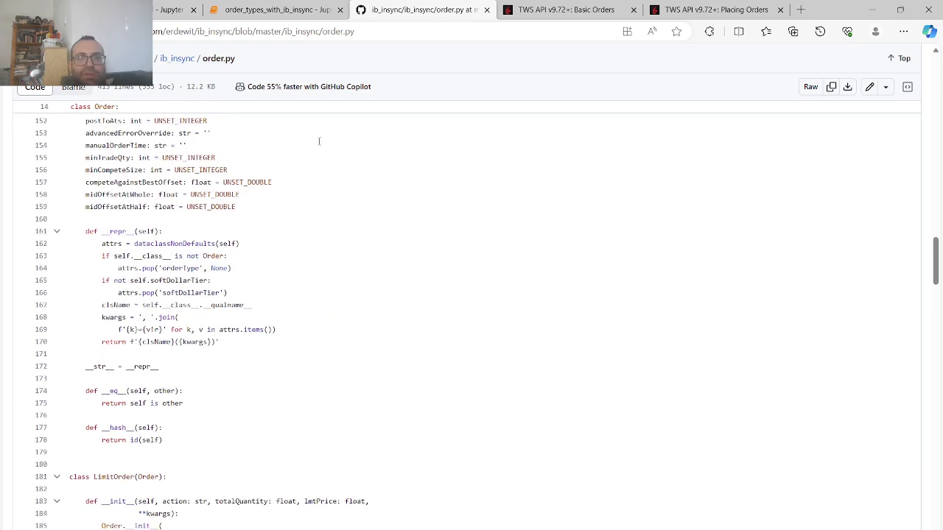
scroll("up", 3)
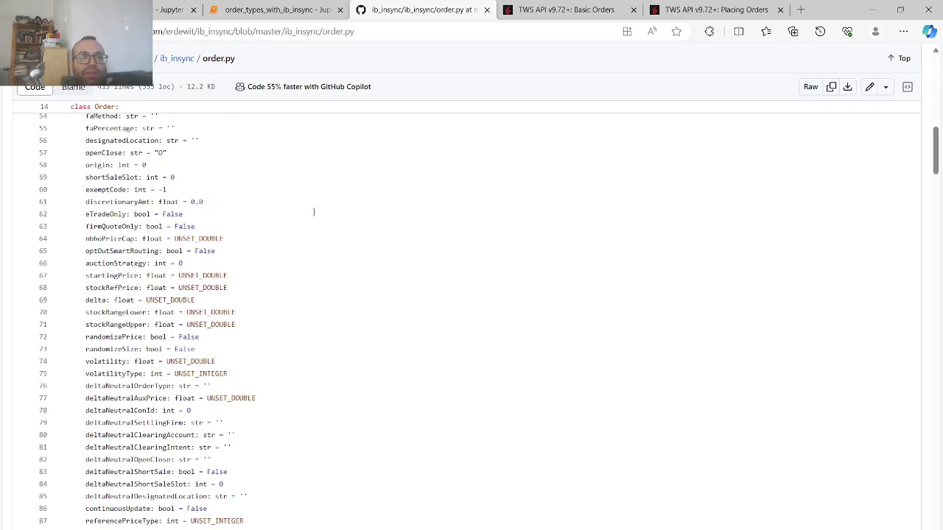
scroll("up", 3)
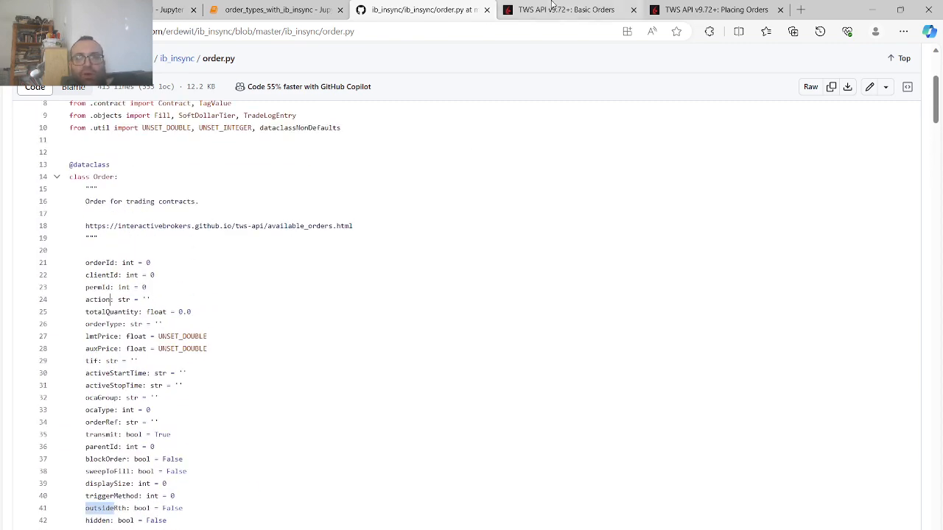
Scroll the TWS API Basic Orders page past the Market On Close/Open examples and back to the top
left_click(567, 10)
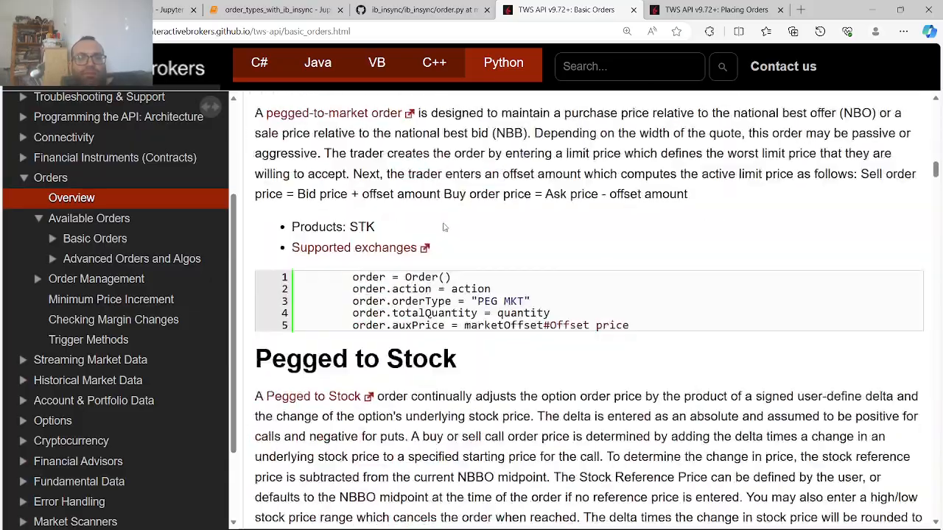
scroll("up", 3)
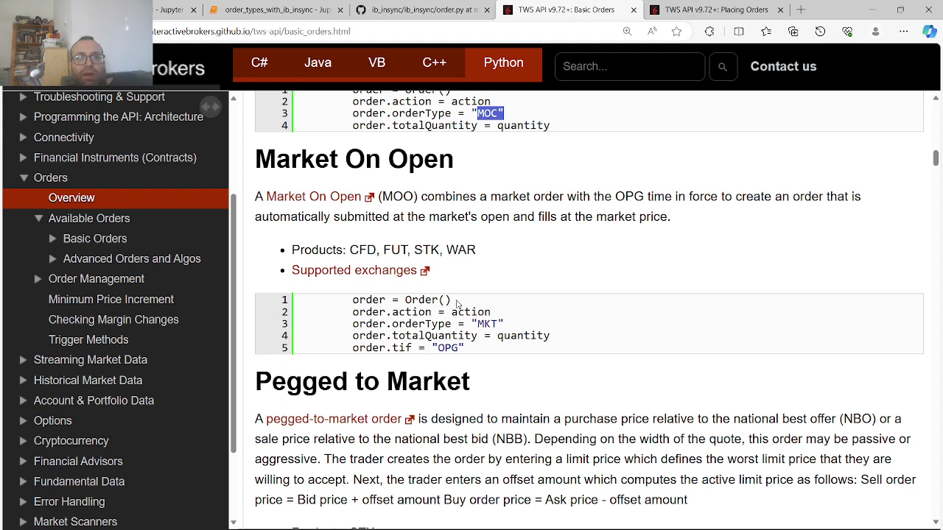
scroll("up", 3)
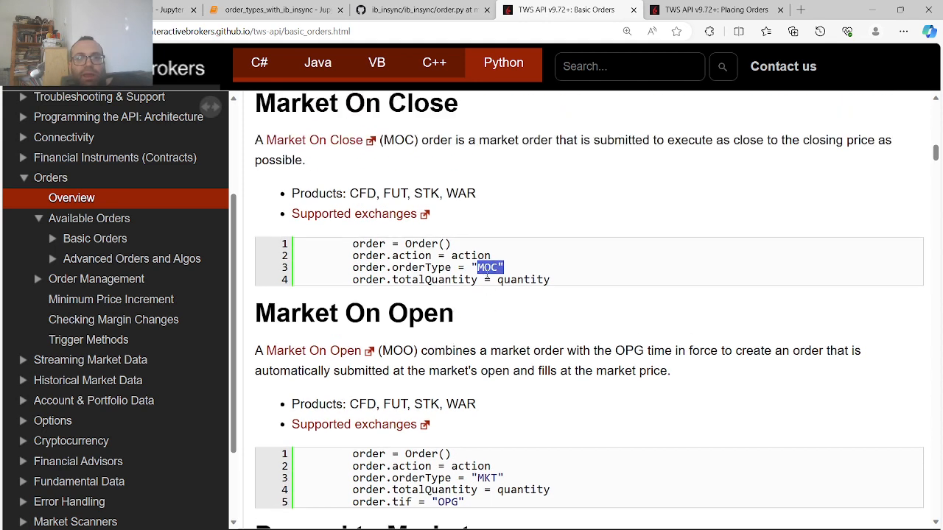
mouse_move(410, 348)
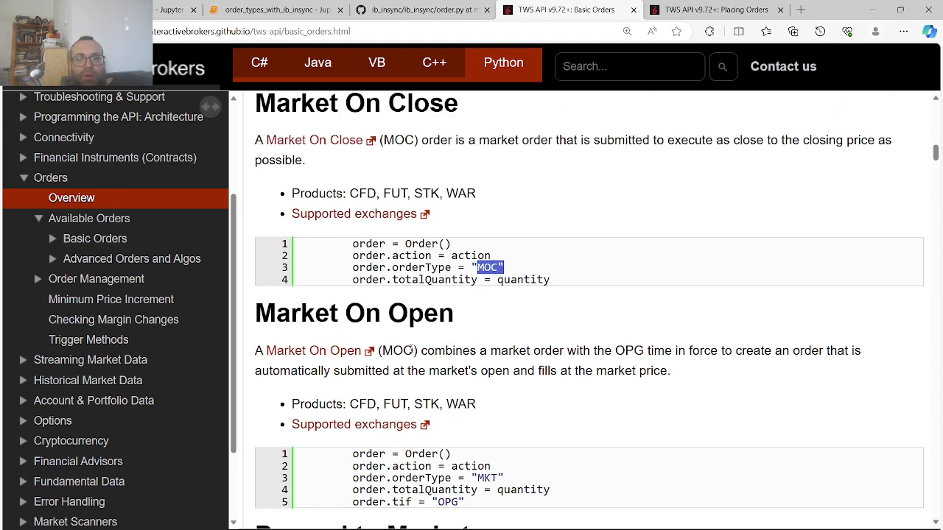
scroll("down", 3)
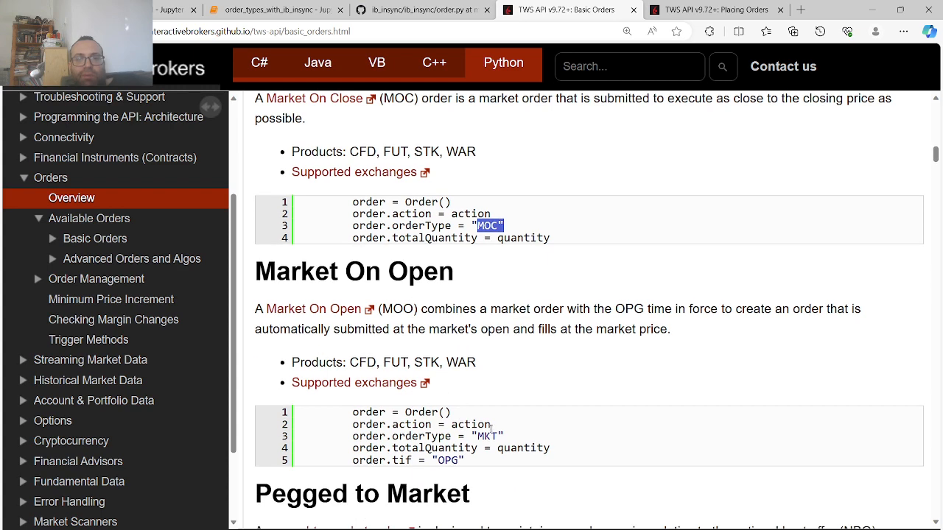
scroll("up", 3)
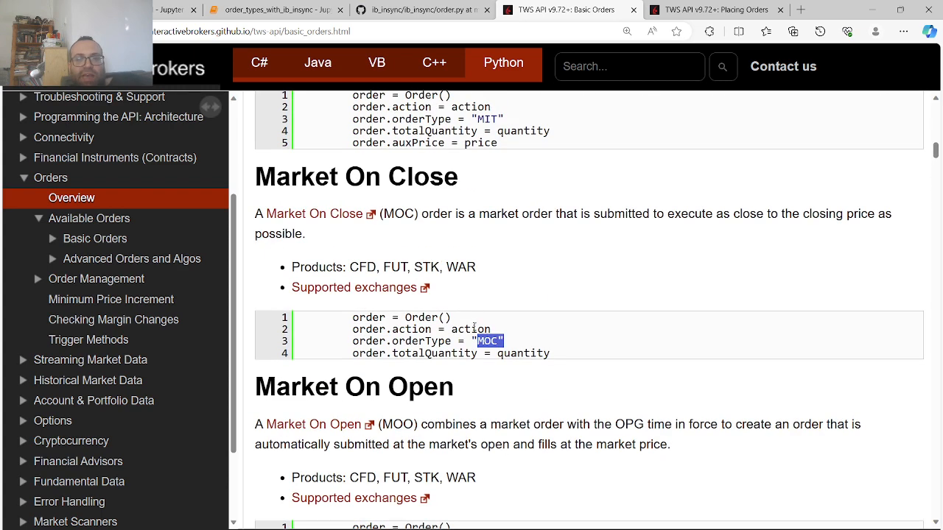
scroll("up", 3)
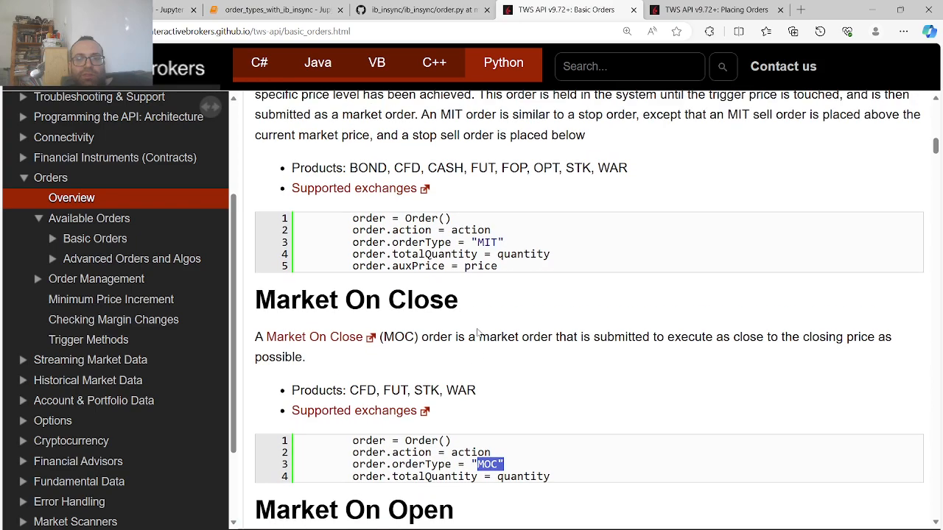
scroll("up", 3)
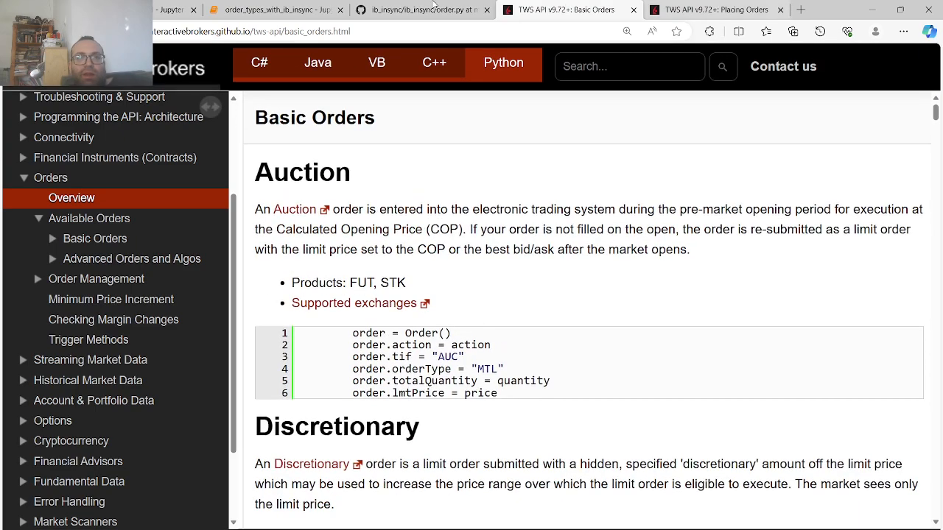
Scroll order.py to the LimitOrder, MarketOrder, StopOrder and StopLimitOrder classes, then return to the notebook
left_click(420, 10)
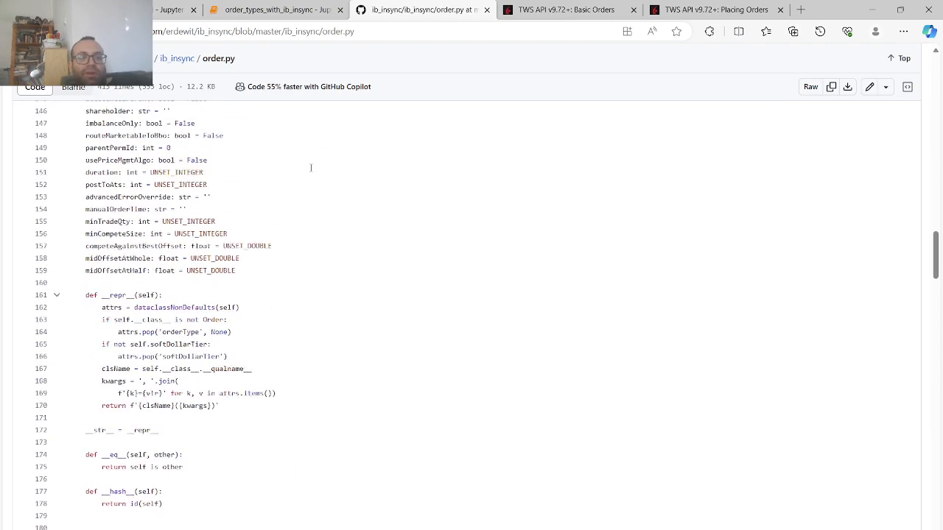
scroll("down", 3)
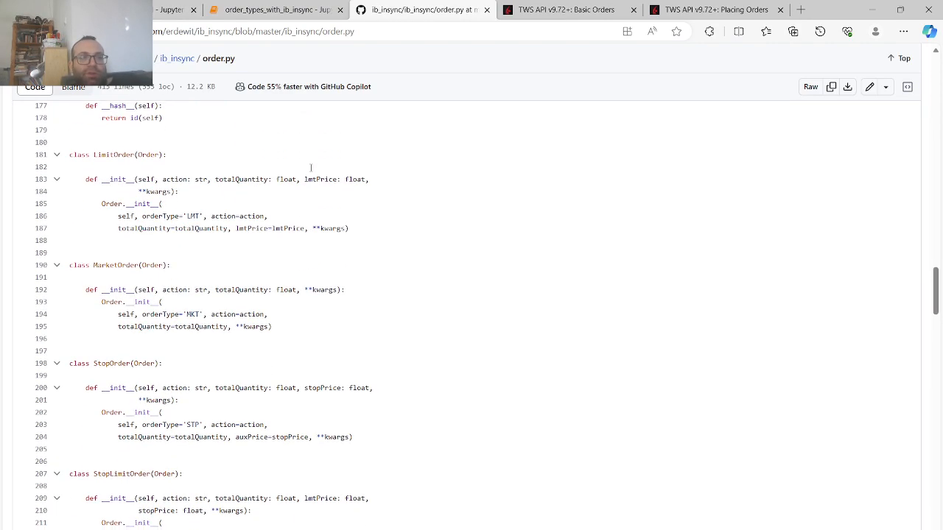
scroll("up", 3)
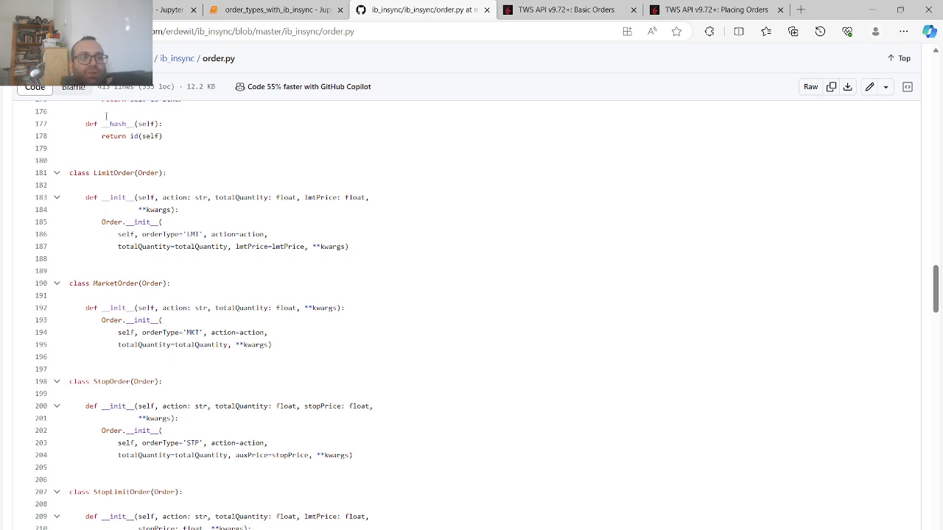
mouse_move(267, 221)
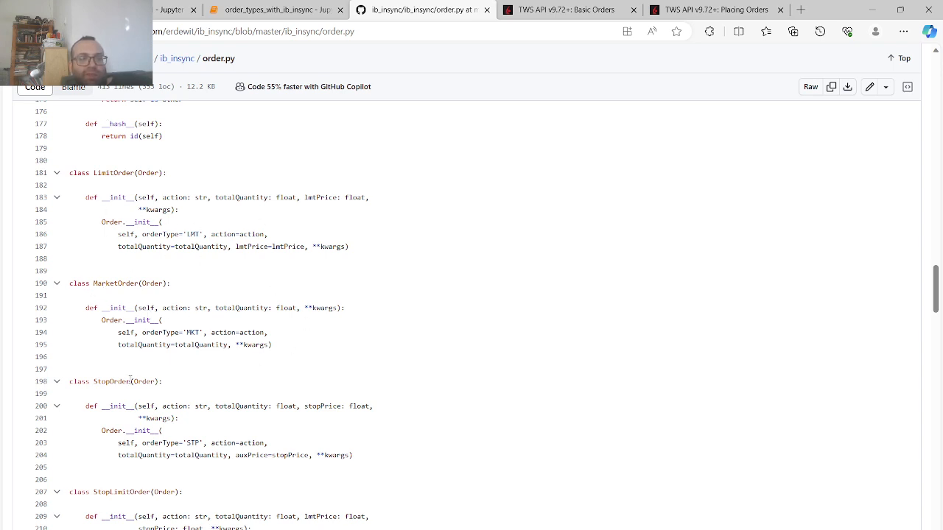
scroll("down", 3)
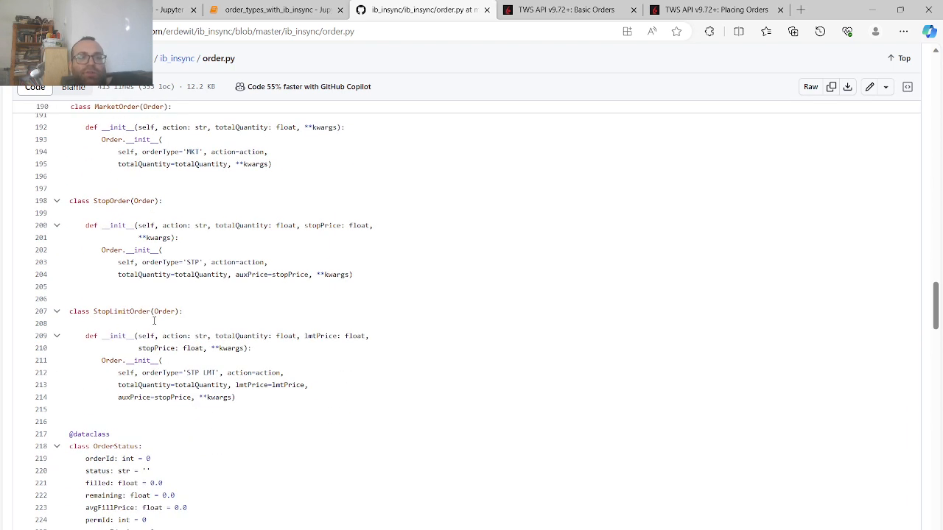
scroll("down", 3)
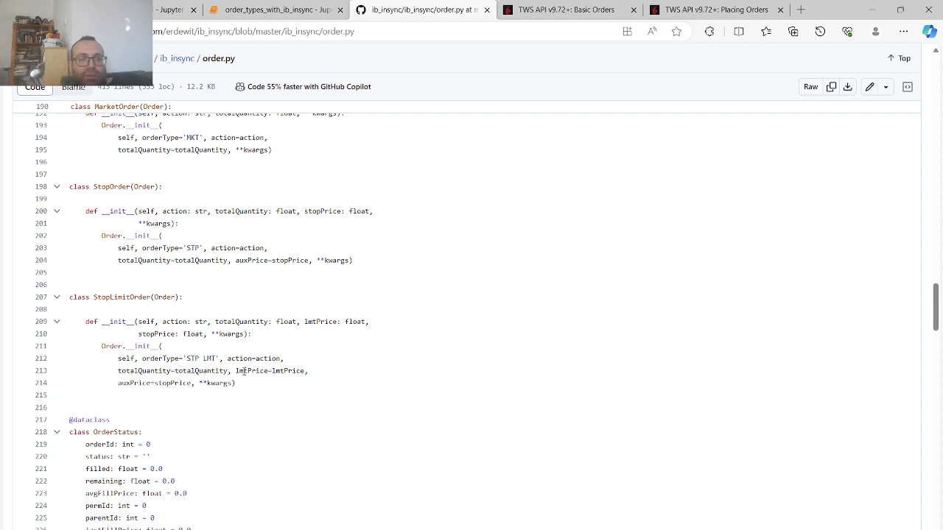
mouse_move(188, 382)
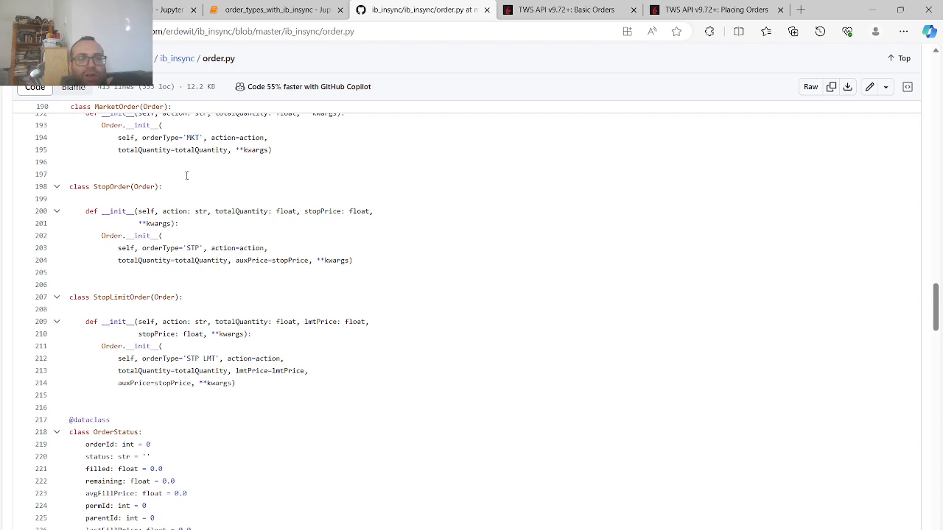
mouse_move(186, 176)
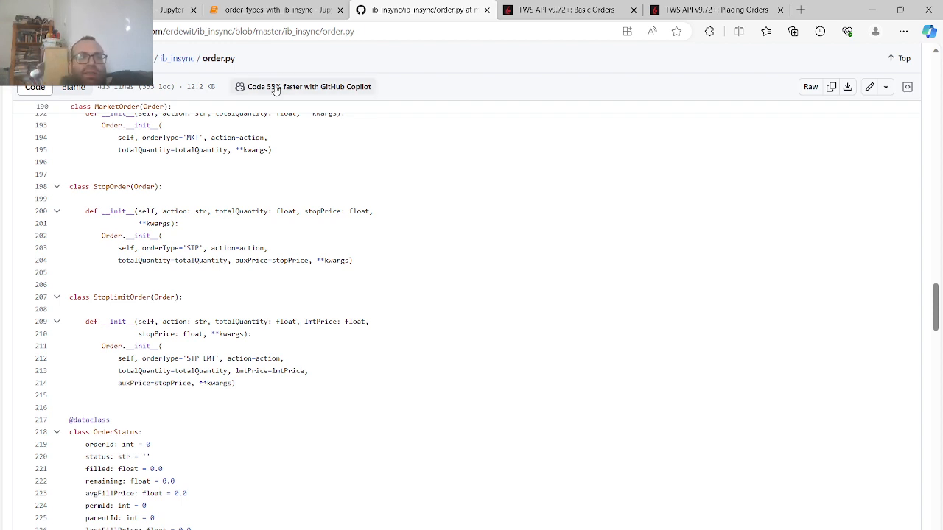
left_click(272, 9)
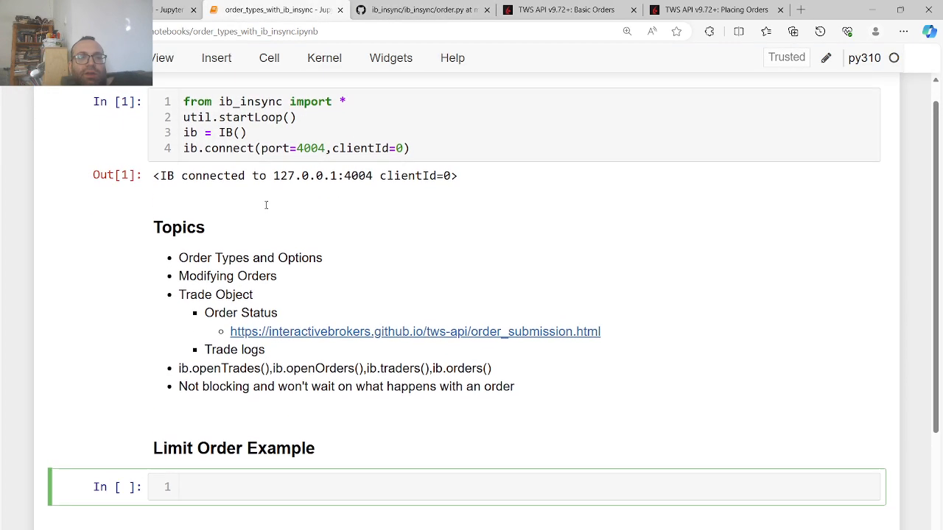
Define contract = Stock(symbol='TSLA', exchange='SMART', currency='USD') and qualify it with ib.qualifyContracts
scroll("down", 3)
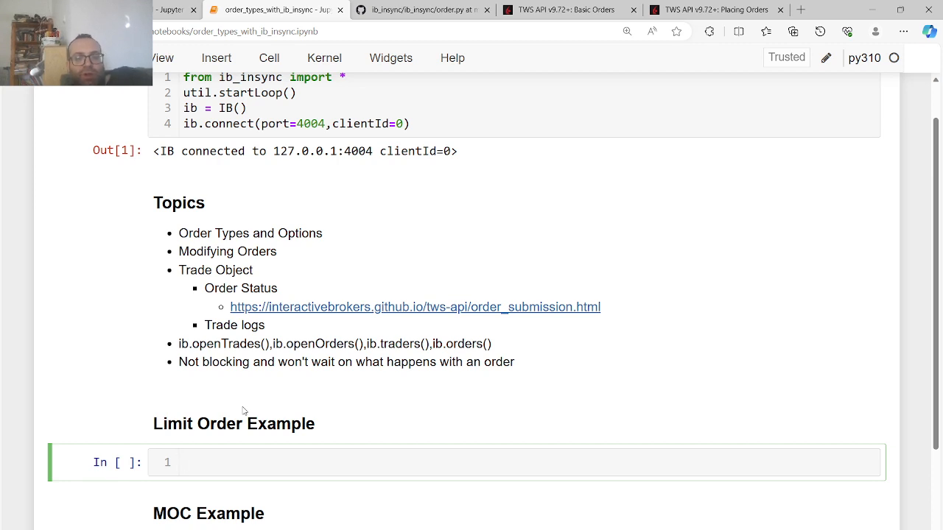
type("contract = S")
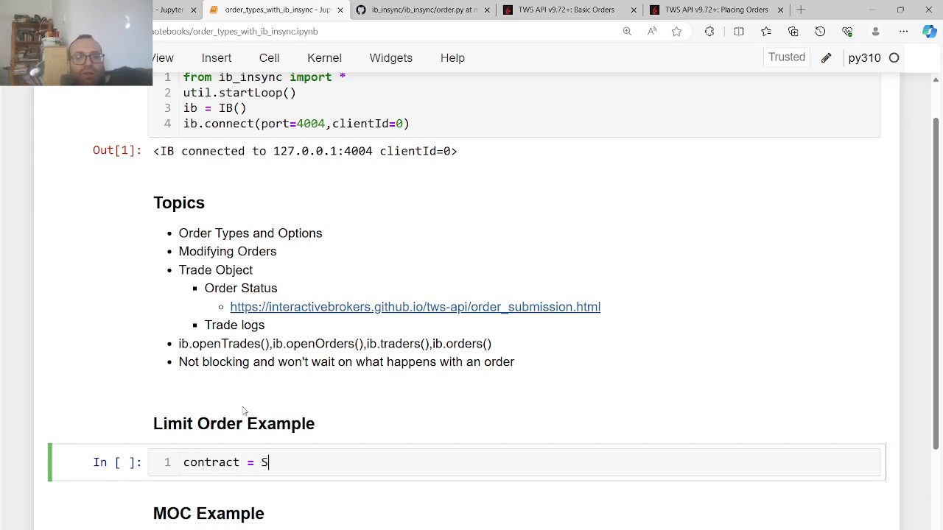
type("tock(\"\")")
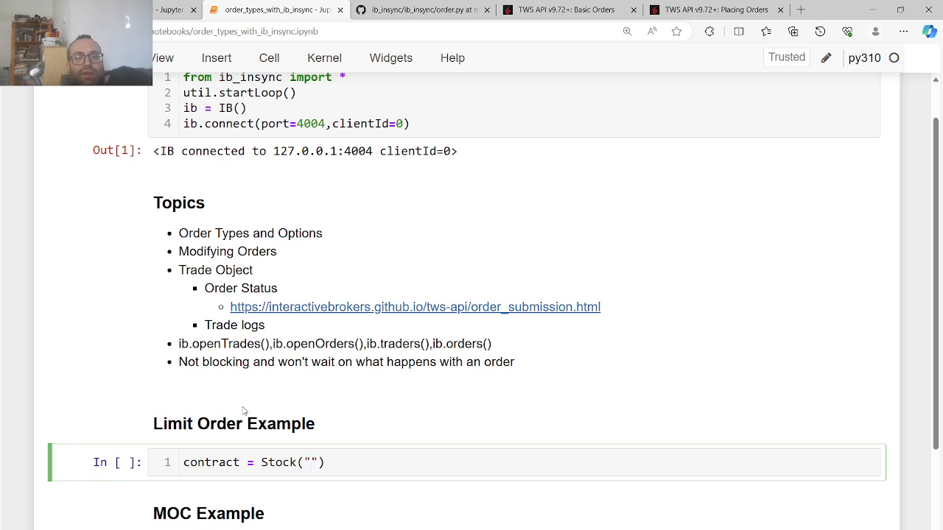
type("symbol='TSLA'")
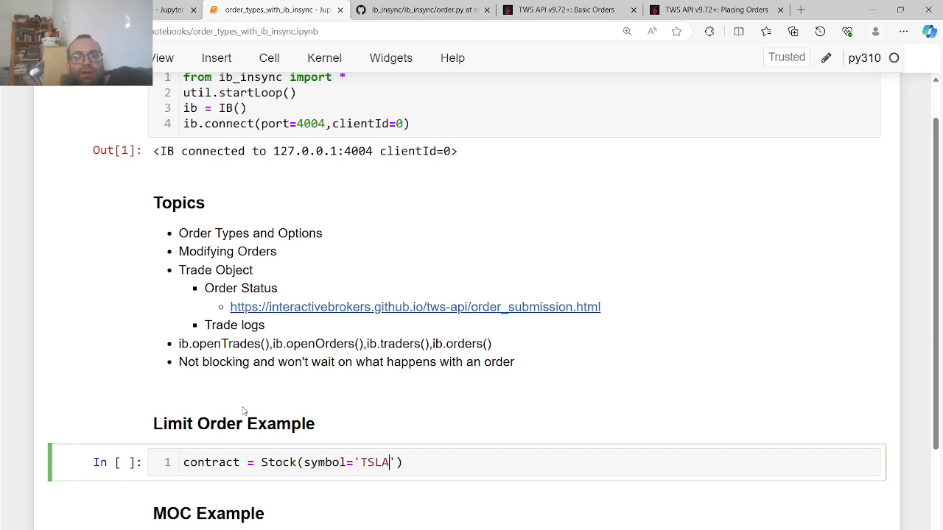
type(",exchange='SMART")
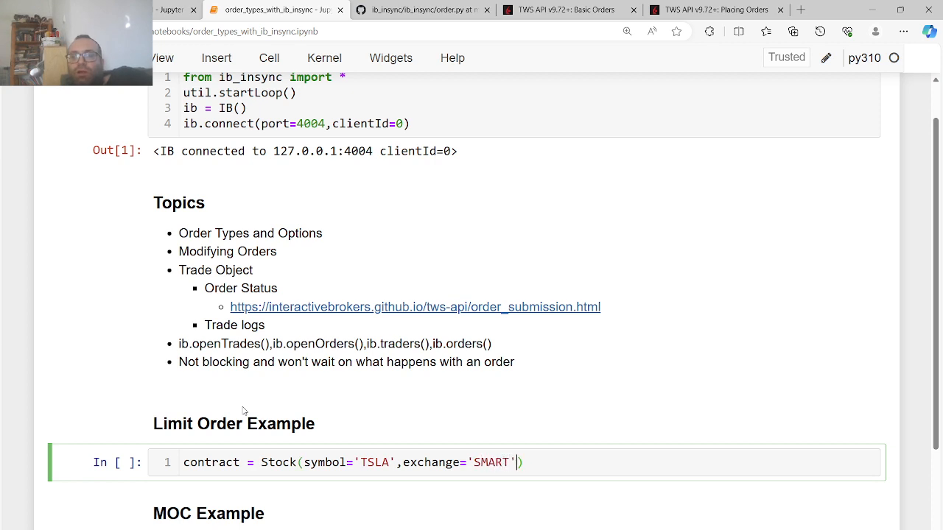
type(",currency='USD'")
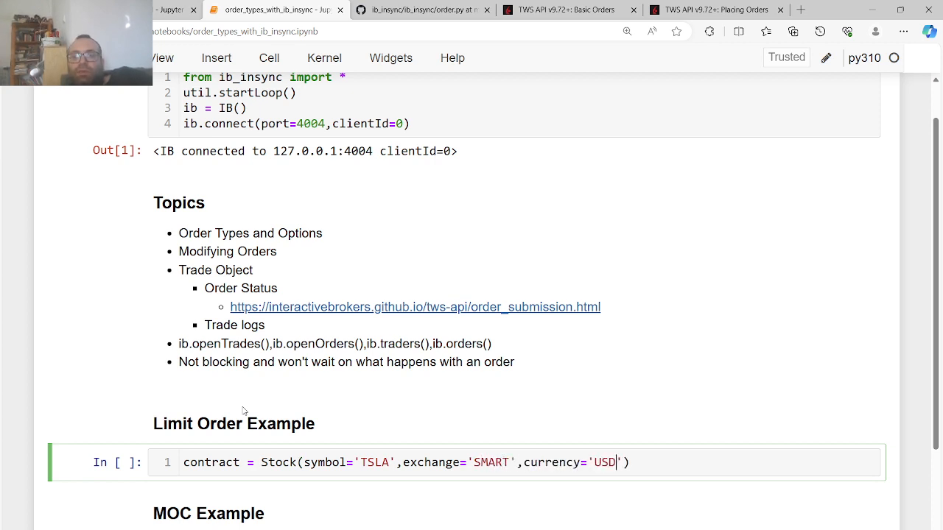
key("Return")
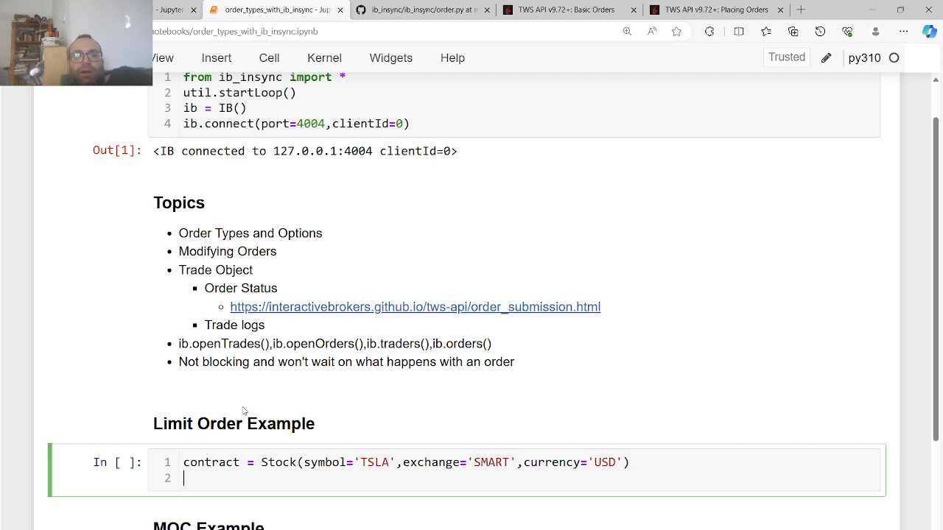
type("ib.qualifyContracts(contra")
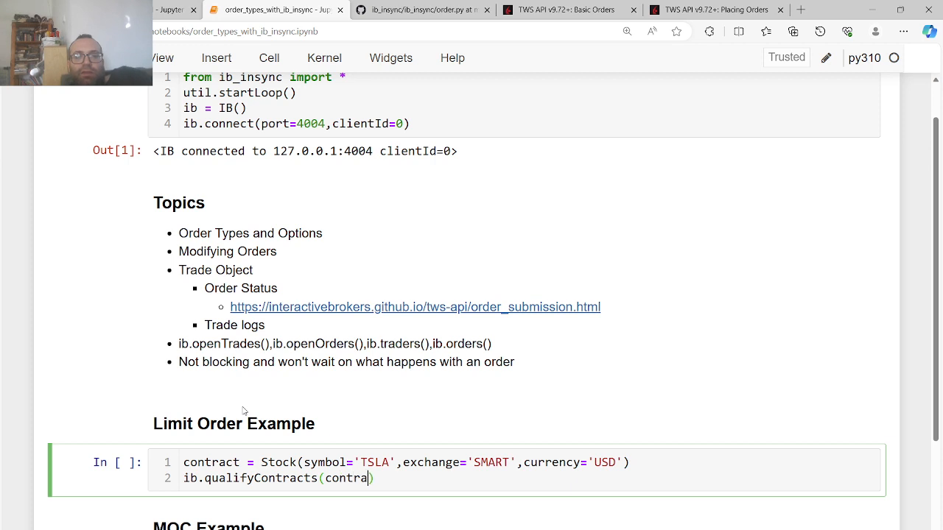
type("ct)")
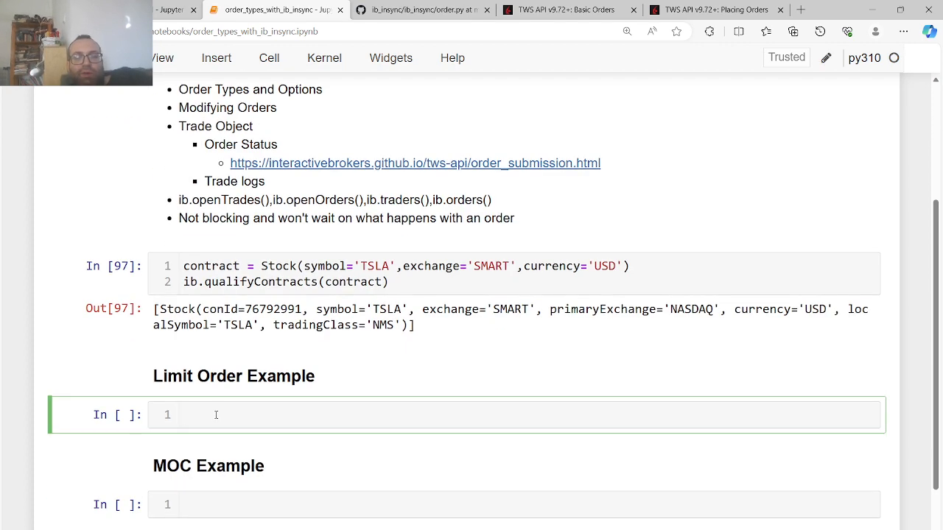
Create limitOrder = LimitOrder with action 'BUY', totalQuantity 40 and lmtPrice 250
type("lmtOrd")
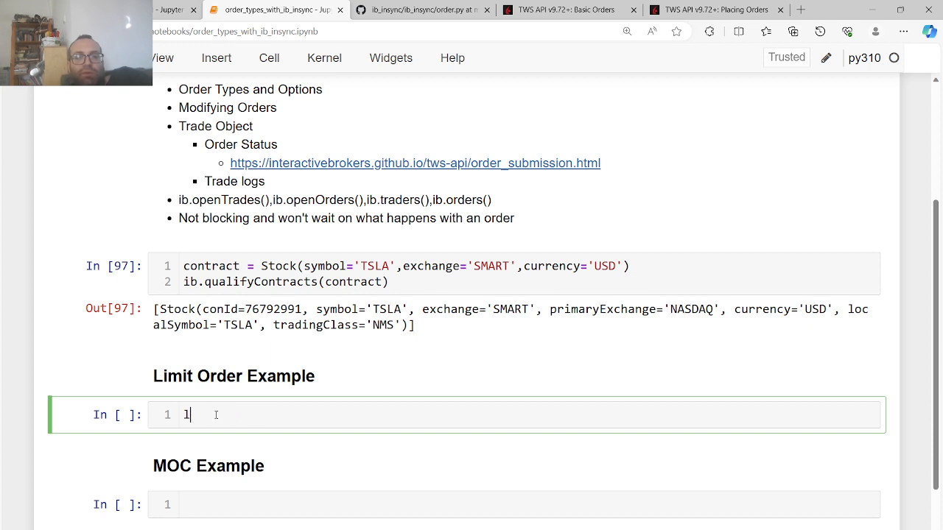
type("imitOrder =")
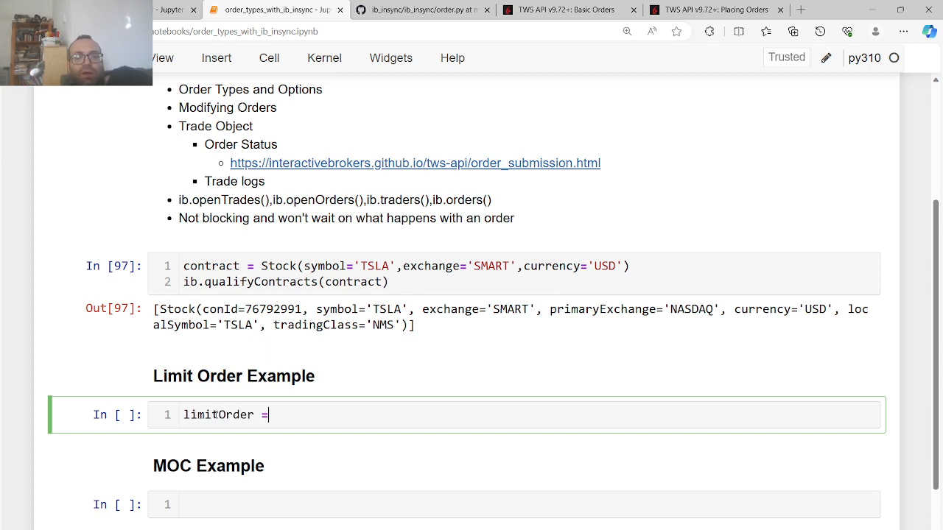
type("LimitOrder(action)")
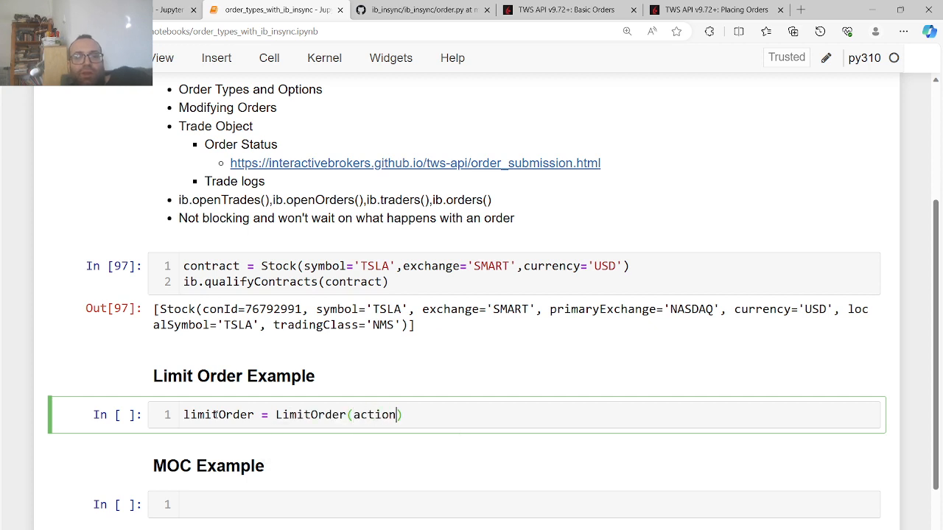
type("='BUY',")
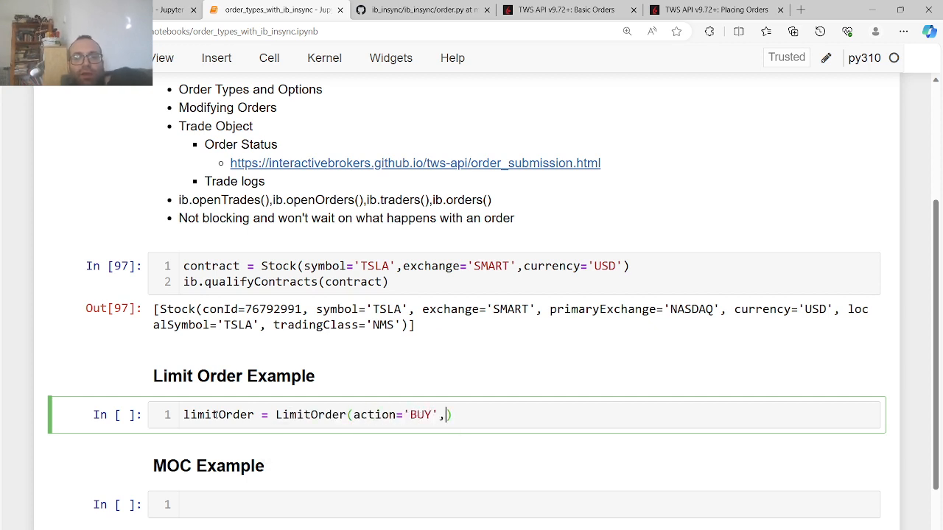
type("lmtPrice=")
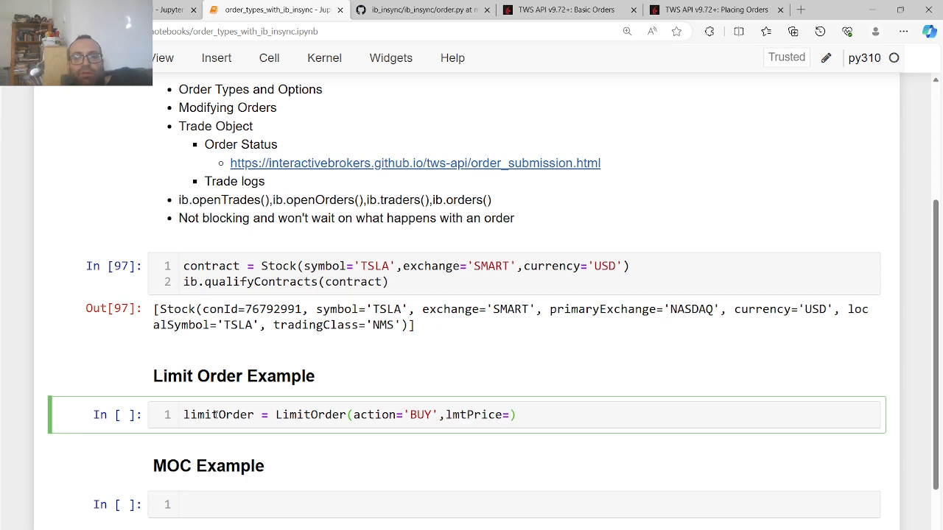
type("2")
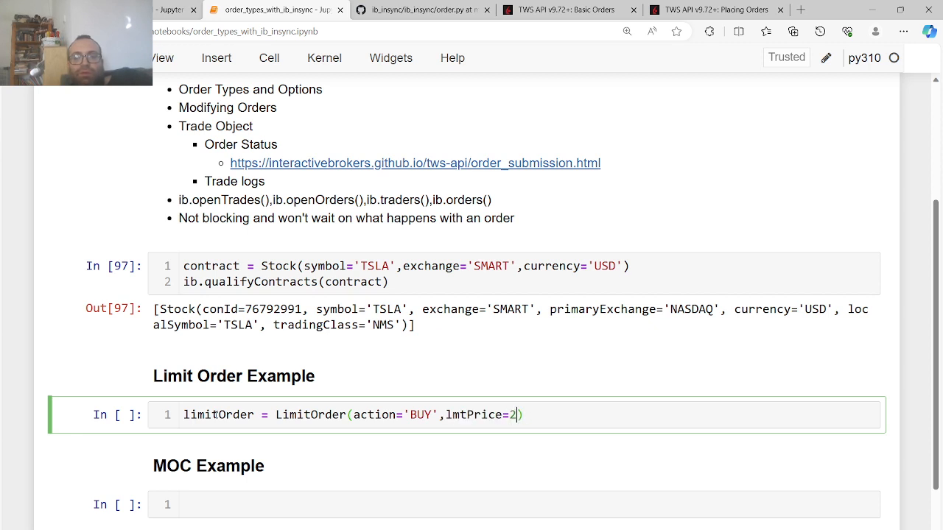
type("50")
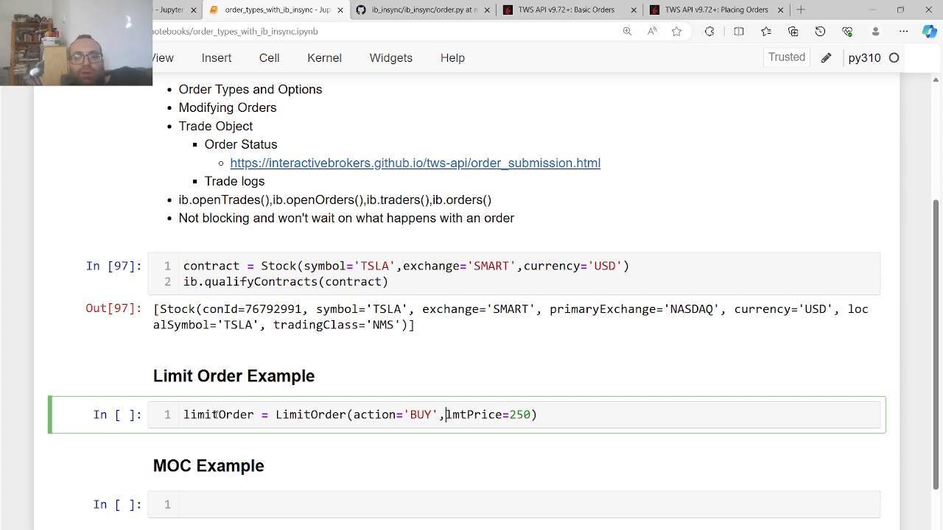
type("totalQuantity=40,")
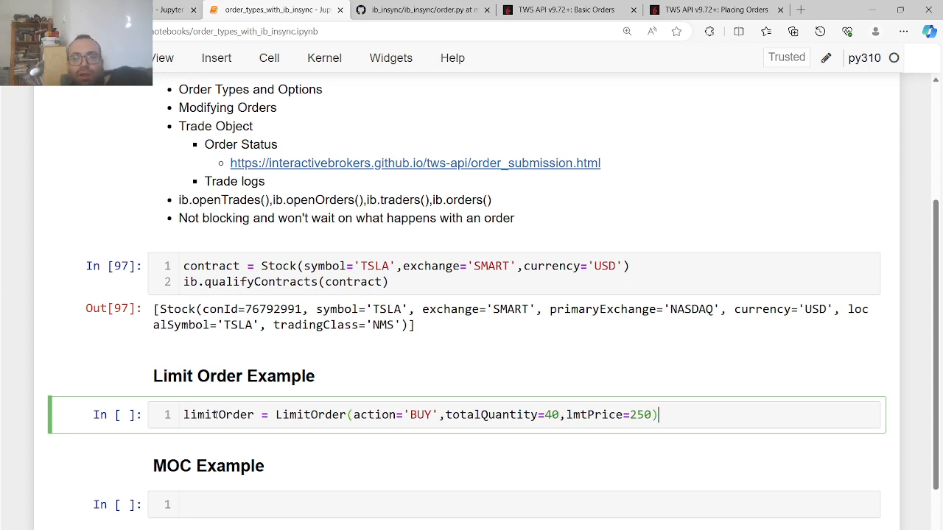
Add limitOrder.orderId on a second line and run the cell to show orderId 0
key("Return")
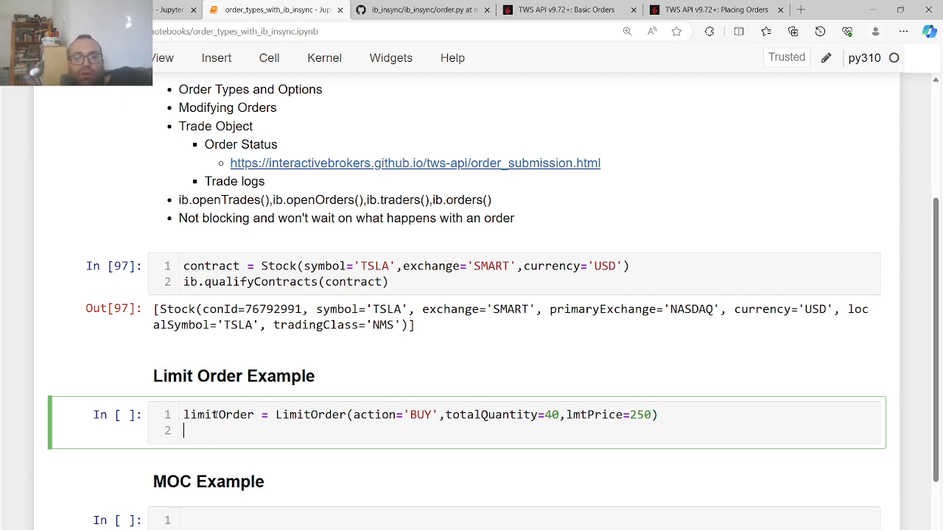
type("l")
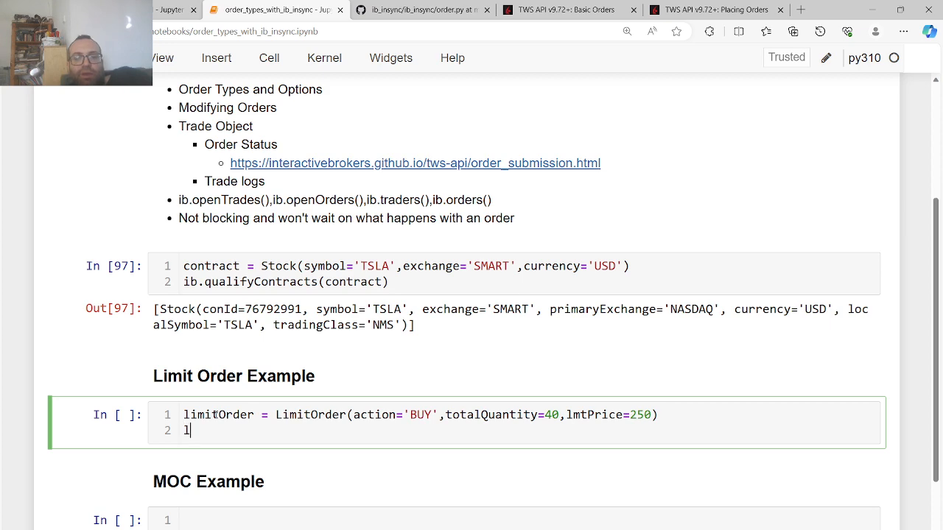
type("imitOrder.order")
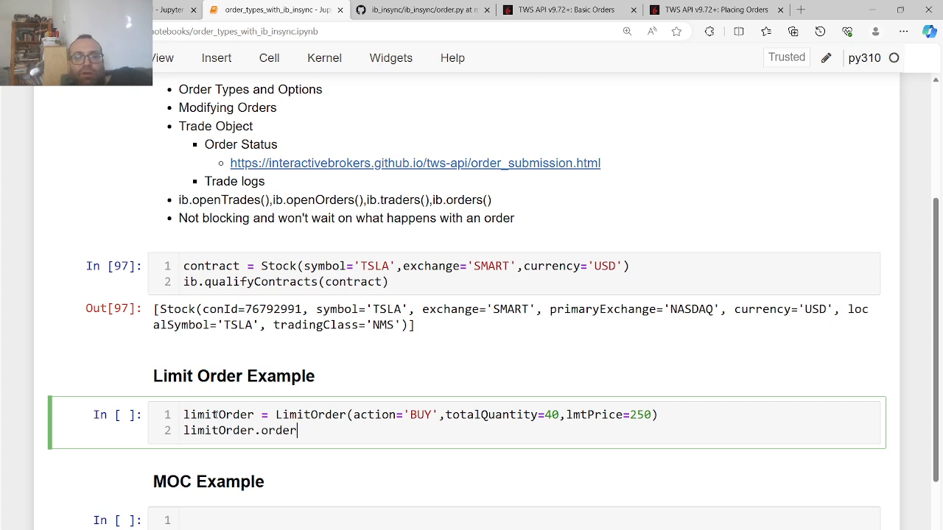
key("Shift+Return")
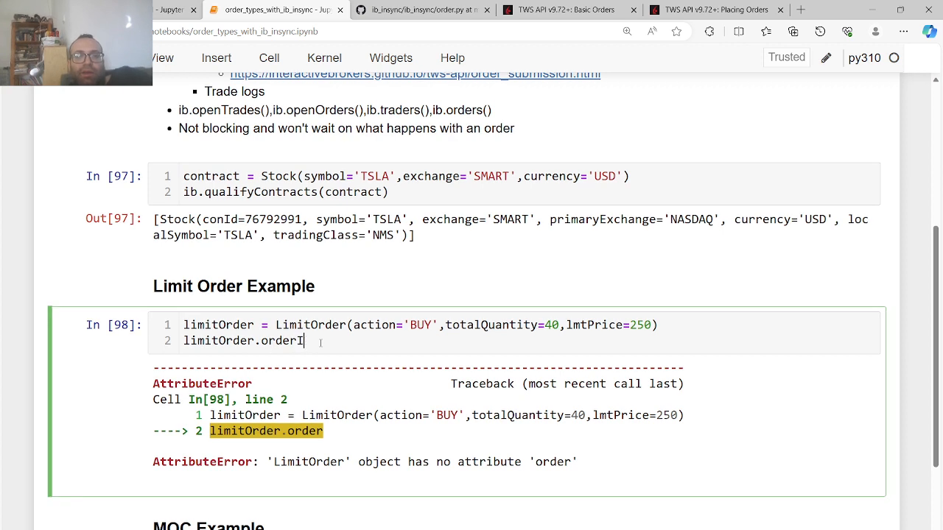
key("shift+enter")
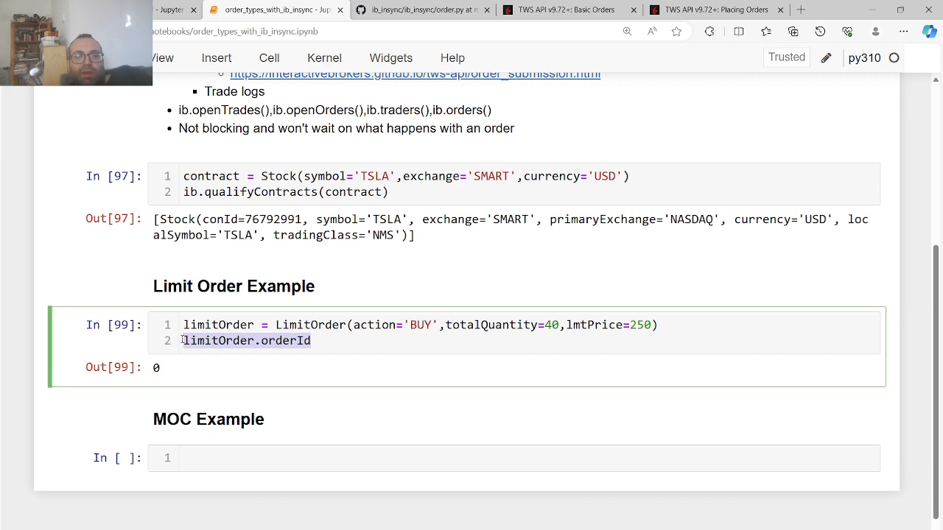
Replace line 2 with trade = ib.placeOrder(contract, limitOrder) and run the cell
type("t")
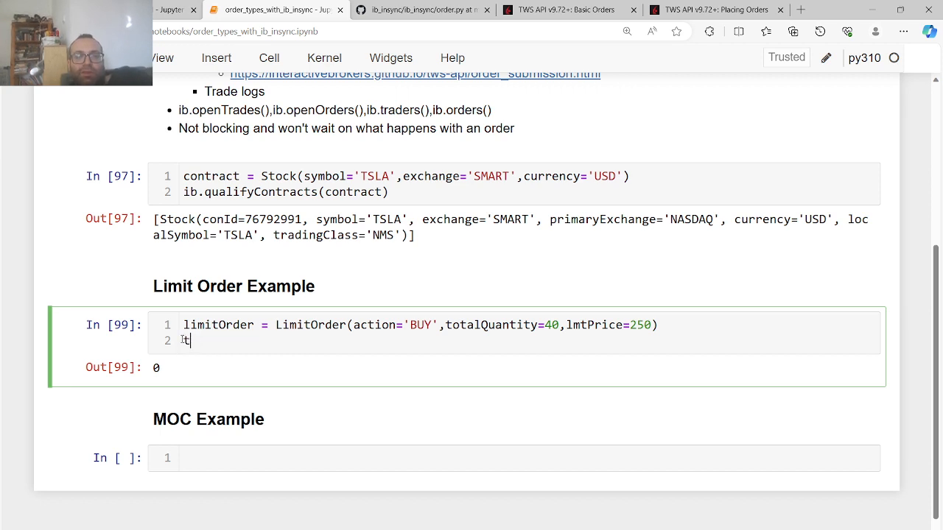
type("rade =")
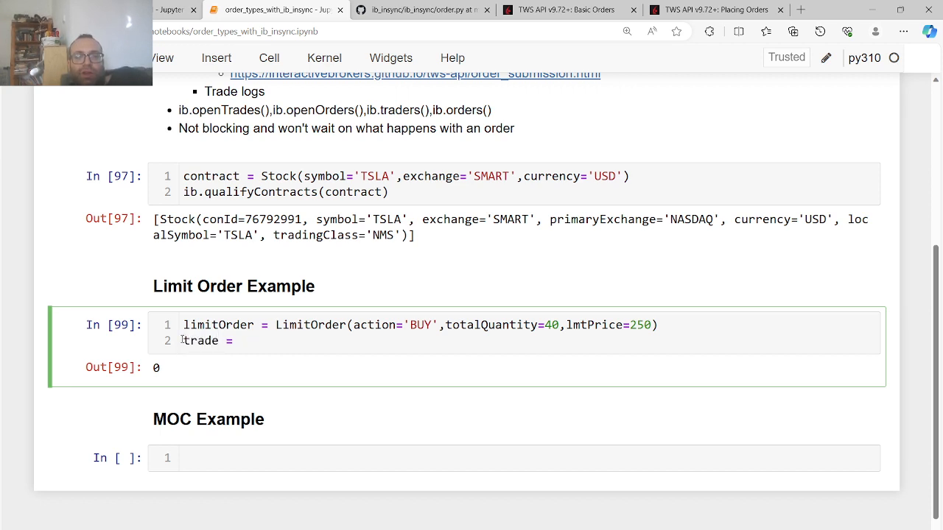
type("ib")
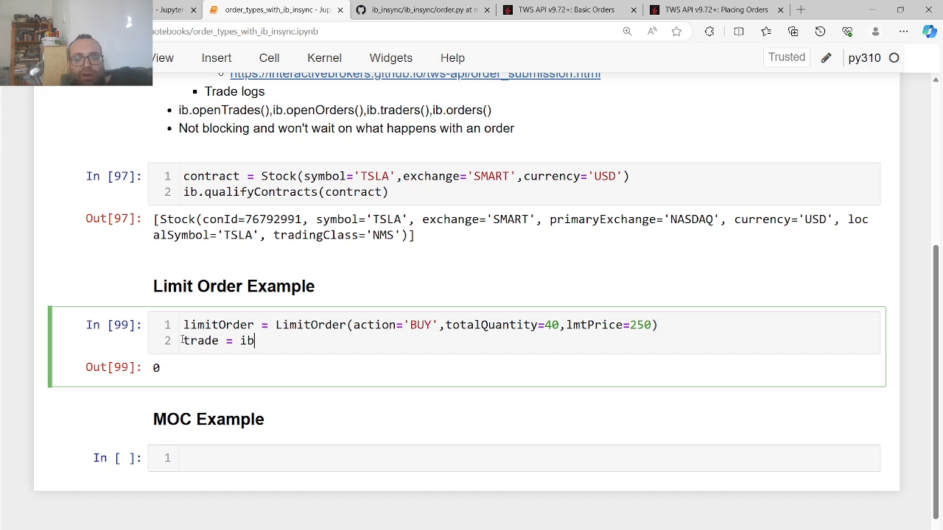
type(".placeOrder()")
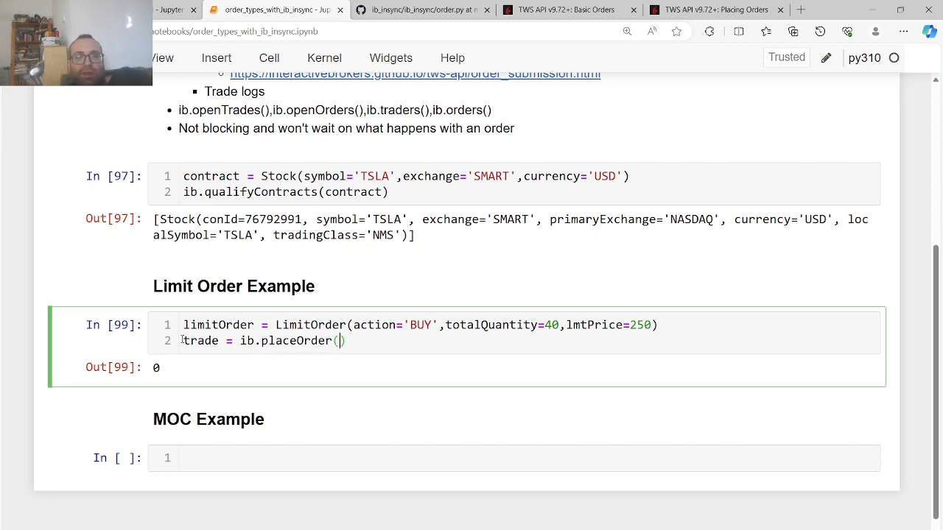
type("contract")
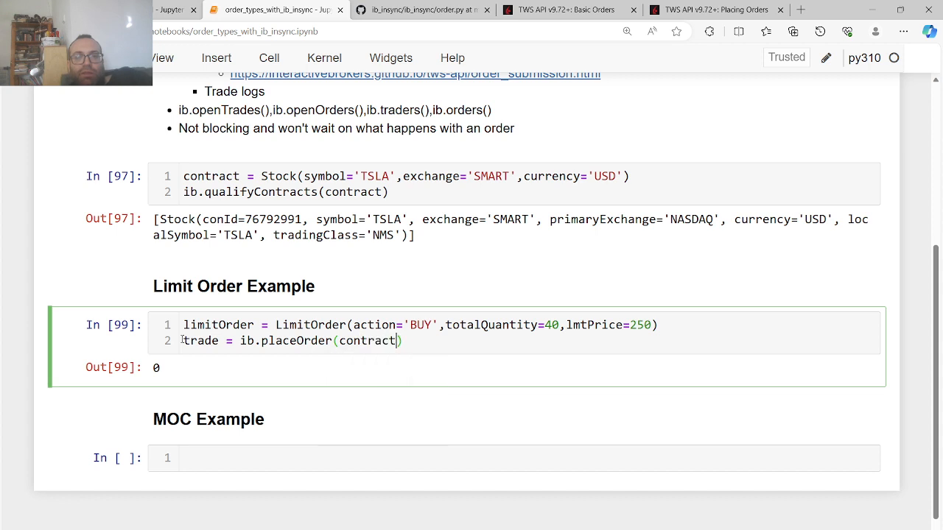
key("shift+enter")
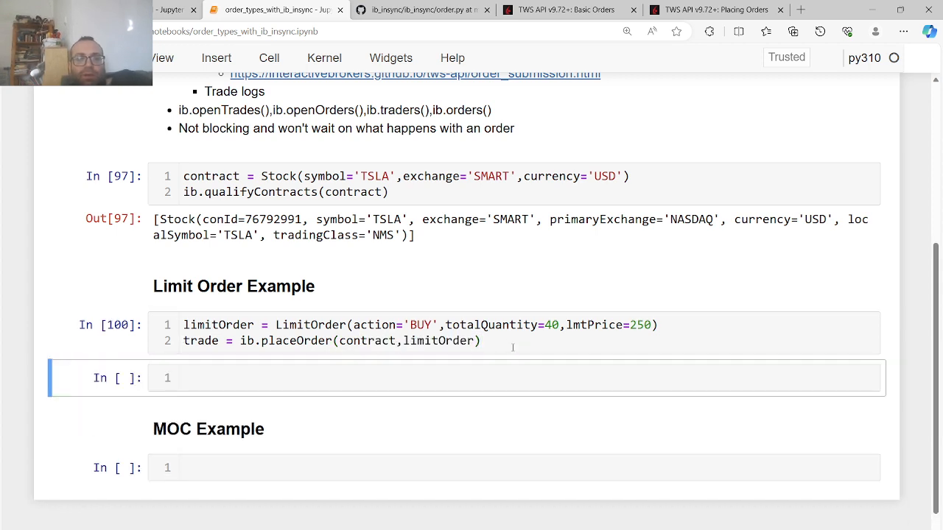
Inspect trade.orderStatus and trade.order in a scratch cell
type("tra")
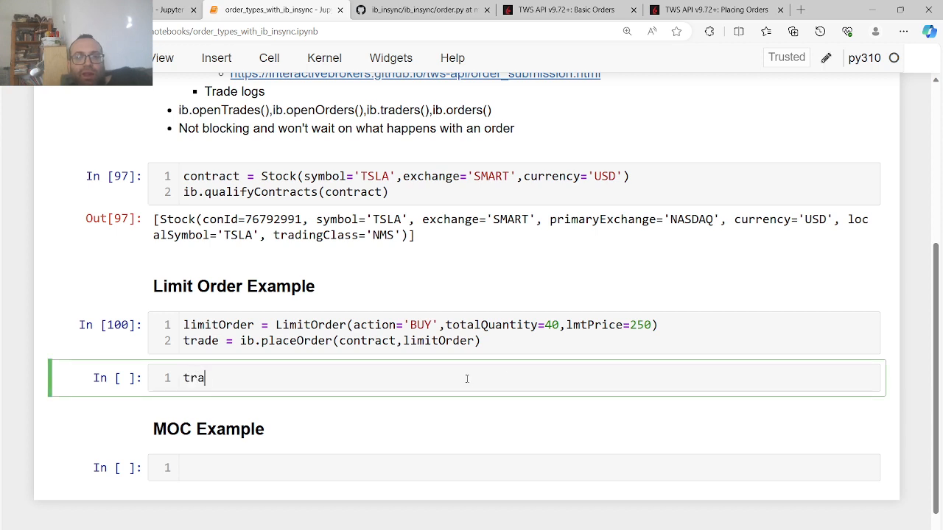
type("de.orderStatus")
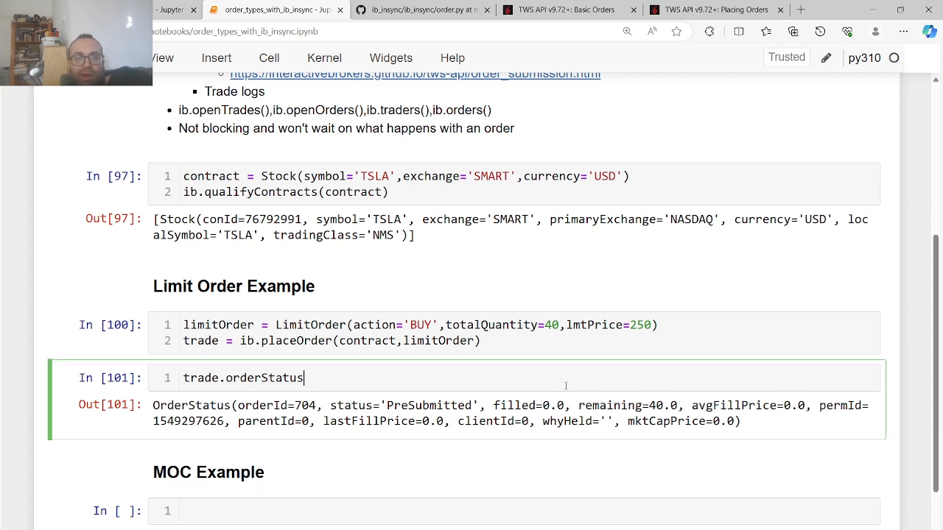
key("Shift+Enter")
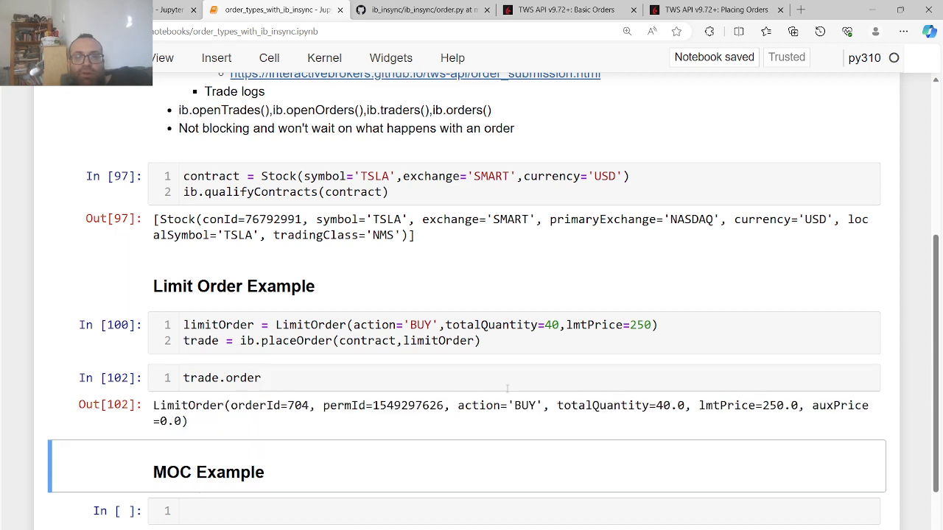
type(".or")
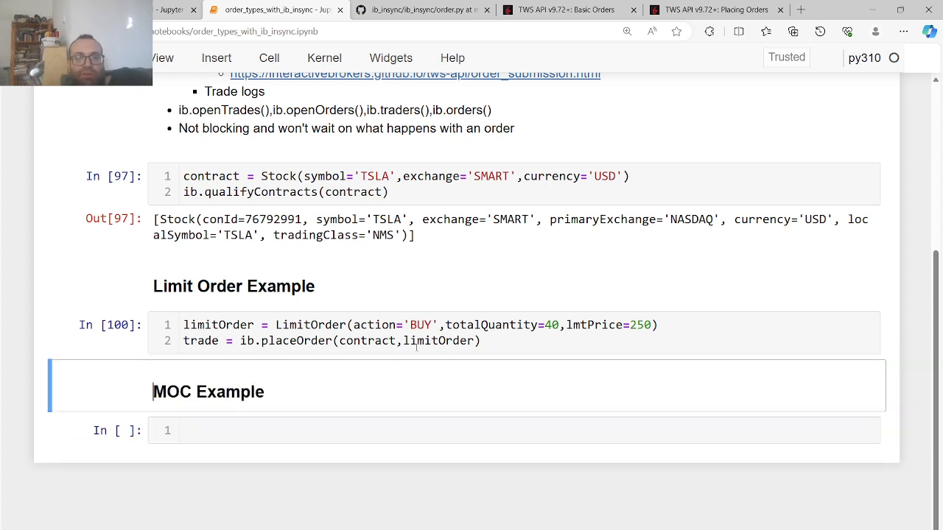
Add print(trade.orderStatus.status) as line 3 of the limit order cell
left_click(442, 332)
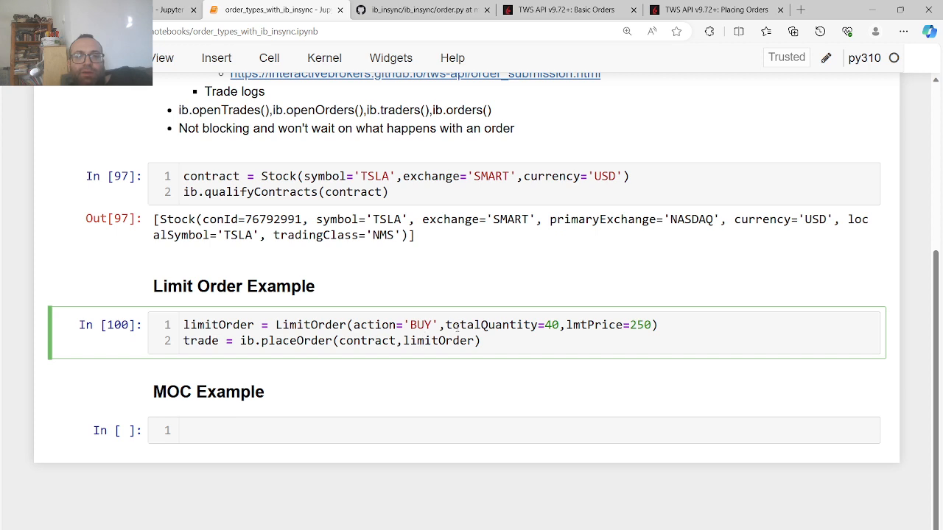
type("print")
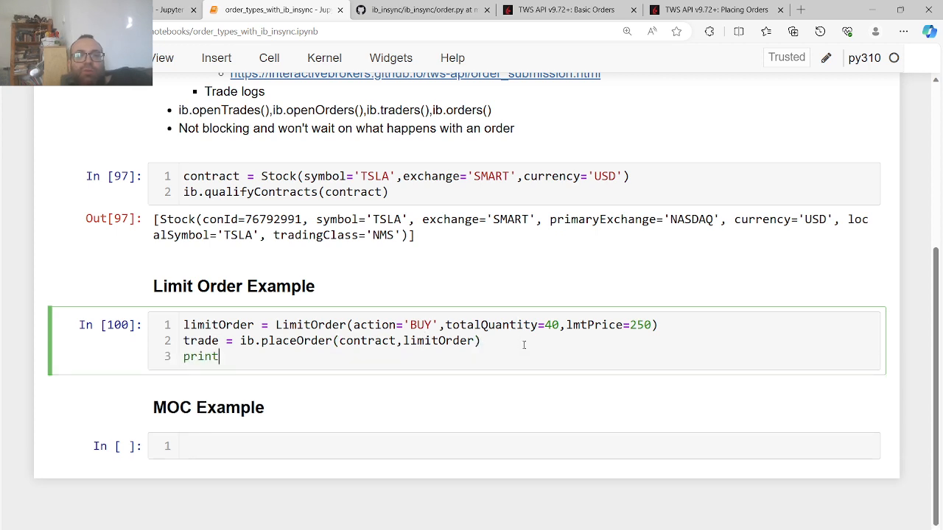
type("(trade.orderStatus")
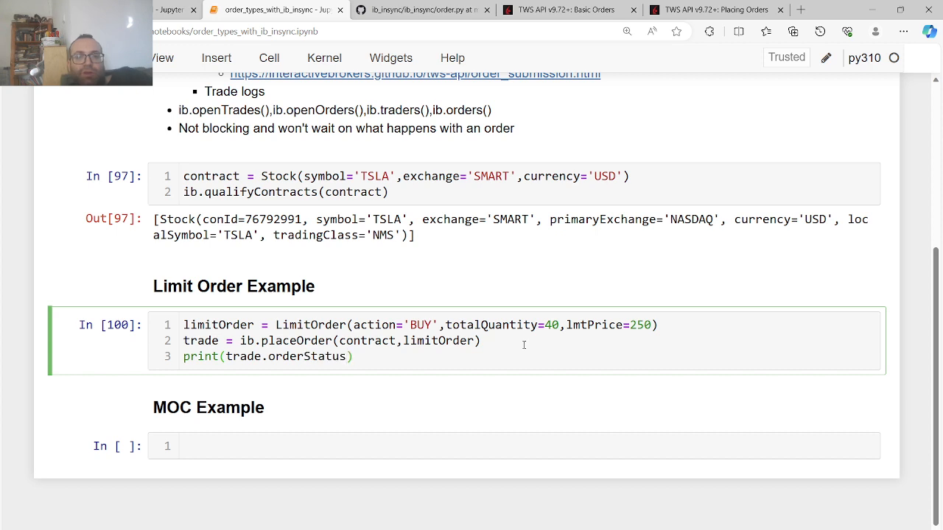
type(".status")
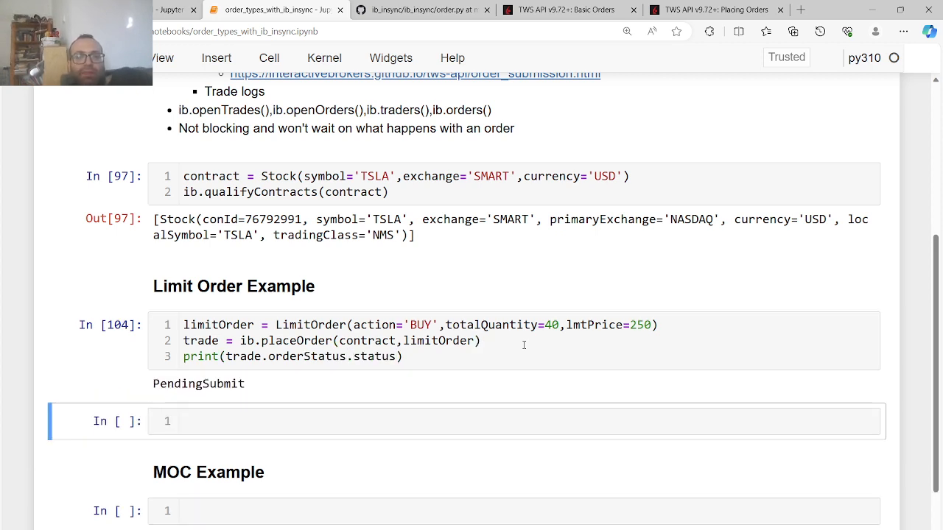
mouse_move(484, 280)
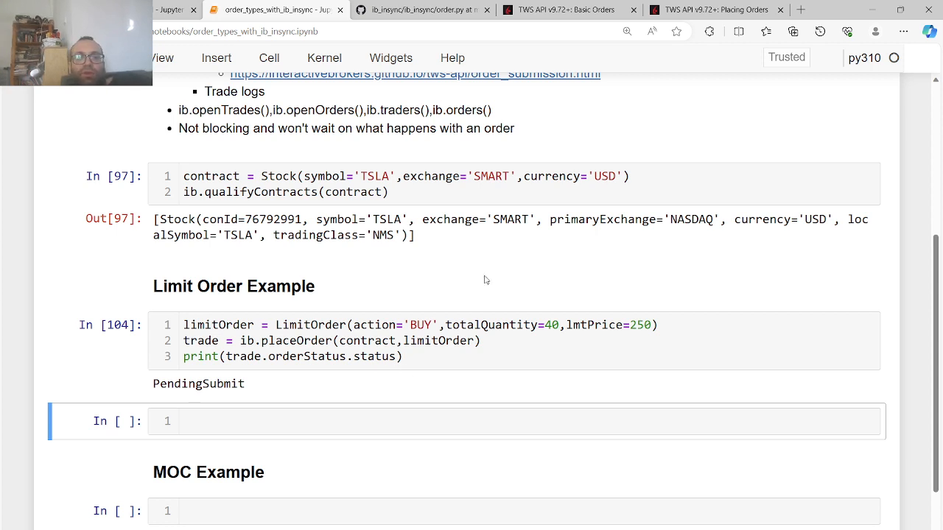
mouse_move(449, 299)
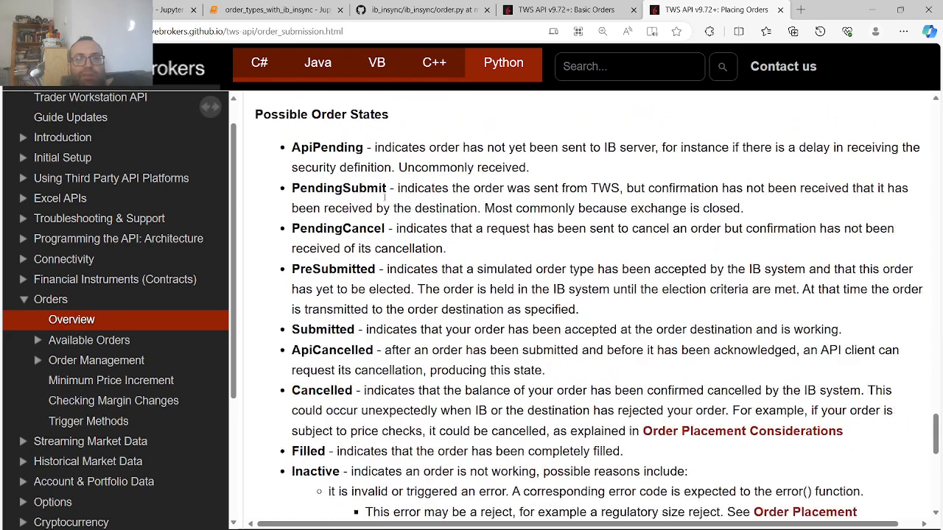
Check the Possible Order States list in the TWS API docs, then return to the notebook
left_click(272, 9)
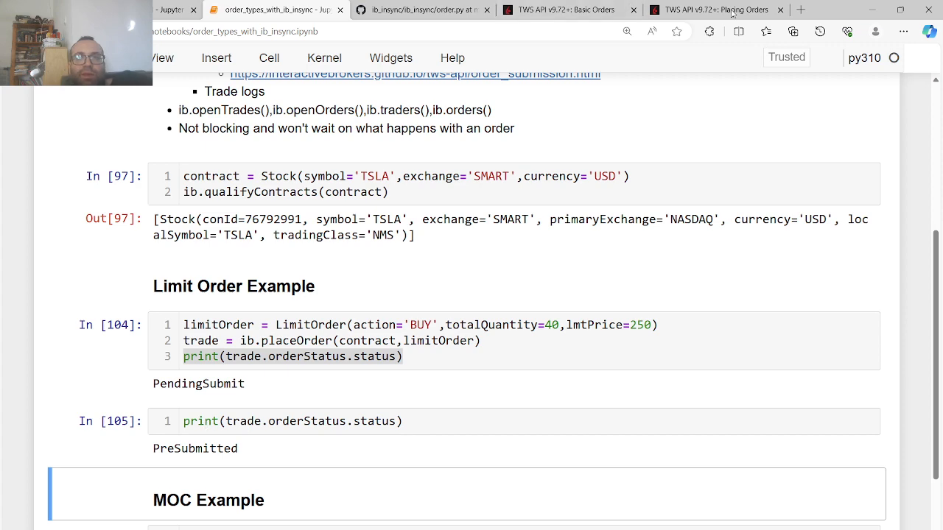
left_click(714, 9)
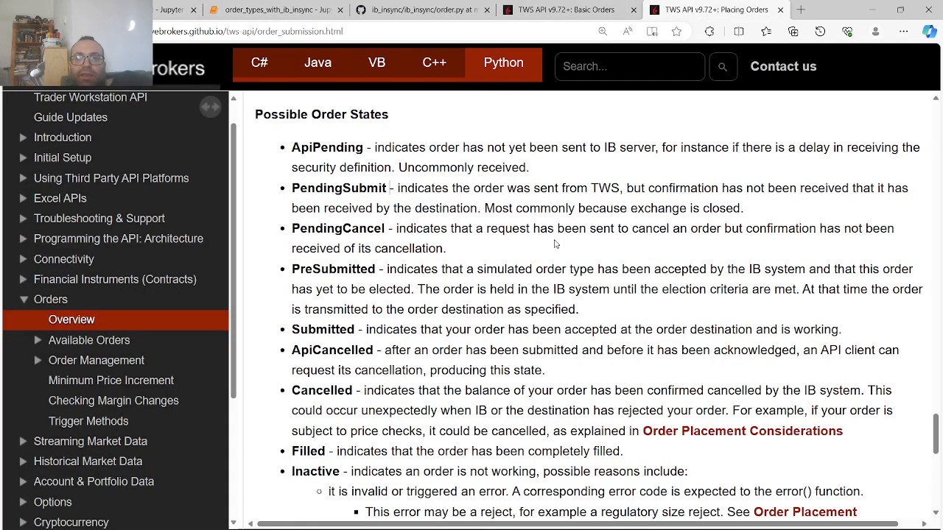
mouse_move(529, 305)
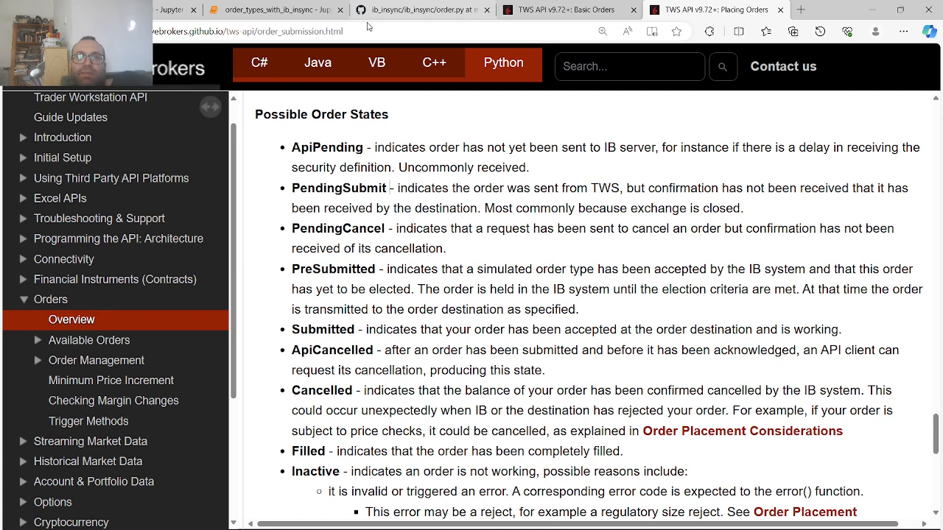
left_click(273, 10)
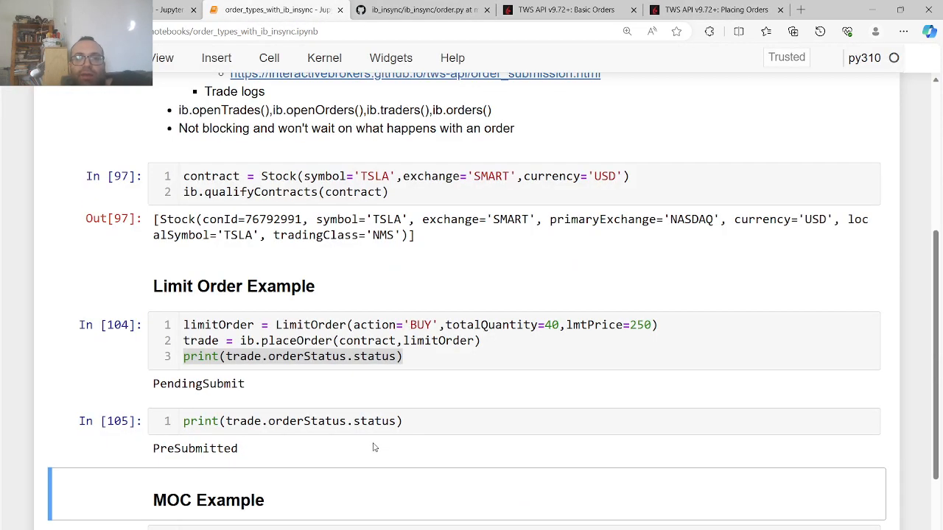
mouse_move(214, 402)
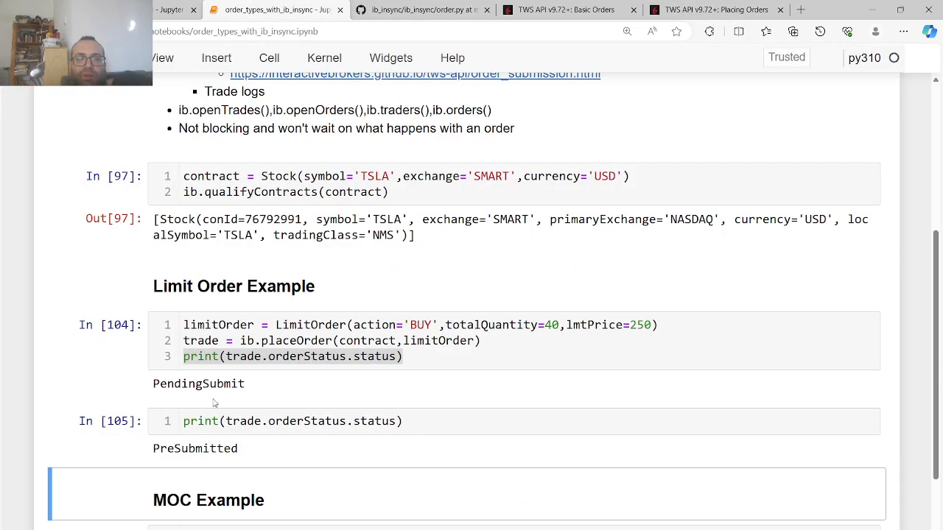
Enter trade.log in a new cell to list the order's log entries
type("t")
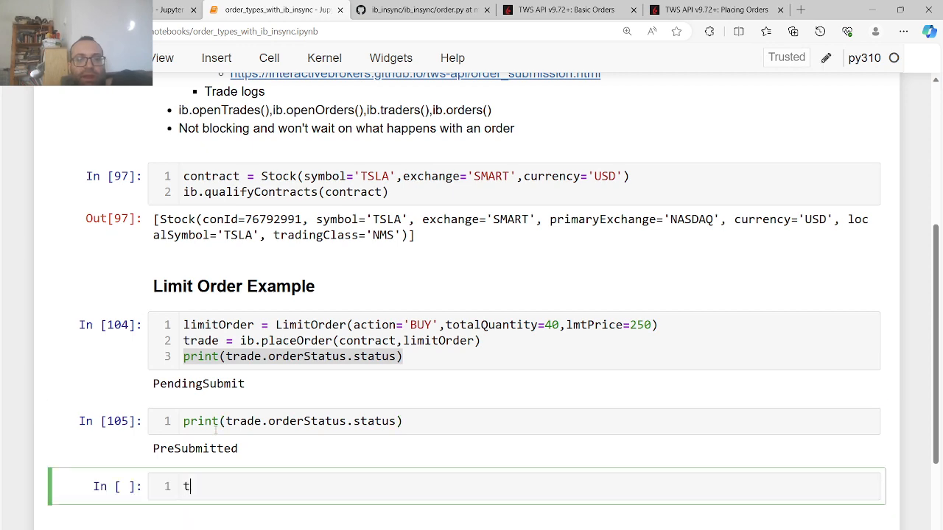
type("rade.log")
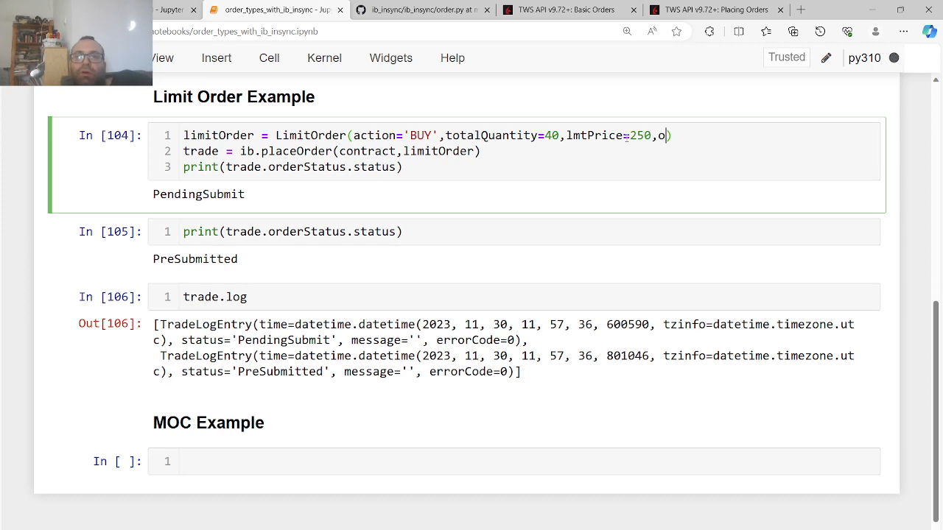
Add outsideRth=True to the TSLA LimitOrder call and save the notebook
type("utsideT")
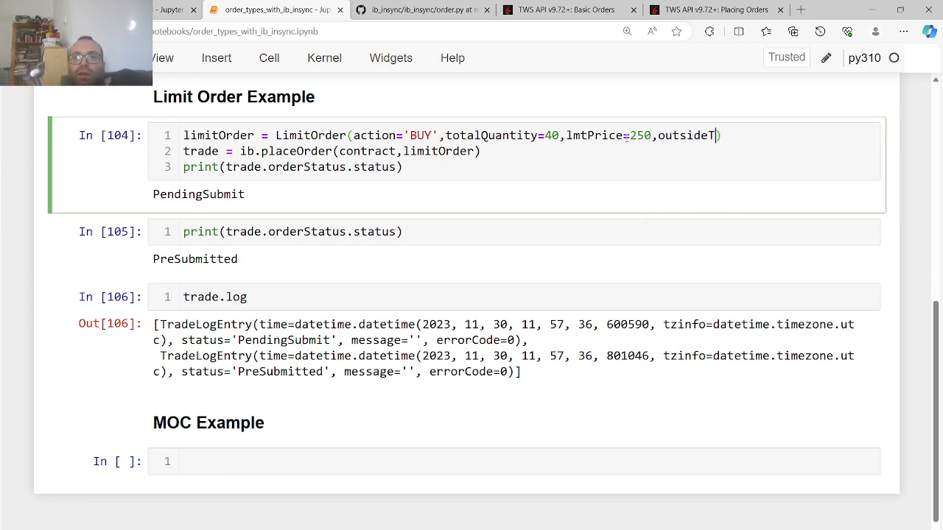
type("h=")
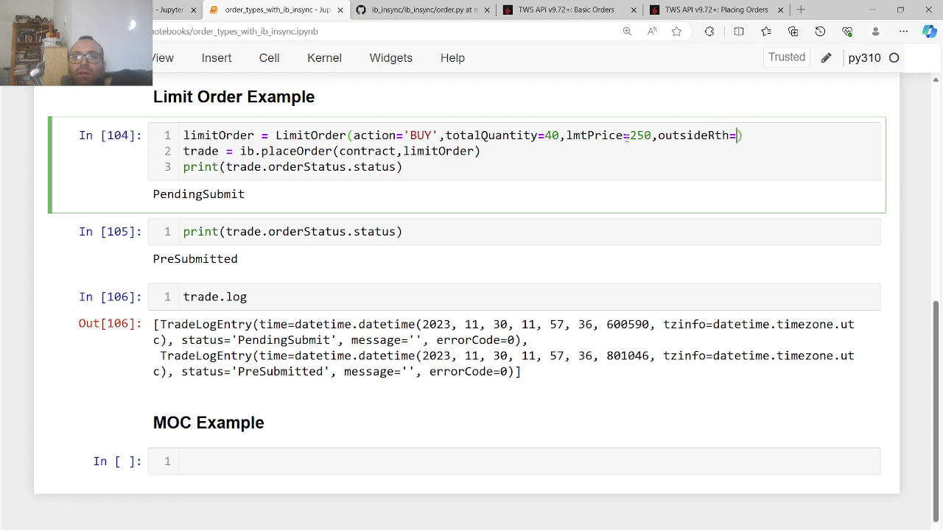
type("True")
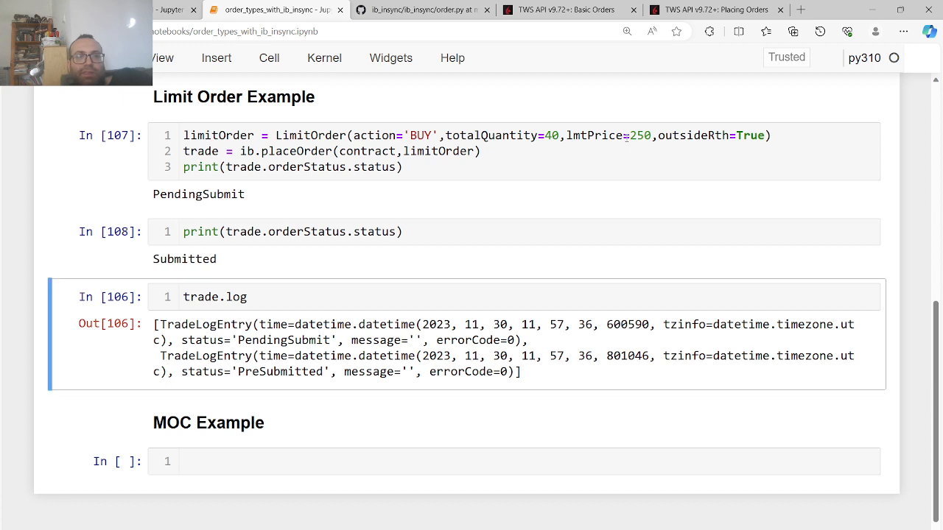
mouse_move(515, 218)
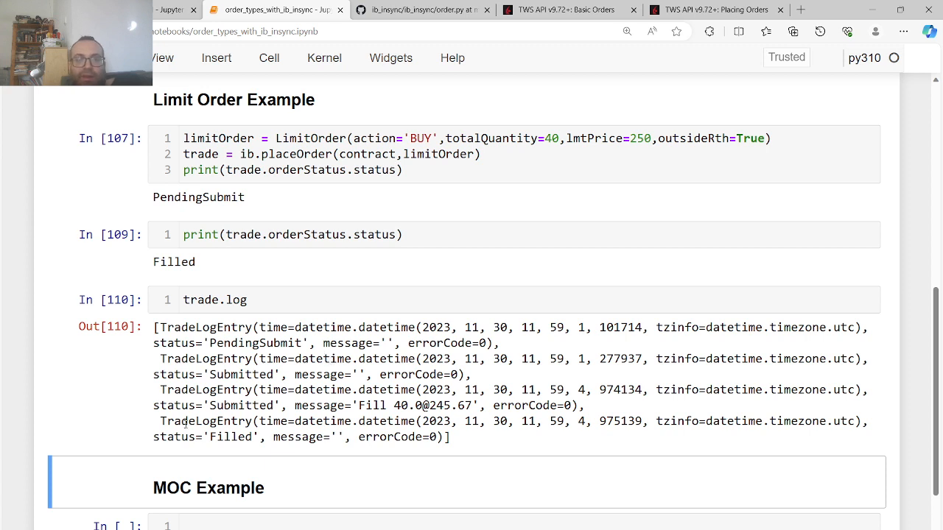
key("ctrl+s")
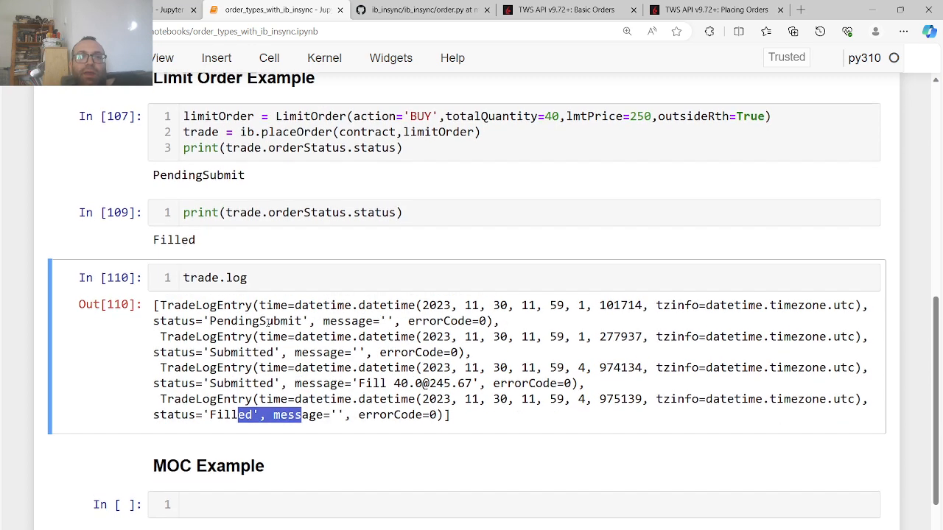
scroll("up", 3)
type("###")
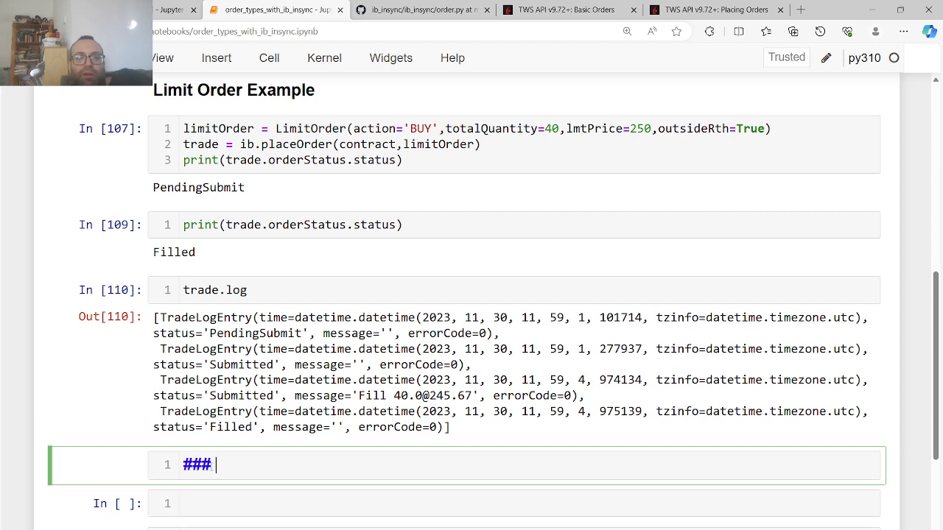
Write the '### Modifying an Order' heading and the BUY 40 at 240 limit order code
type("Modifying an Order")
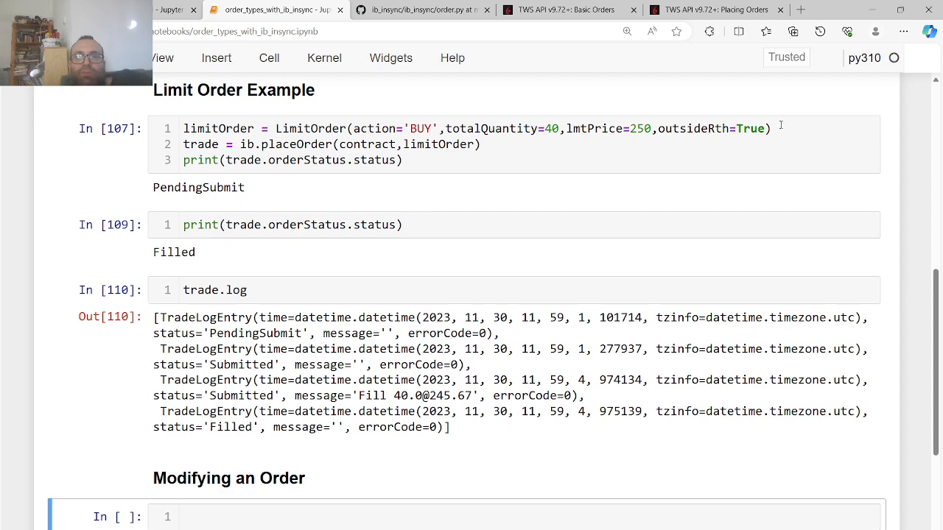
scroll("down", 3)
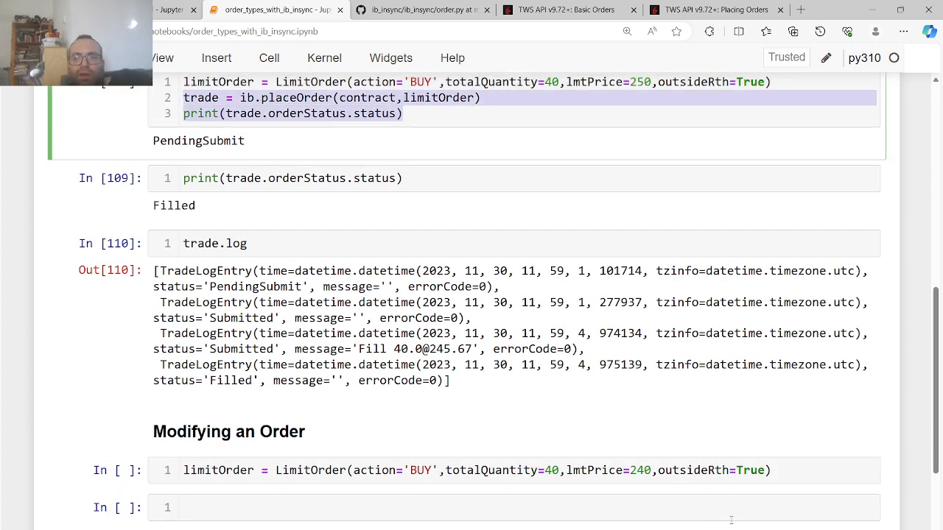
scroll("down", 3)
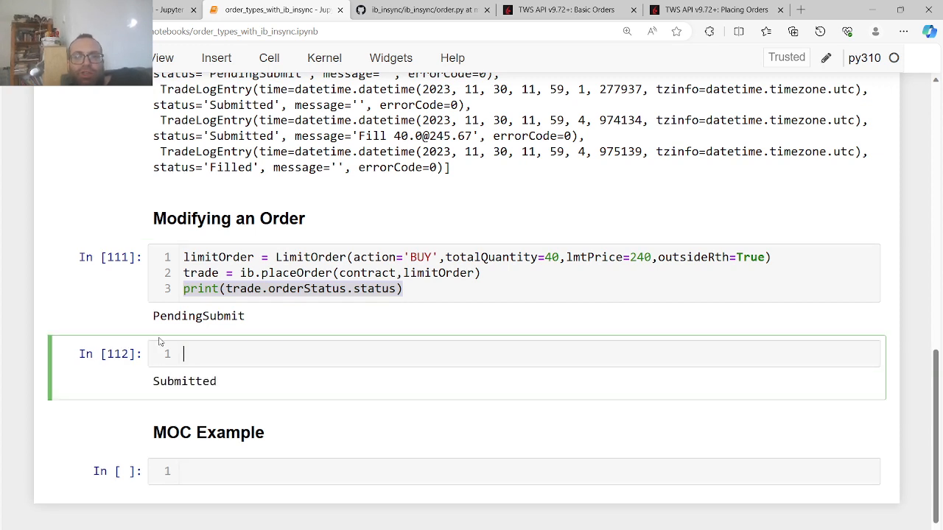
Inspect trade.order and set its limit price to 245
type("trade.order")
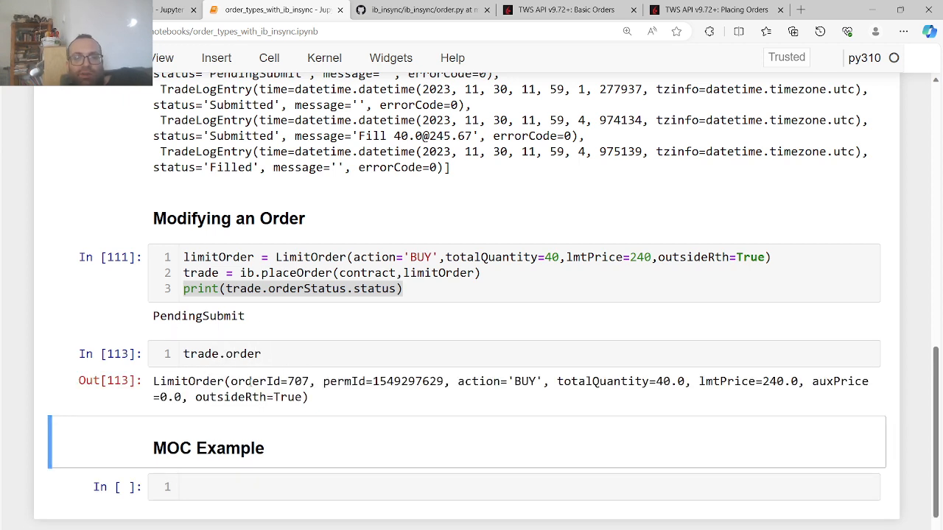
scroll("down", 3)
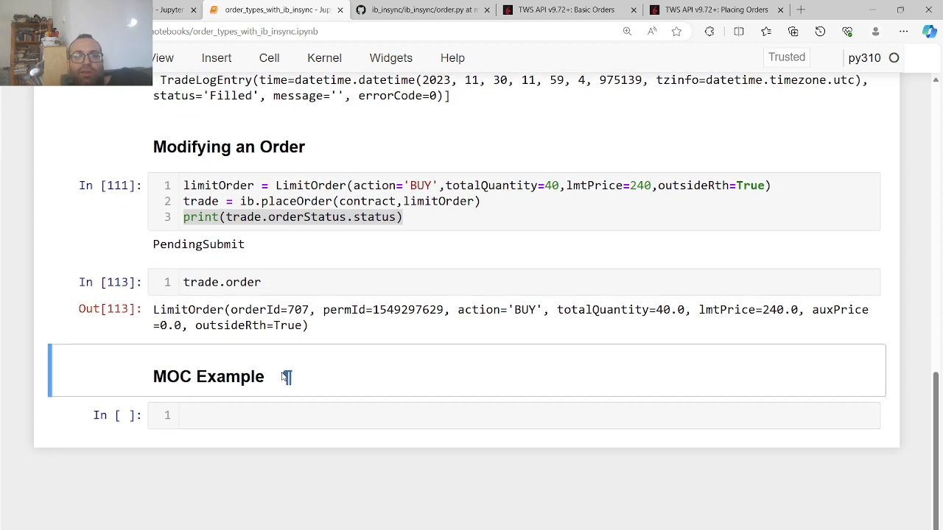
type(".lm")
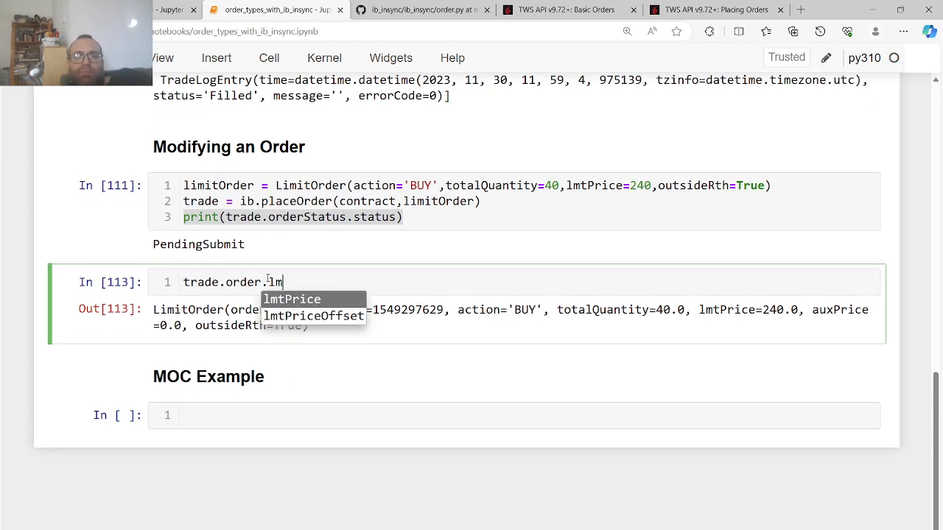
type("tPrice2")
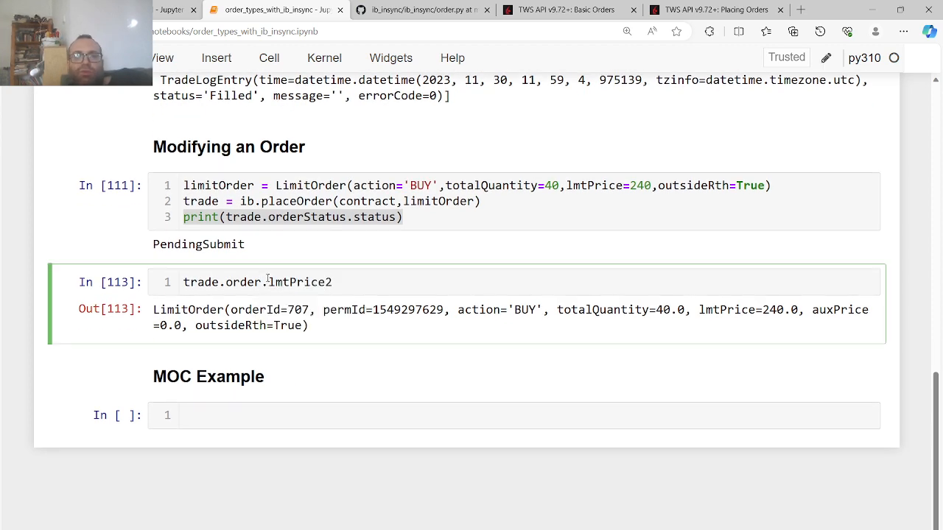
type("=245")
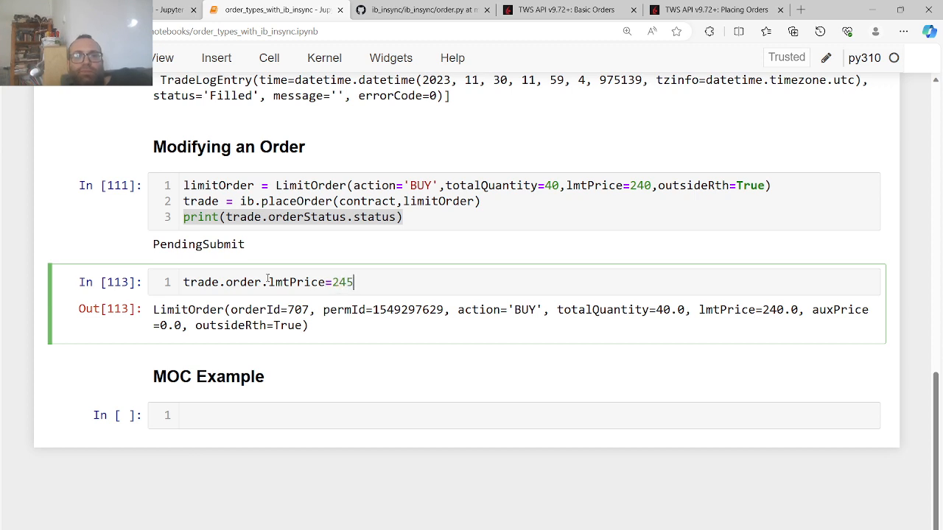
key("Return")
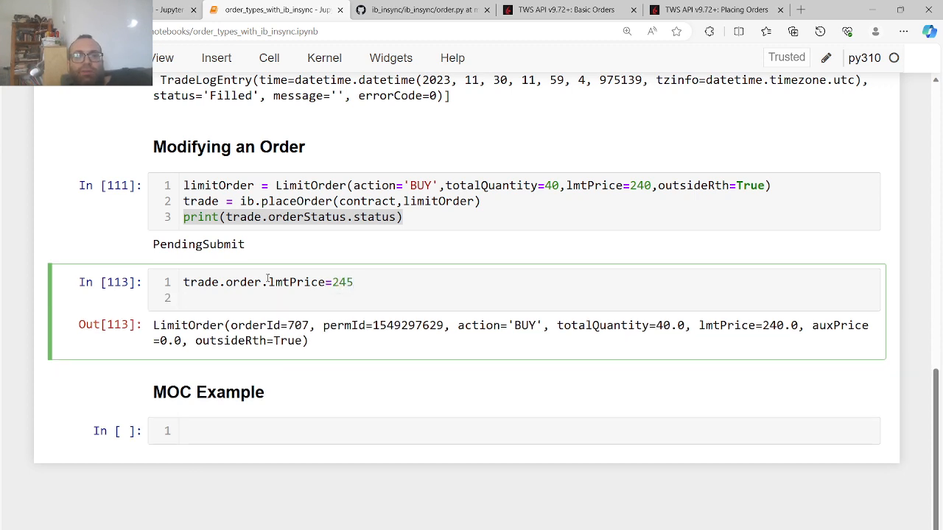
Re-place the order with the limit raised to 250, then check trade.log
left_click(425, 217)
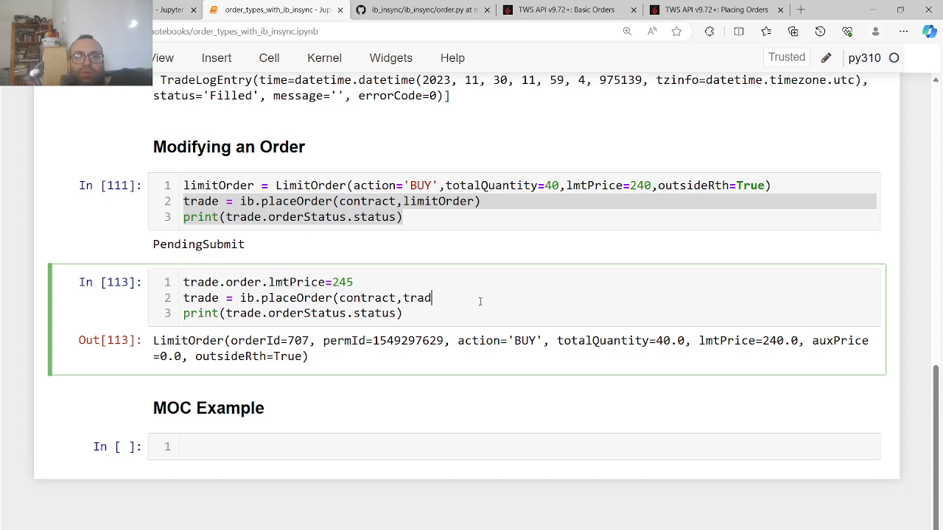
type("e.order)")
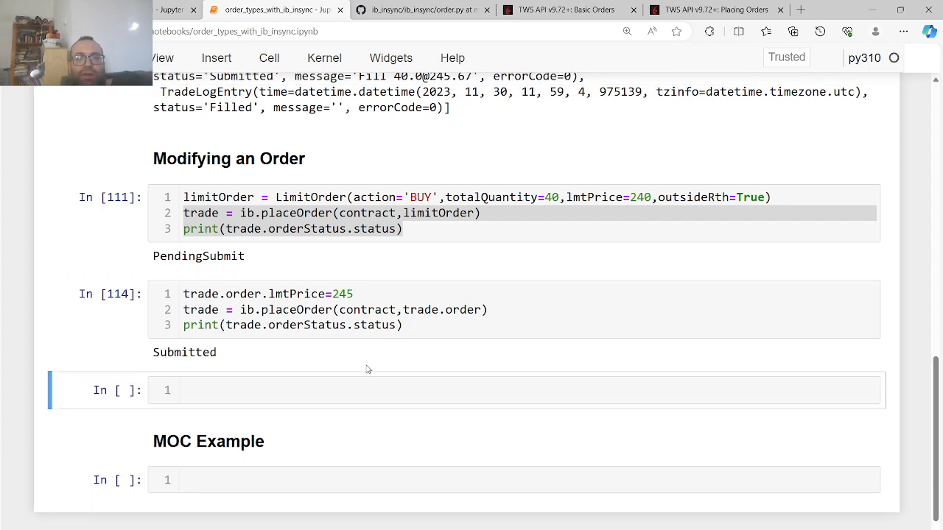
left_click(357, 294)
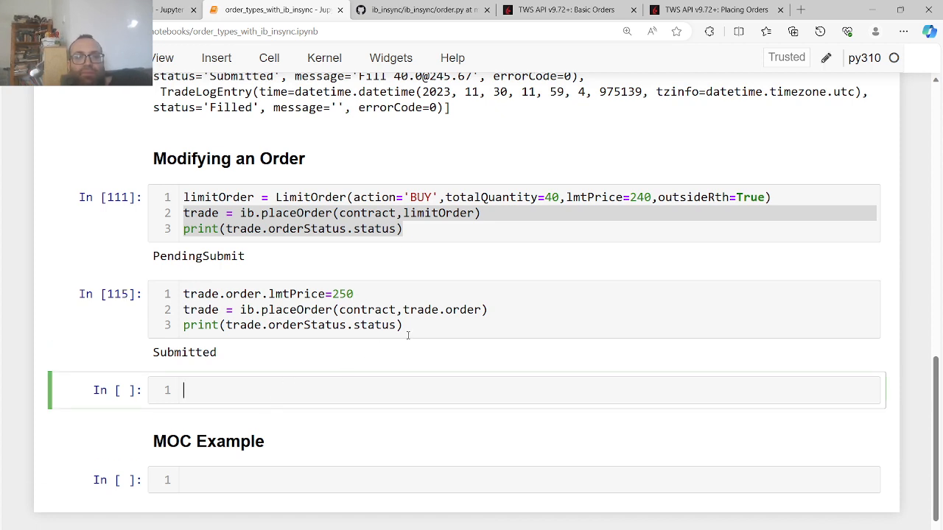
left_click(425, 325)
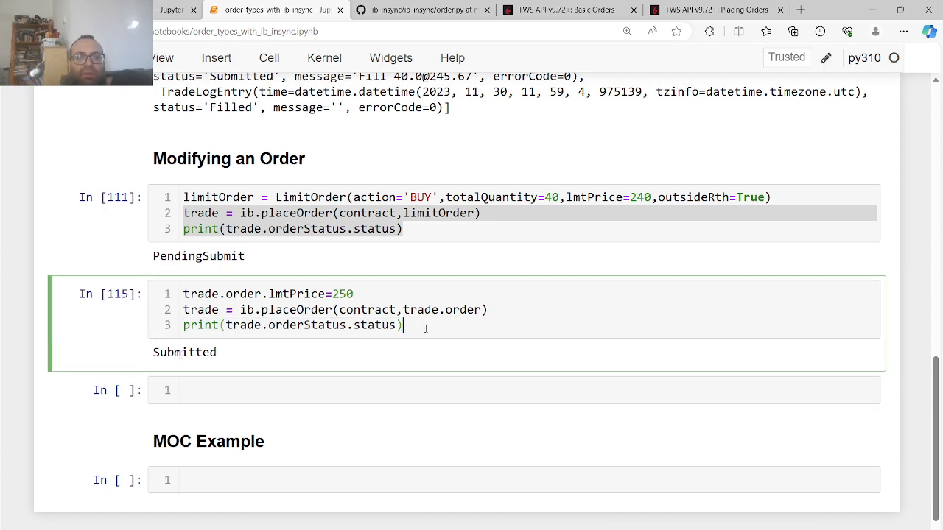
type("trade.log")
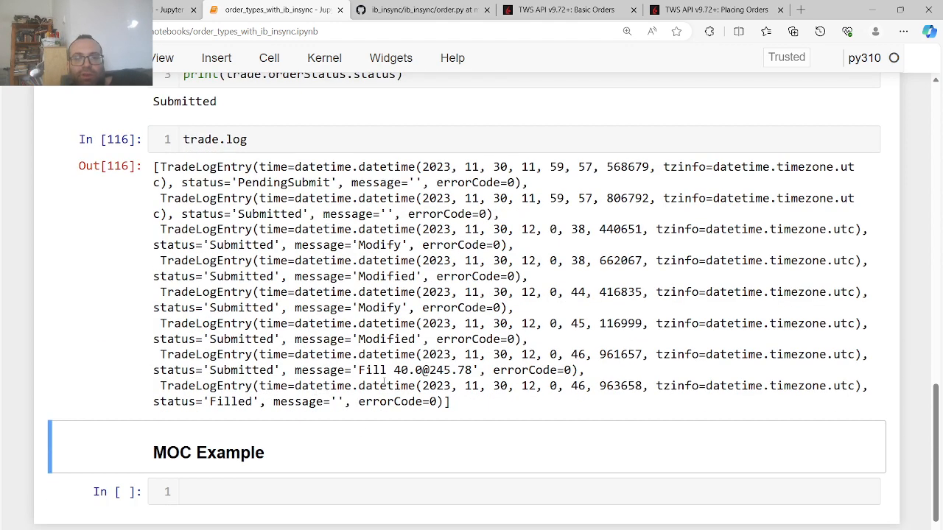
Scroll through the modify cell and its 'Cannot modify a filled order' error output
scroll("up", 3)
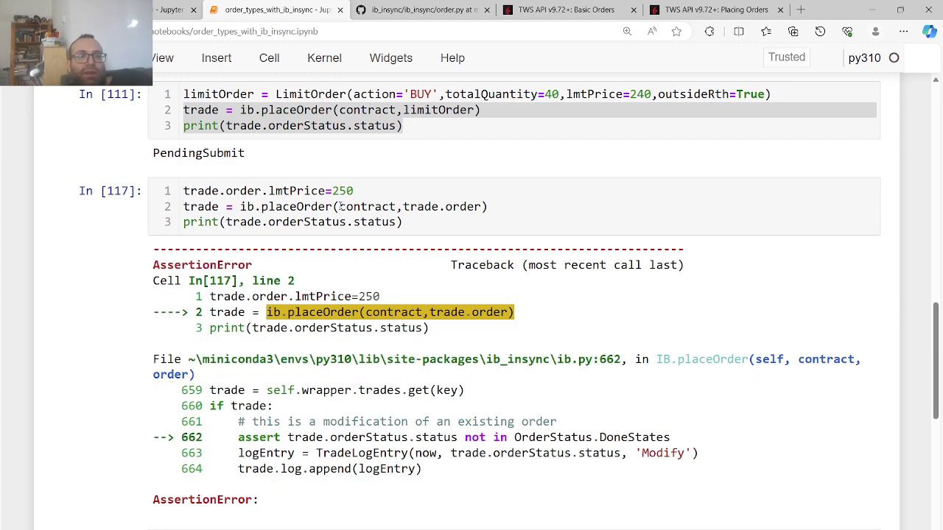
scroll("up", 3)
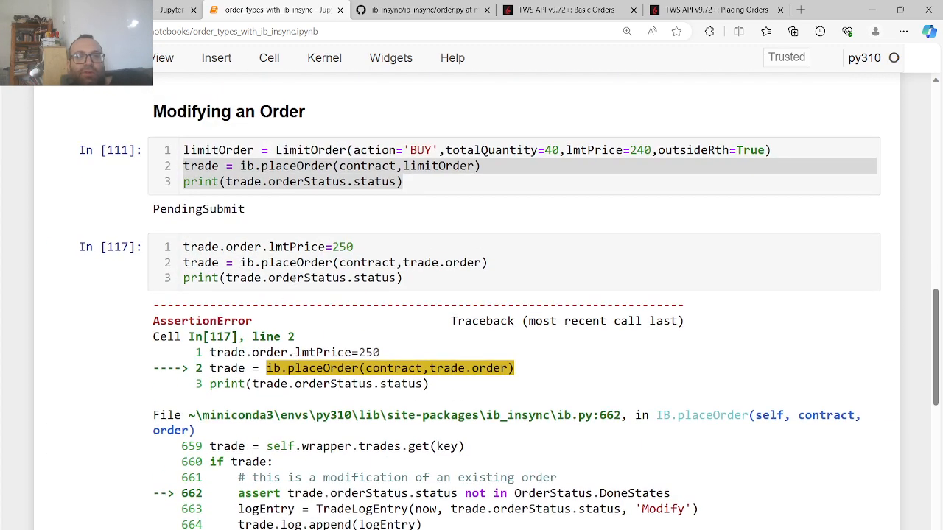
scroll("down", 3)
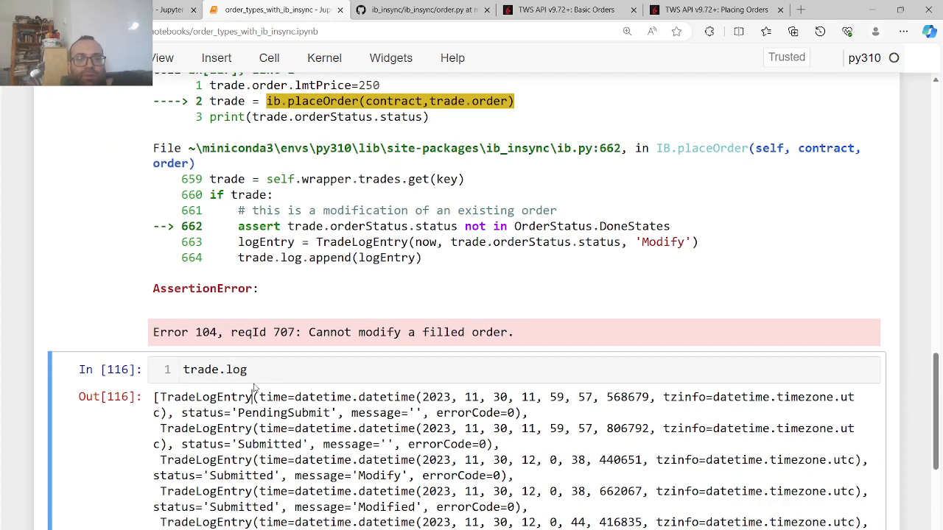
scroll("down", 3)
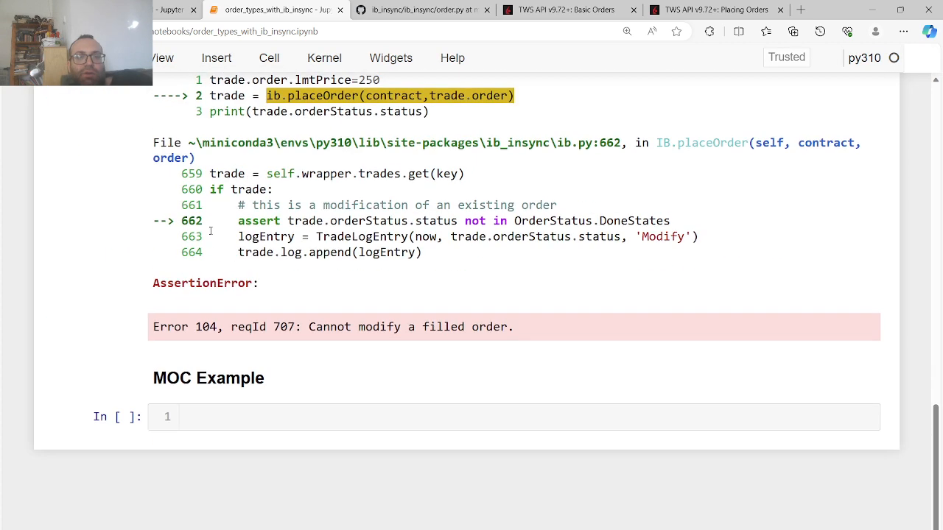
mouse_move(231, 378)
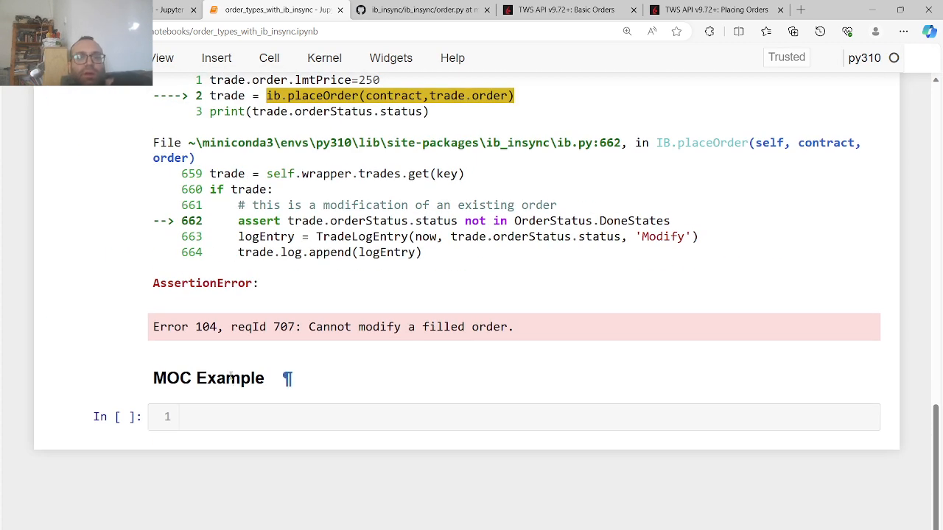
scroll("up", 3)
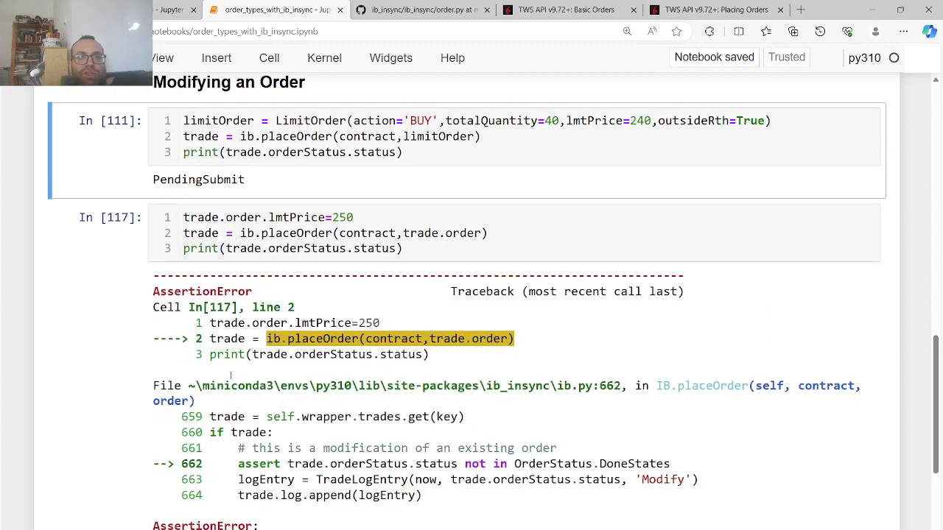
scroll("up", 3)
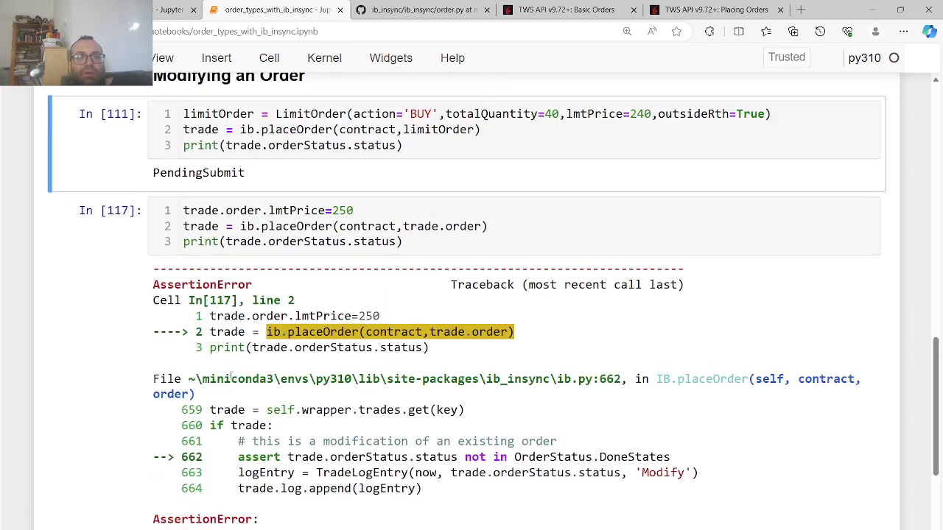
scroll("down", 3)
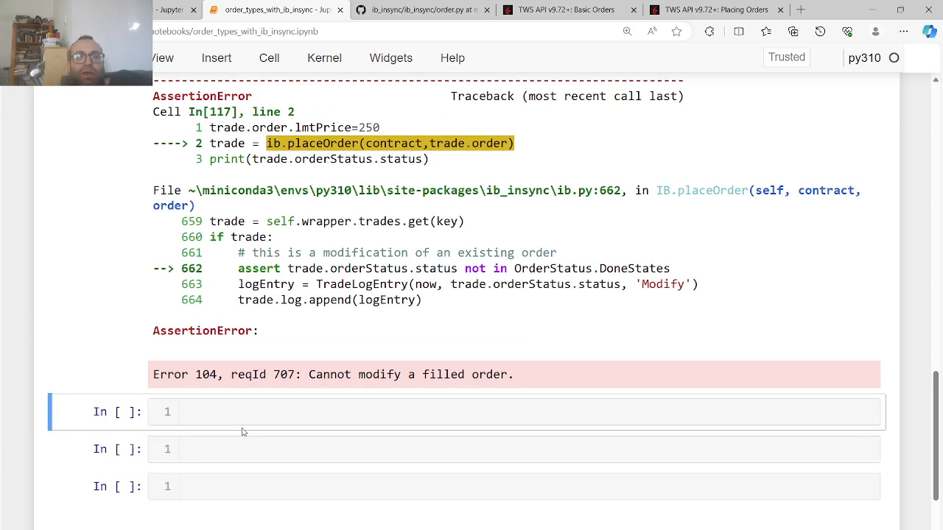
Add a rendered '### Limit Order without using LimitOrder classs' markdown heading
scroll("up", 3)
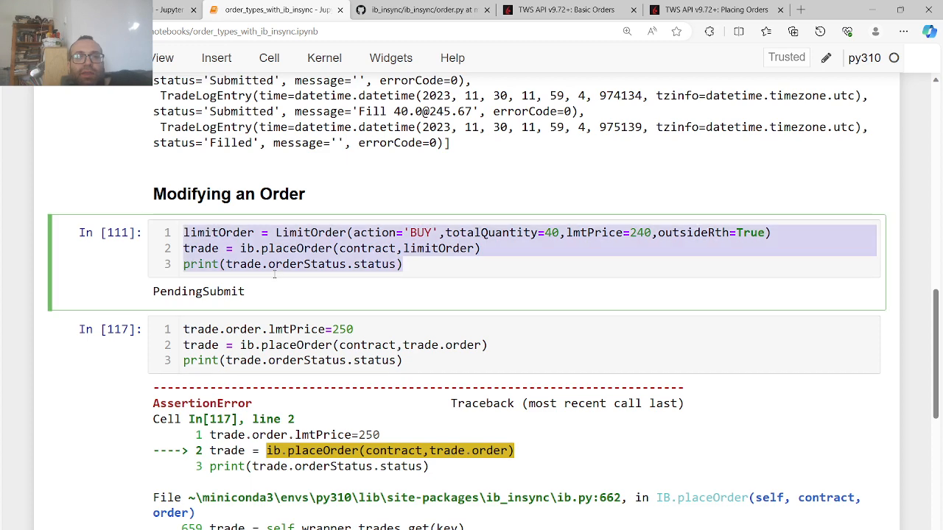
scroll("down", 3)
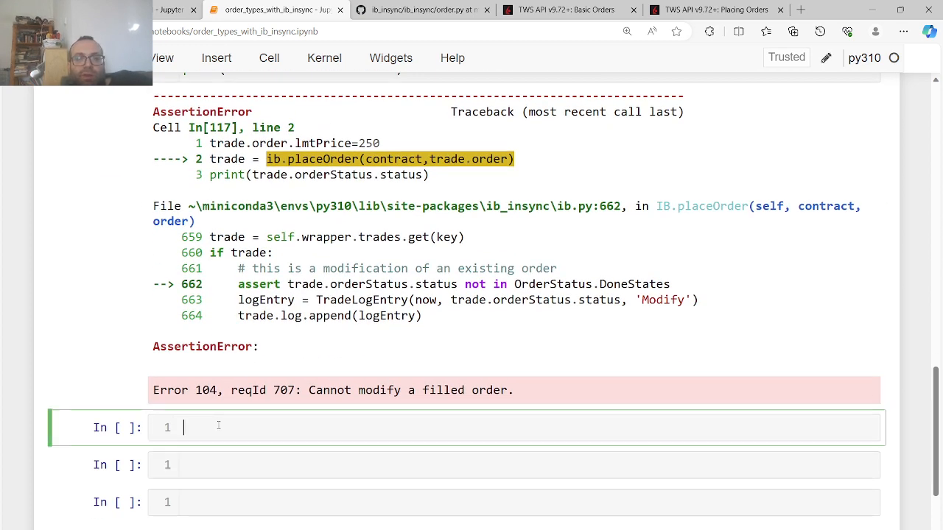
type("### Limit")
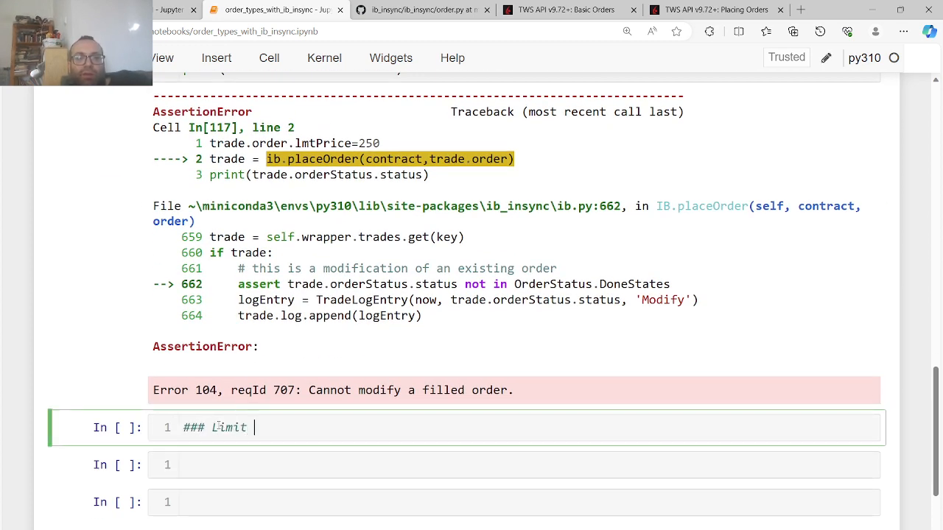
type("Order with")
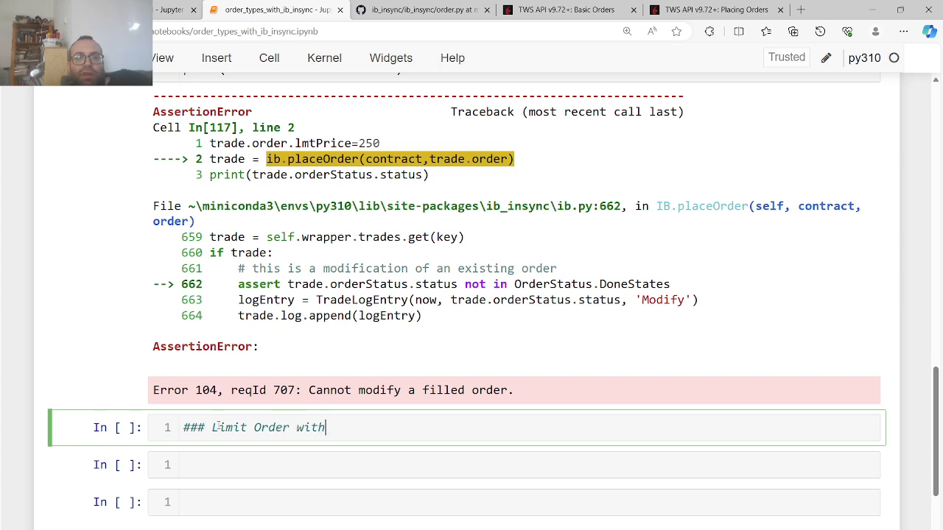
type("out using")
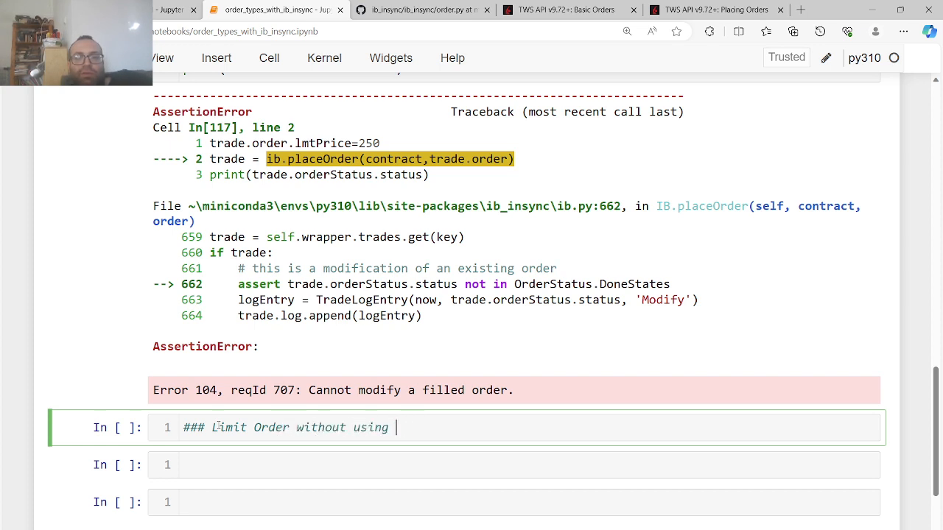
type("LimitOrder c")
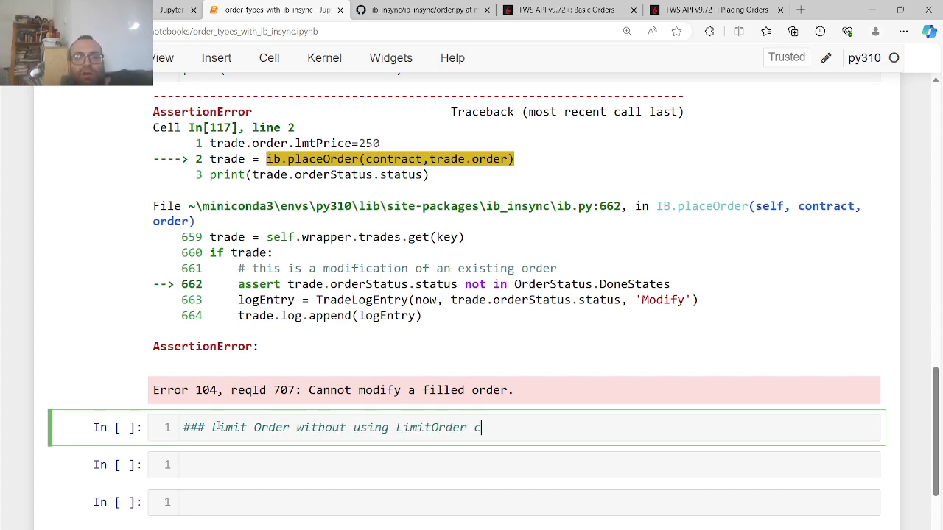
key("shift+enter")
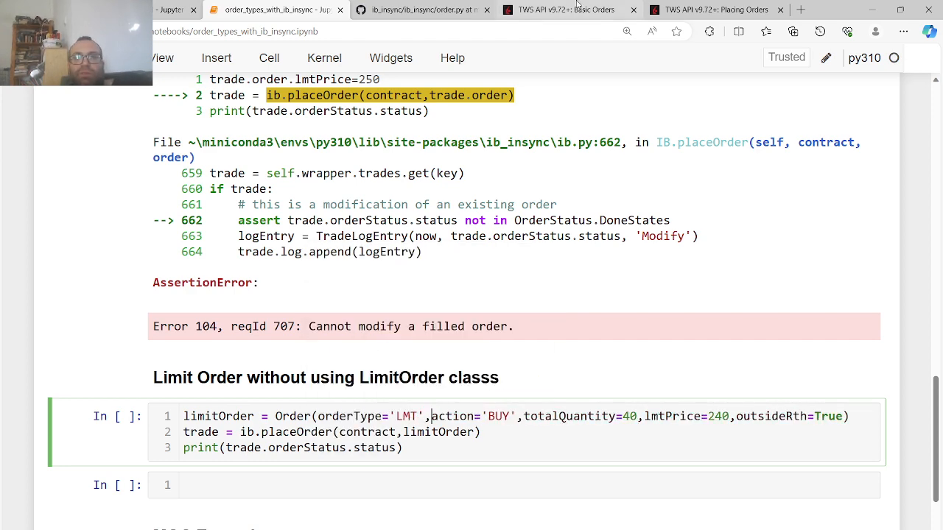
Consult the TWS API Basic Orders page, then return to the notebook
left_click(567, 9)
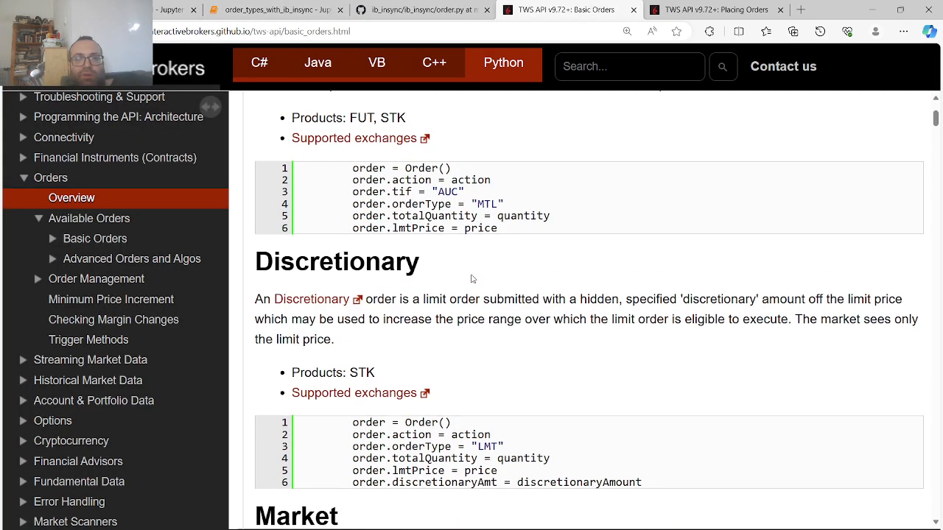
left_click(273, 10)
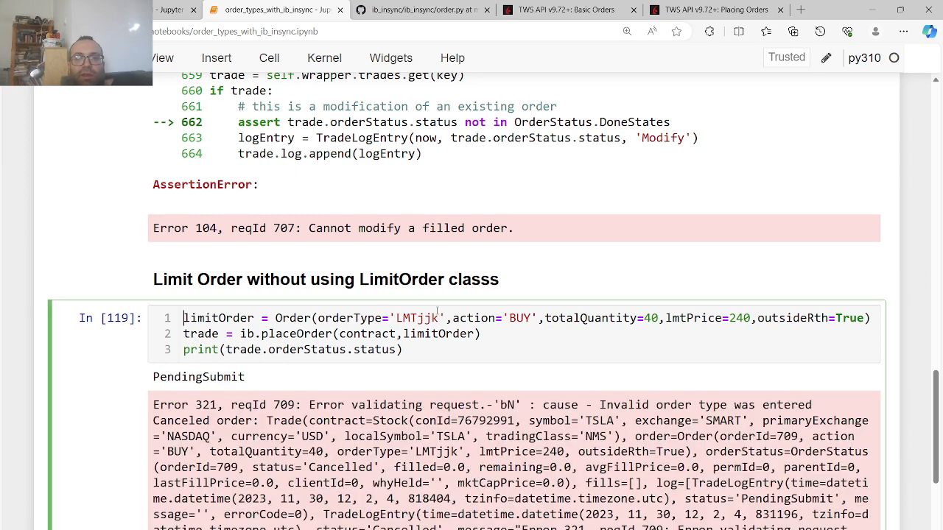
Review the corrected 'LMT' order cell output and the MOC Example cell
scroll("up", 3)
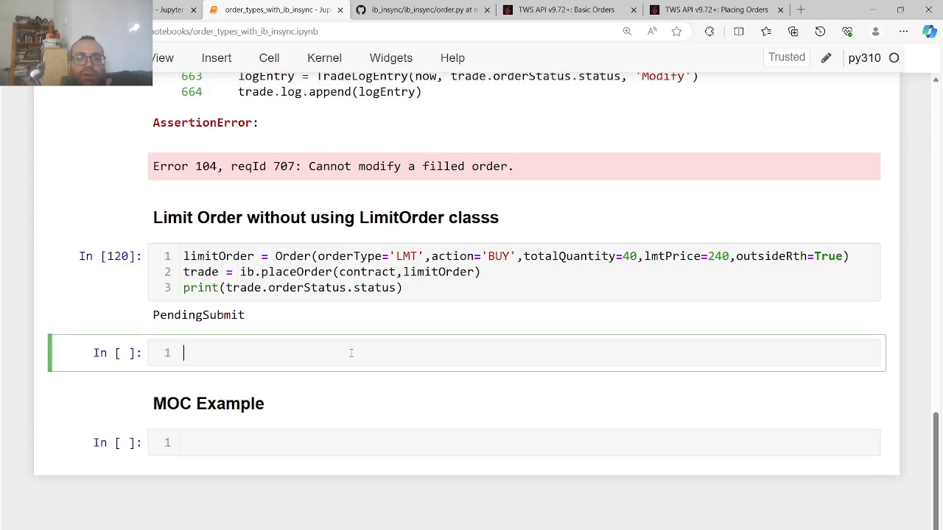
scroll("down", 3)
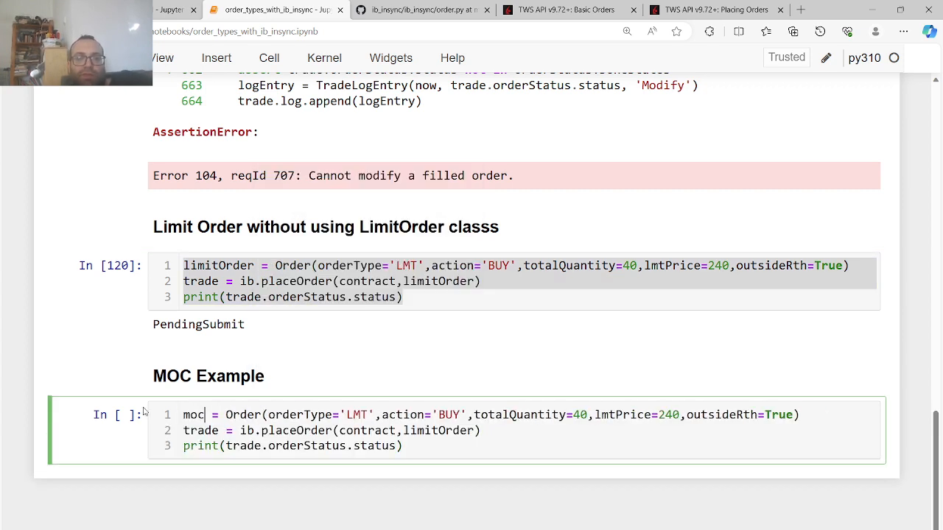
Rename the order to mocOrder with orderType 'MOC', then select the empty cell below
type("Order")
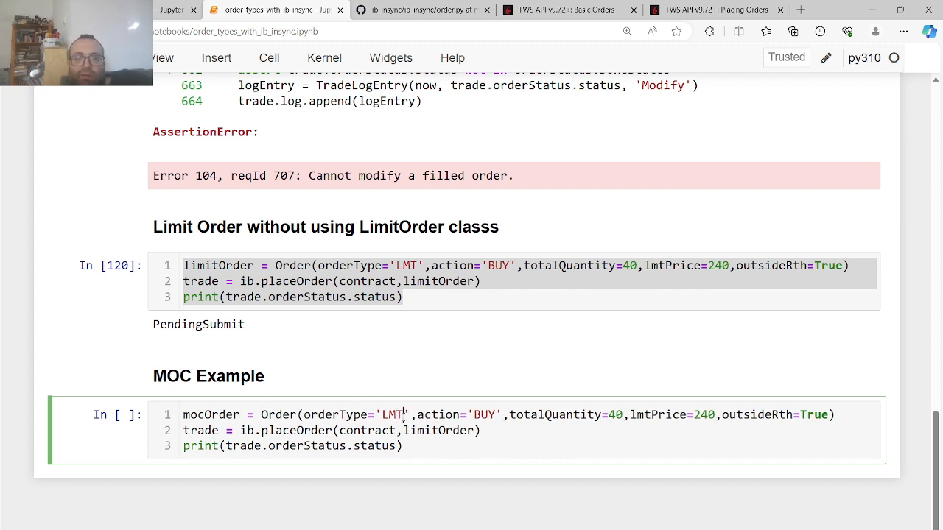
type("MOC")
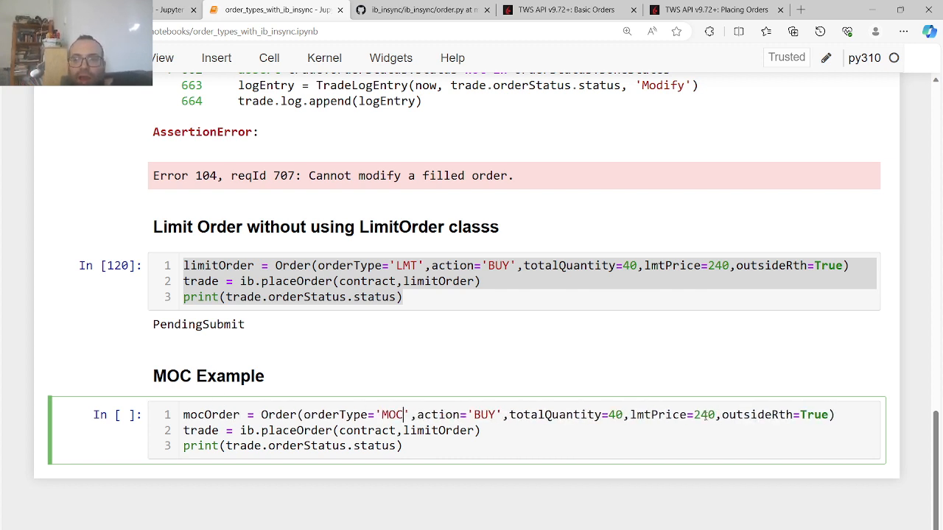
scroll("up", 3)
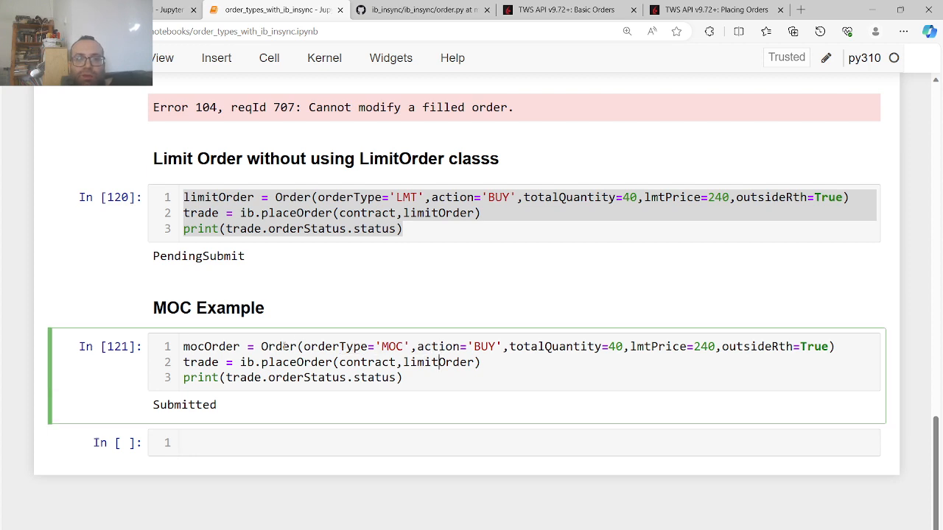
left_click(271, 442)
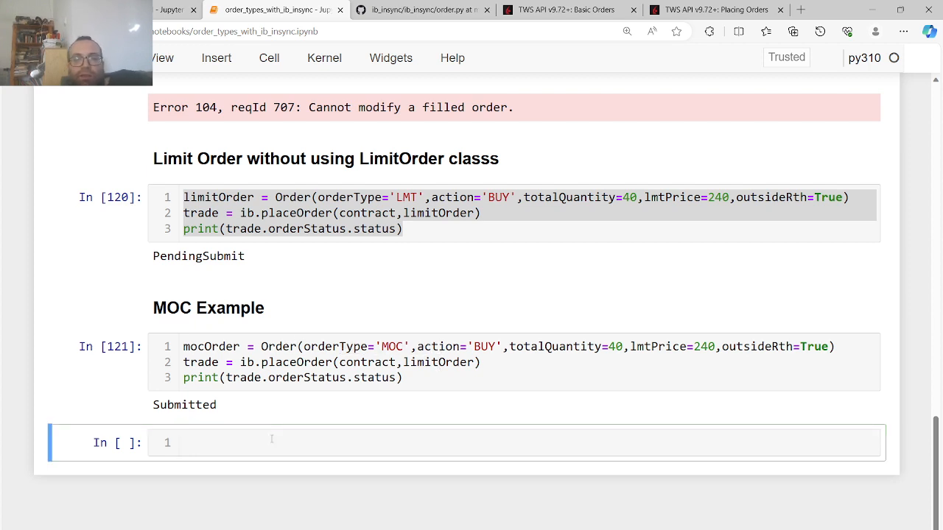
Add a '### Methods to look at trades' heading and run ib.trades() beneath it
type("####")
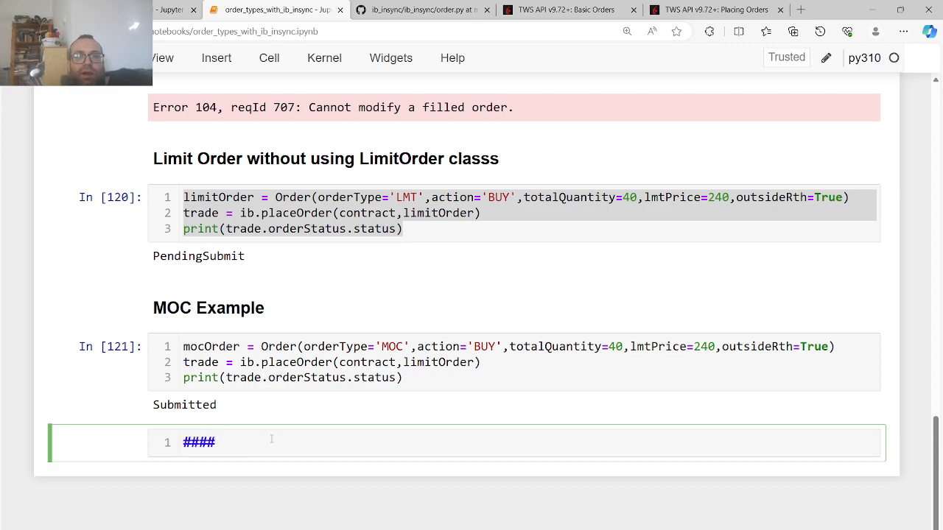
scroll("up", 3)
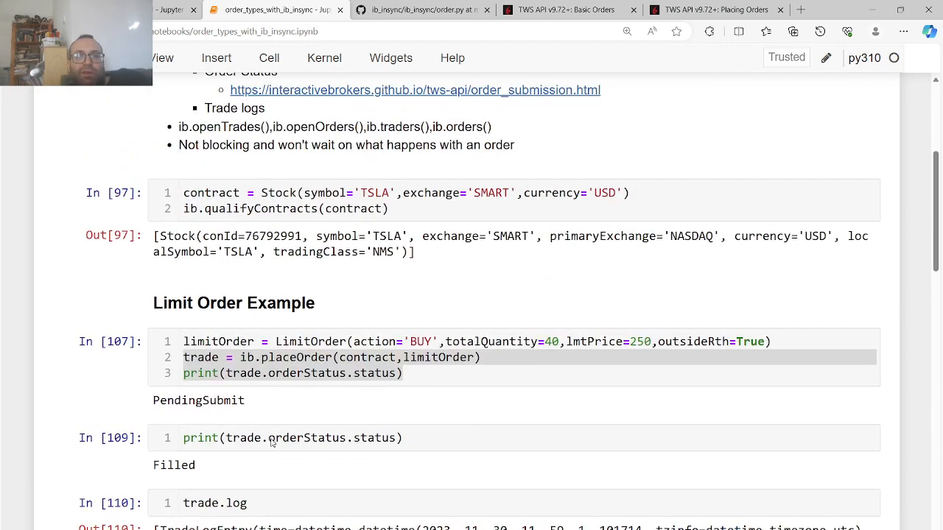
scroll("up", 3)
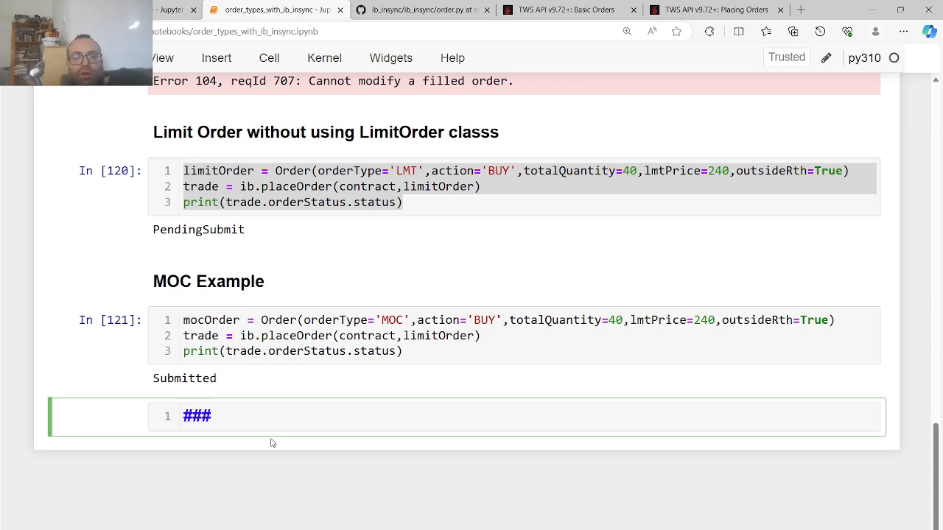
type("M")
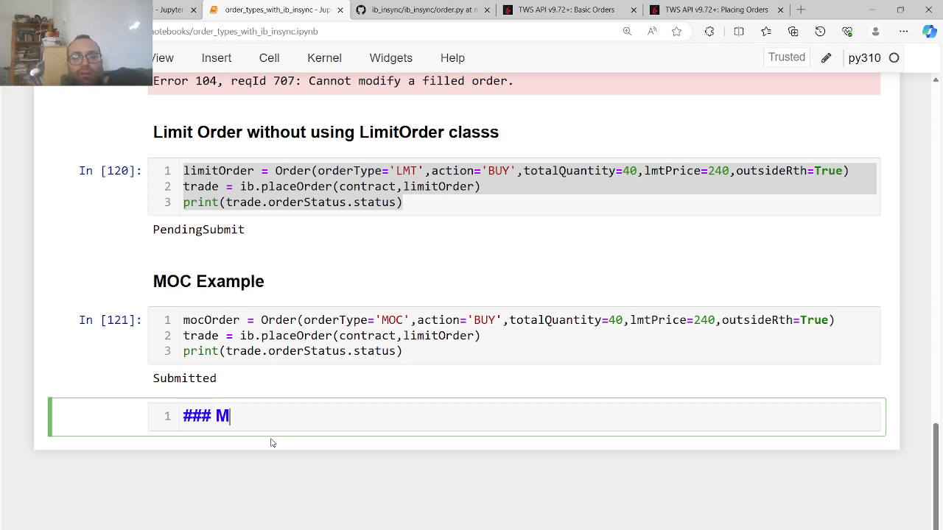
type("et")
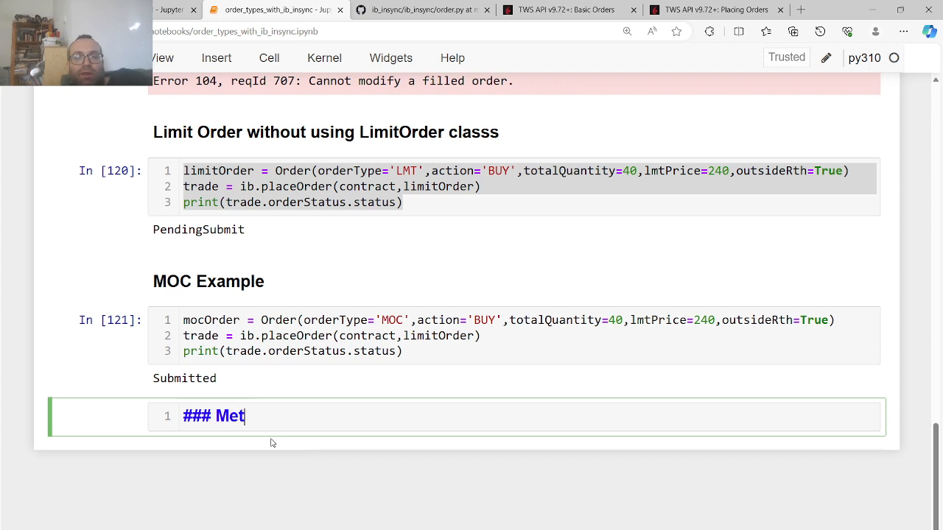
type("hods to look at trades")
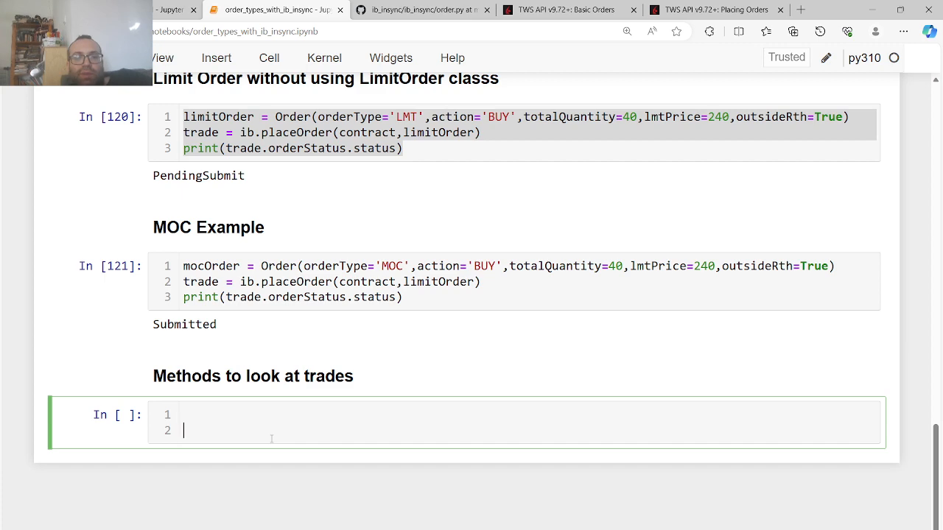
type("ib.trades")
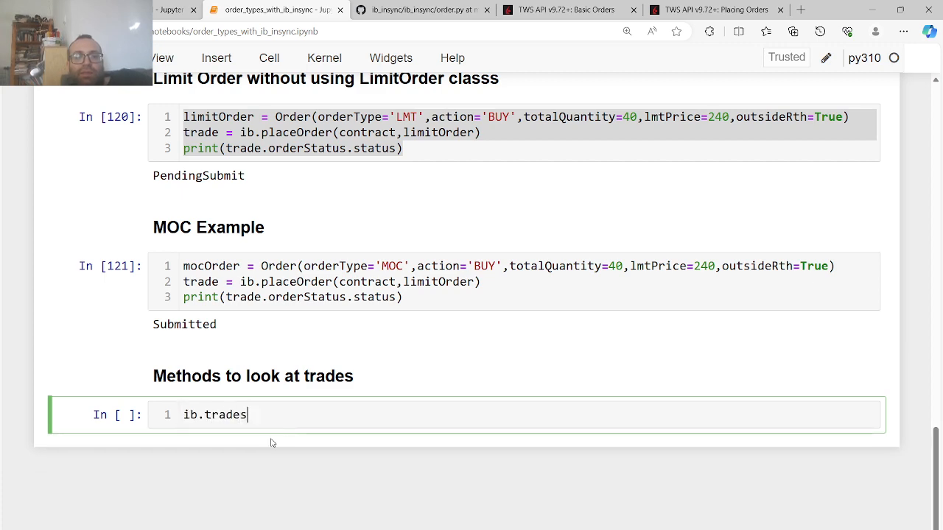
key("shift+enter")
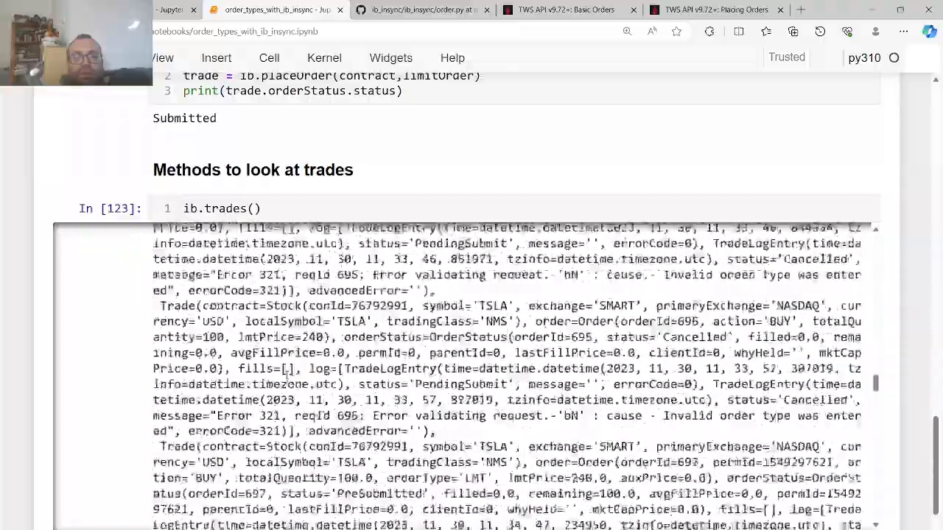
Save the notebook, switch the cell to ib.openTrades(), and review the open trades
scroll("down", 3)
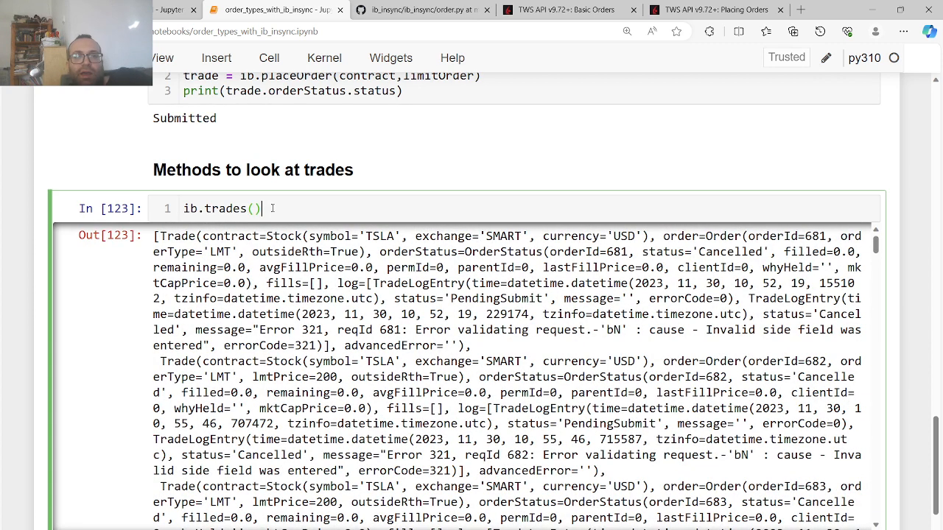
key("ctrl+s")
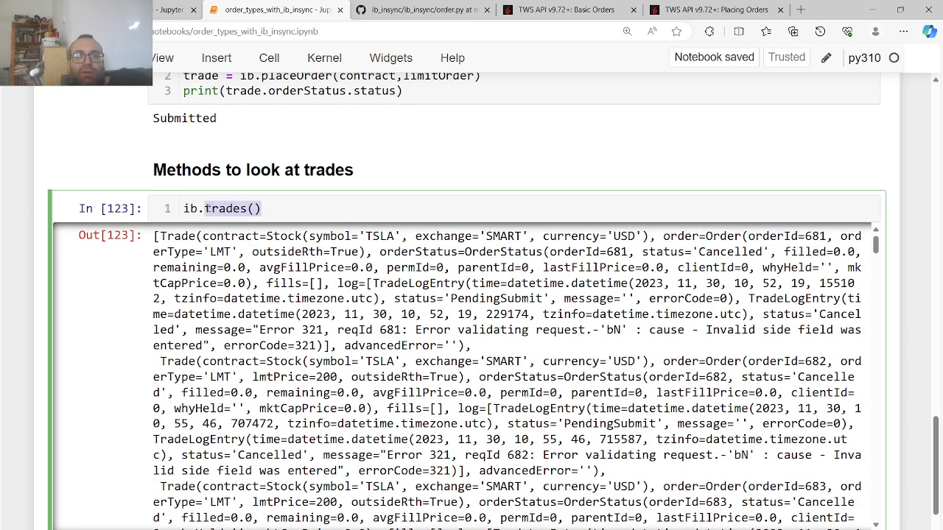
type("ib.Op")
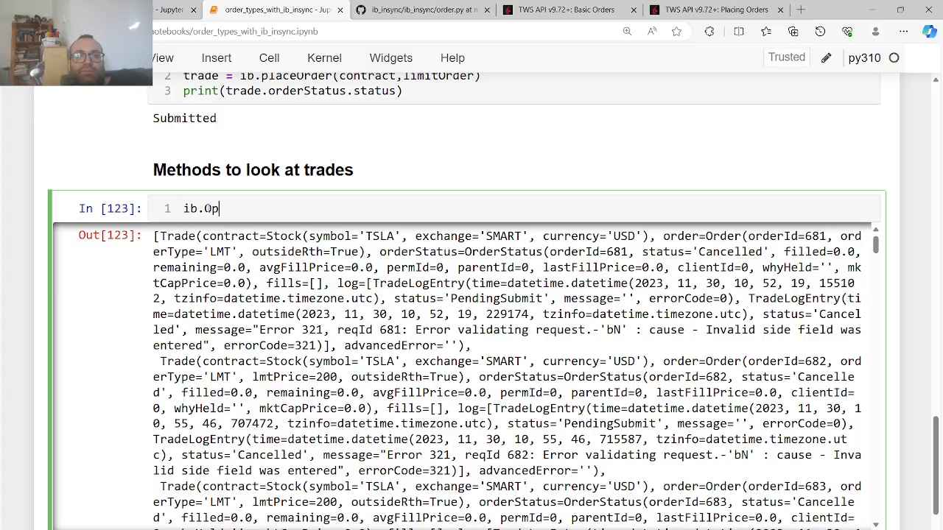
type("enTrades(")
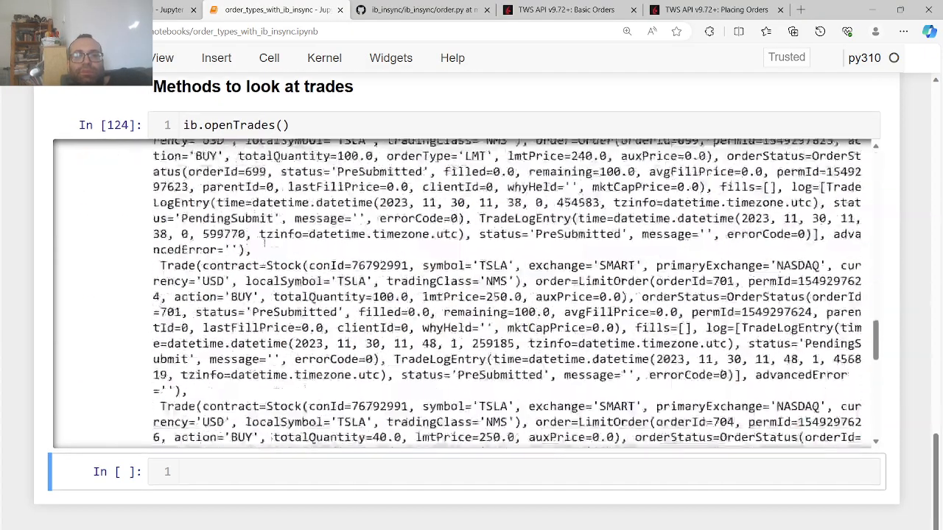
scroll("up", 3)
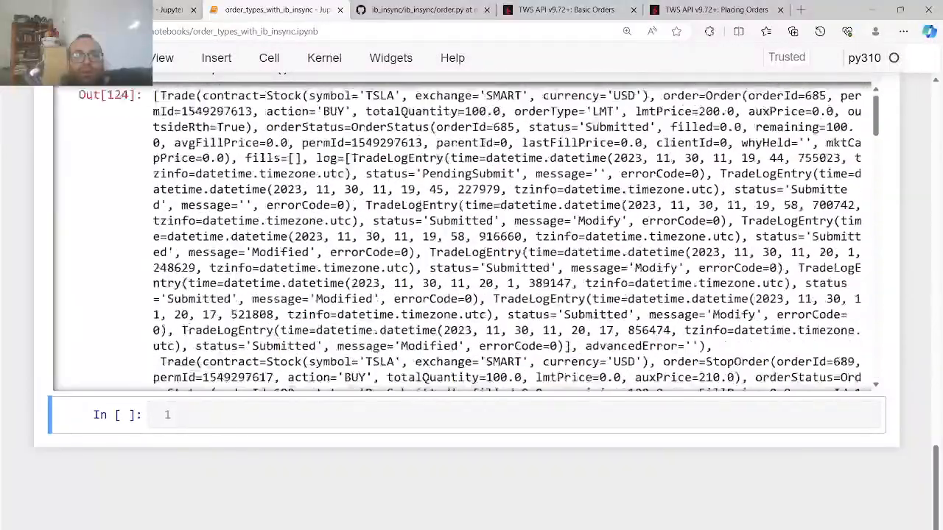
scroll("up", 3)
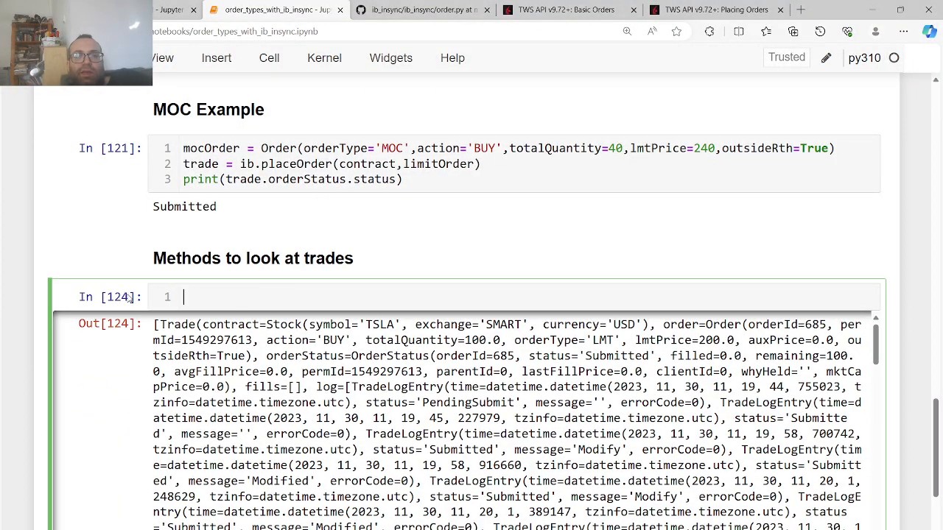
Run ib.openOrders() and scroll through the listed open TSLA orders
type("ib.")
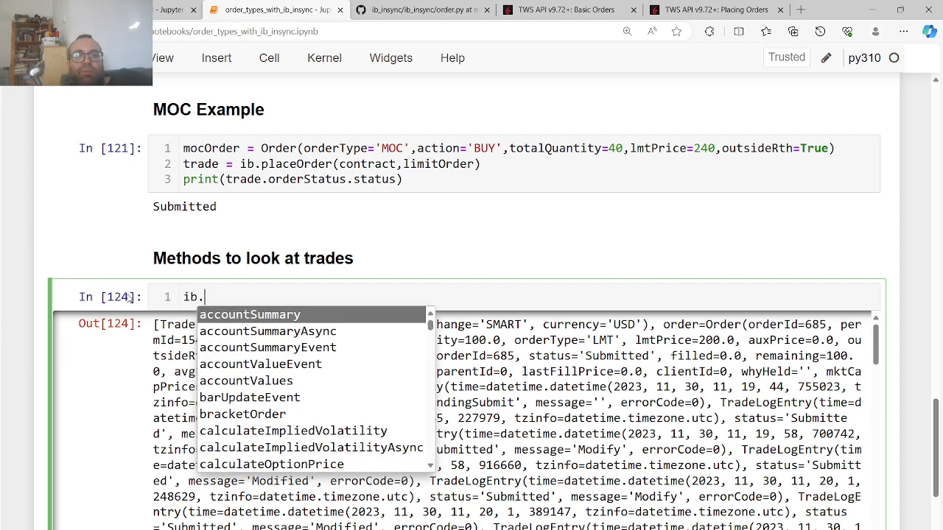
type("openOrders(")
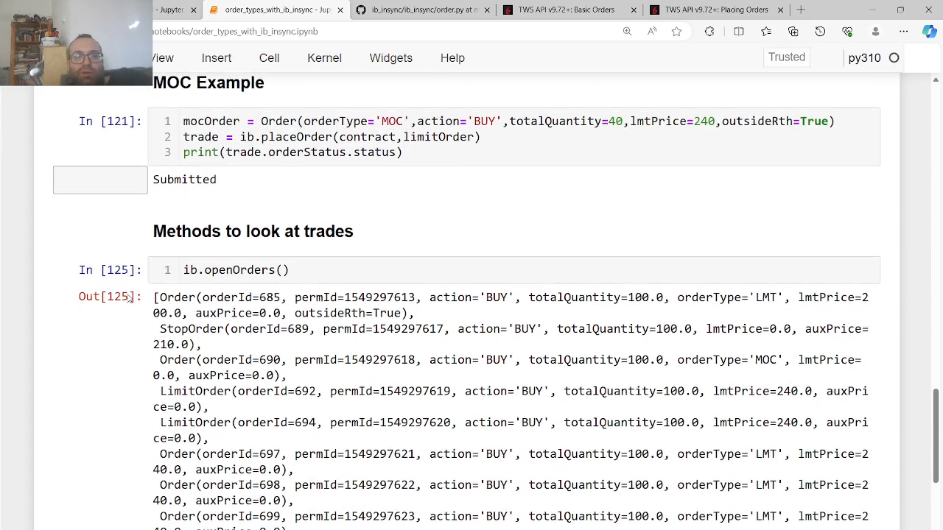
scroll("down", 3)
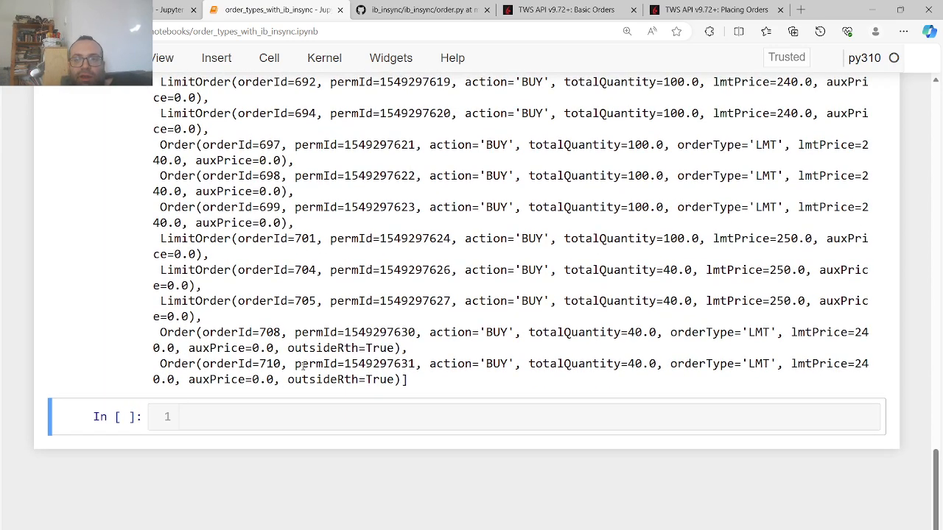
scroll("up", 3)
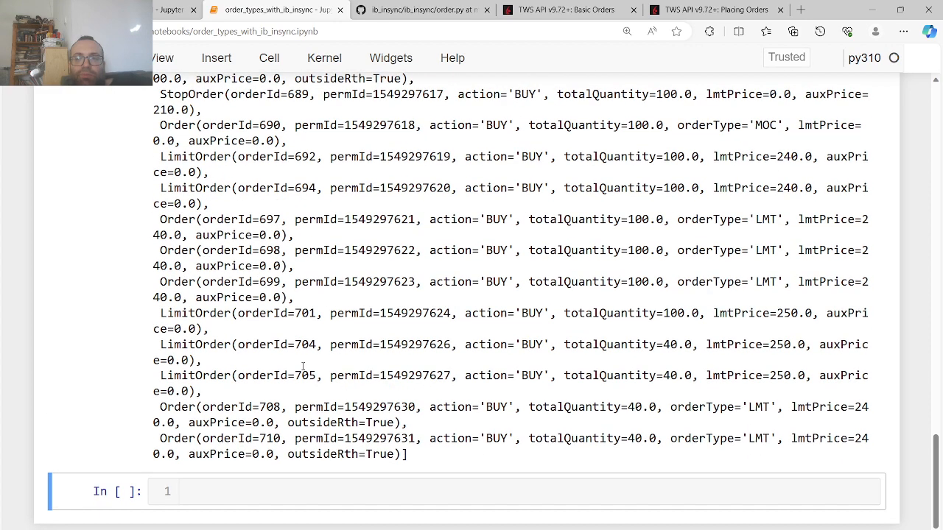
scroll("up", 3)
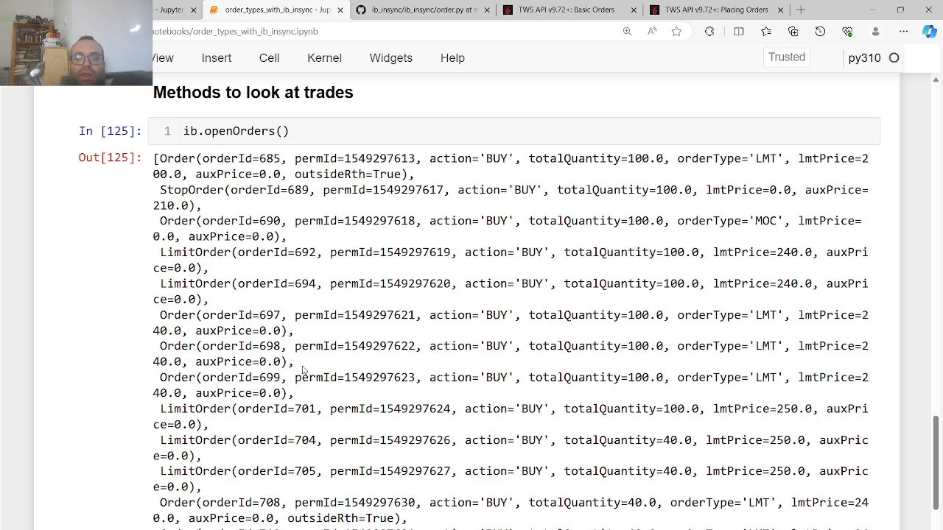
scroll("down", 3)
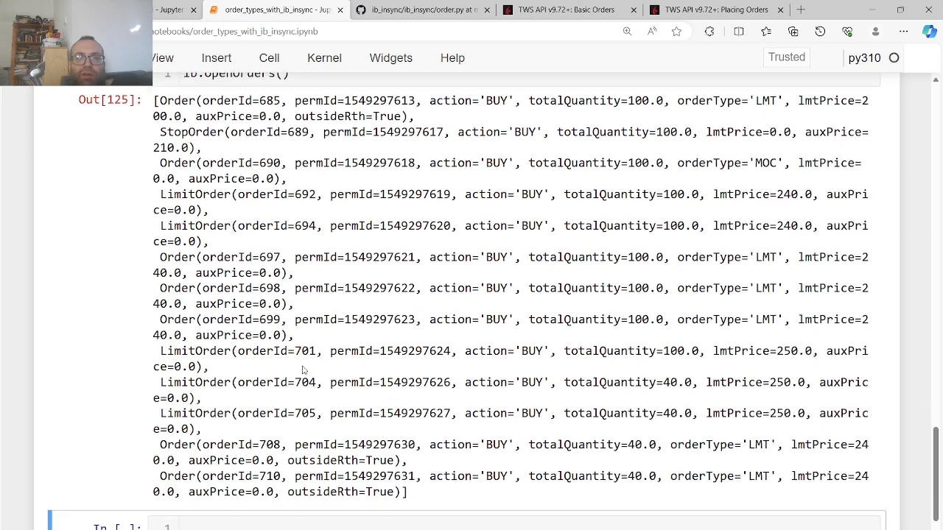
scroll("down", 3)
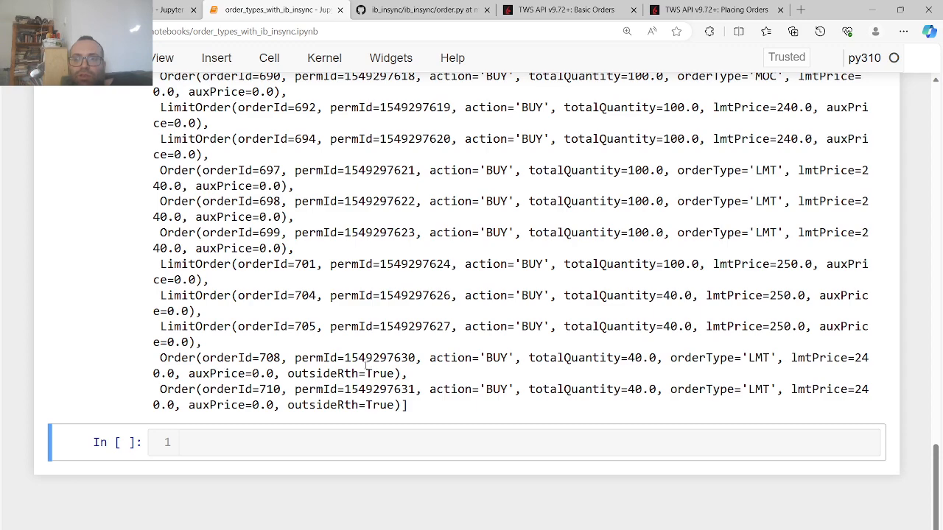
scroll("up", 3)
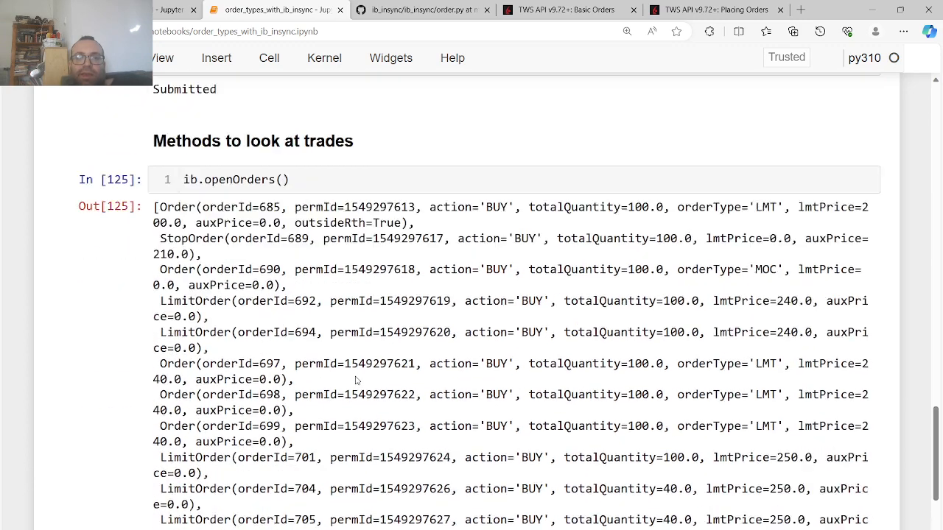
scroll("down", 3)
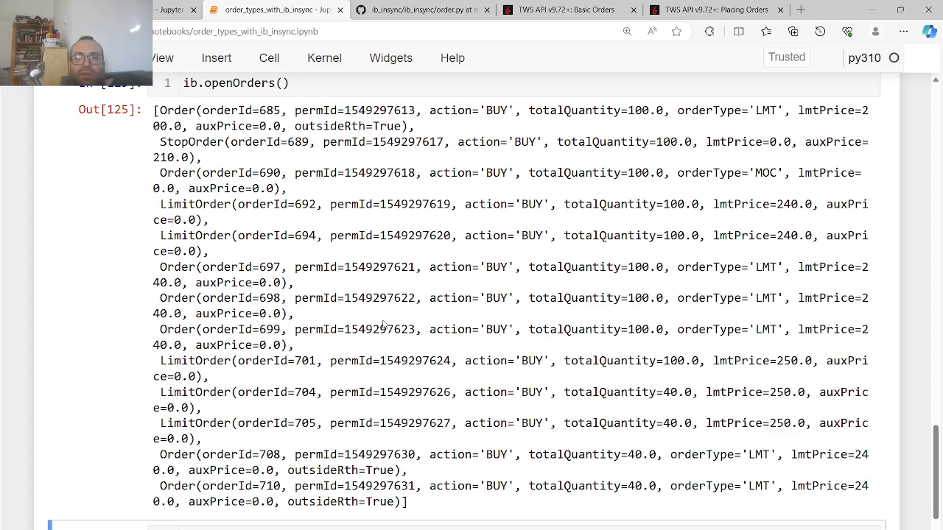
scroll("up", 3)
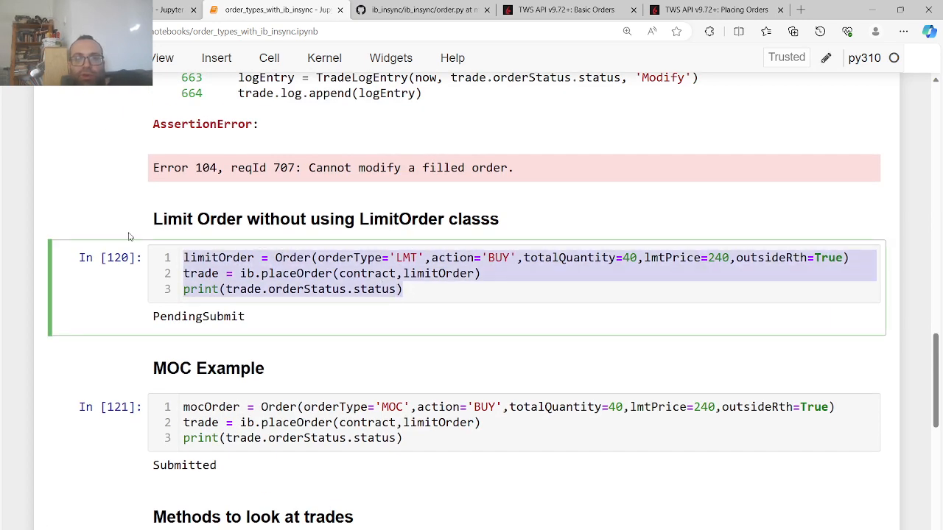
scroll("down", 3)
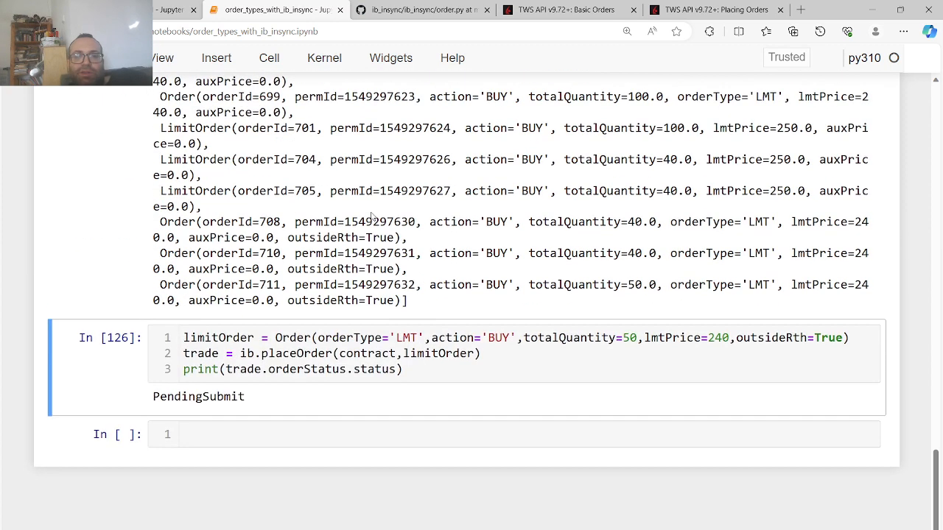
Place a 50-share TSLA limit order at 240 and confirm order 711 appears
left_click(403, 369)
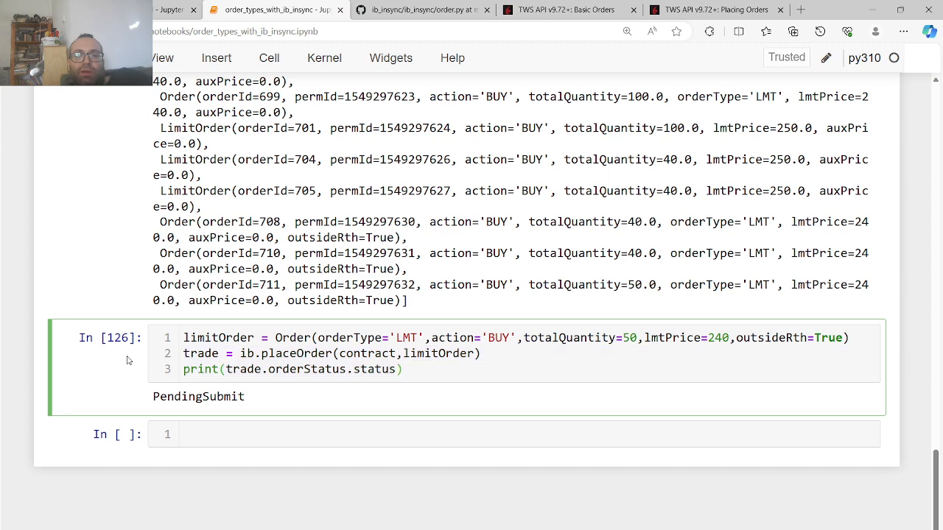
left_click(401, 369)
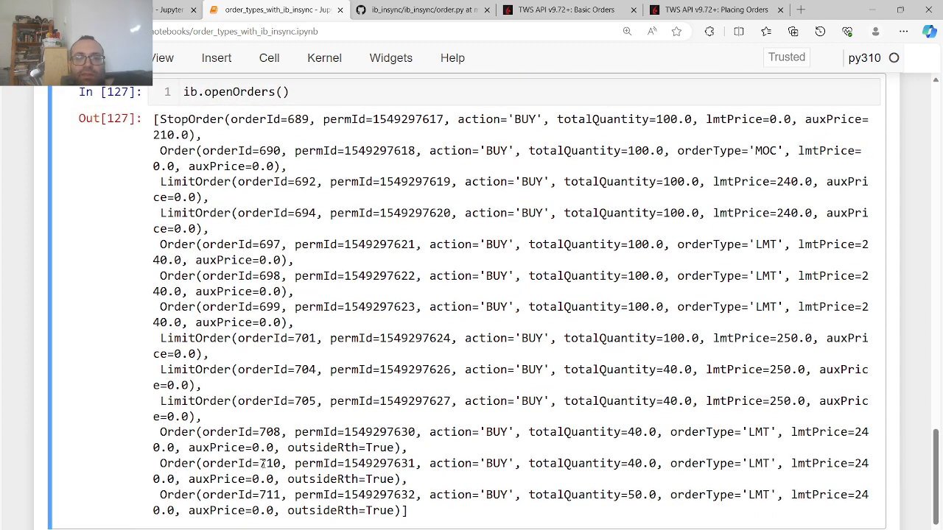
scroll("up", 3)
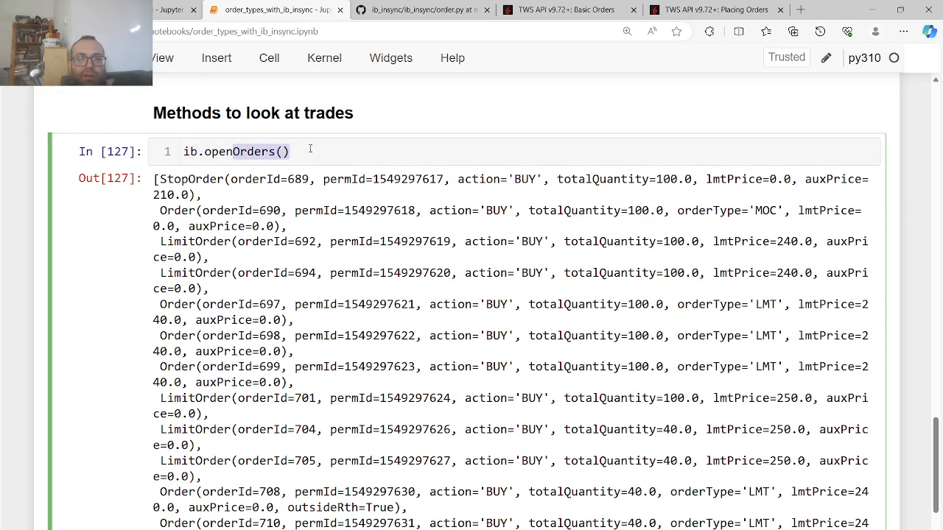
scroll("up", 3)
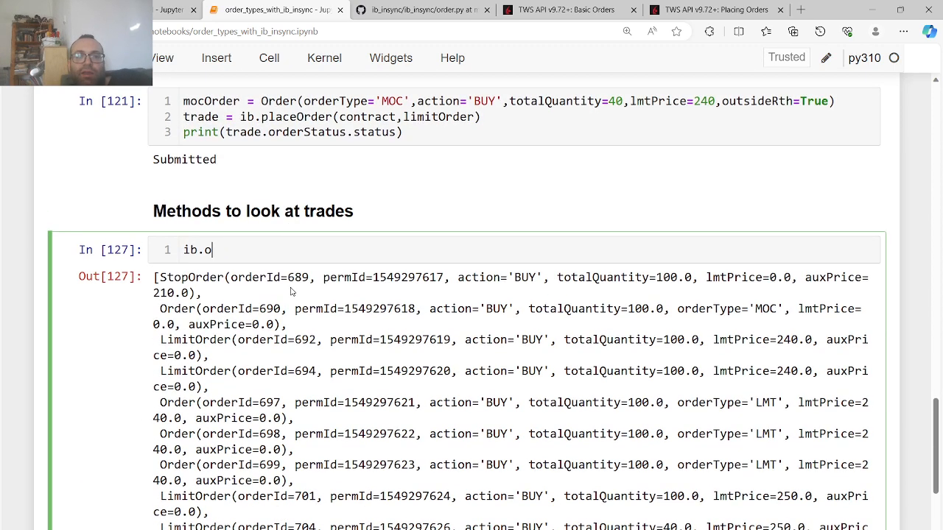
Rewrite the inspection cell as ib.openOrders(), ib.openTrades(), ib.orders(), ib.trades() and review the output
type("o")
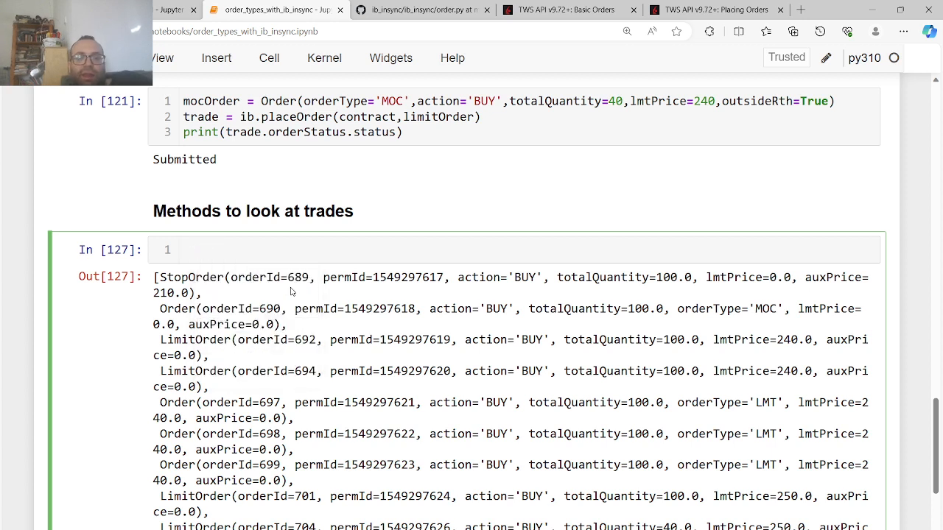
left_click(184, 249)
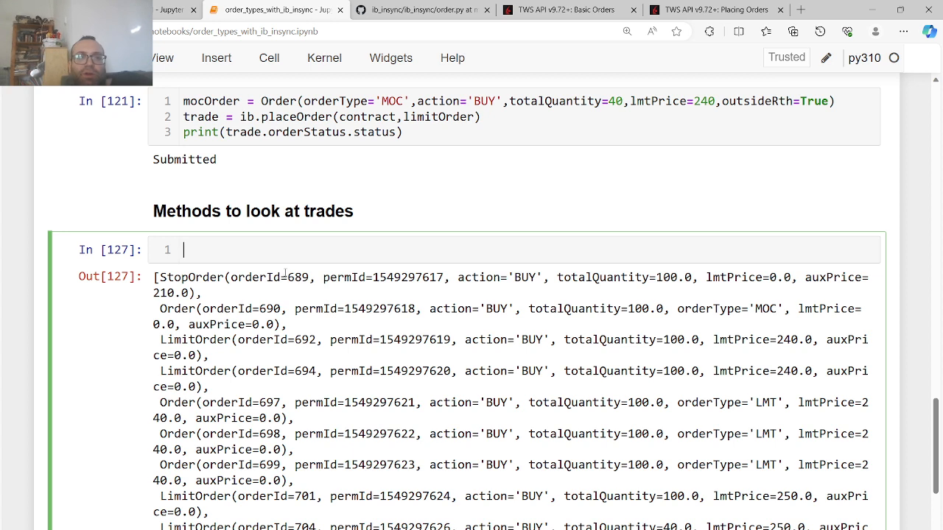
type("ib.op")
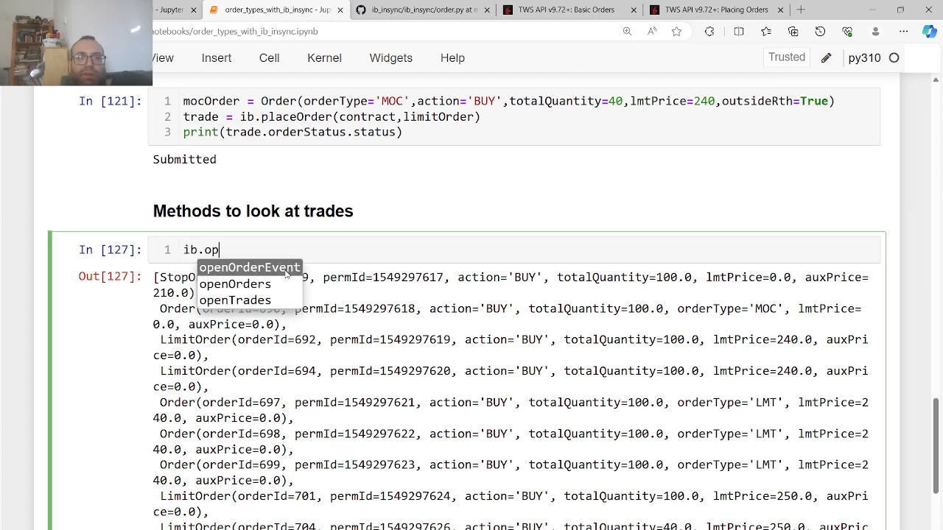
left_click(234, 284)
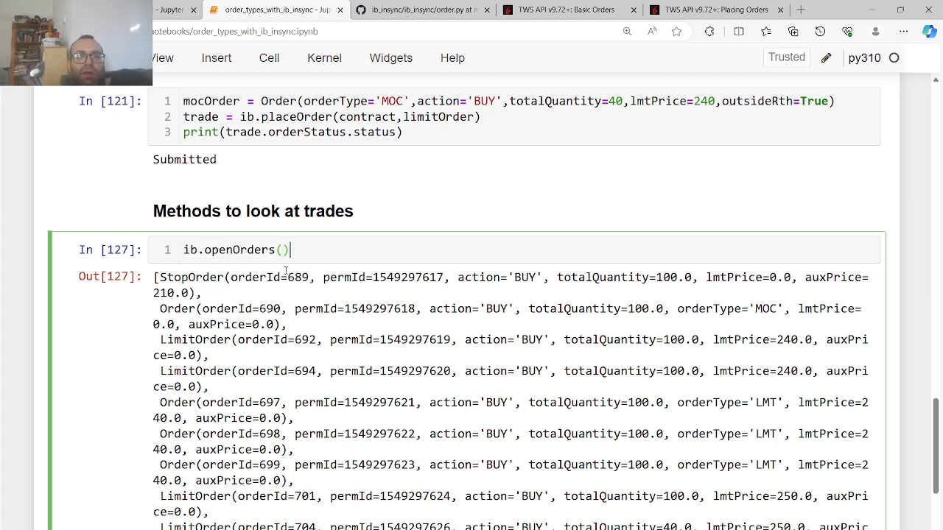
type(",ib")
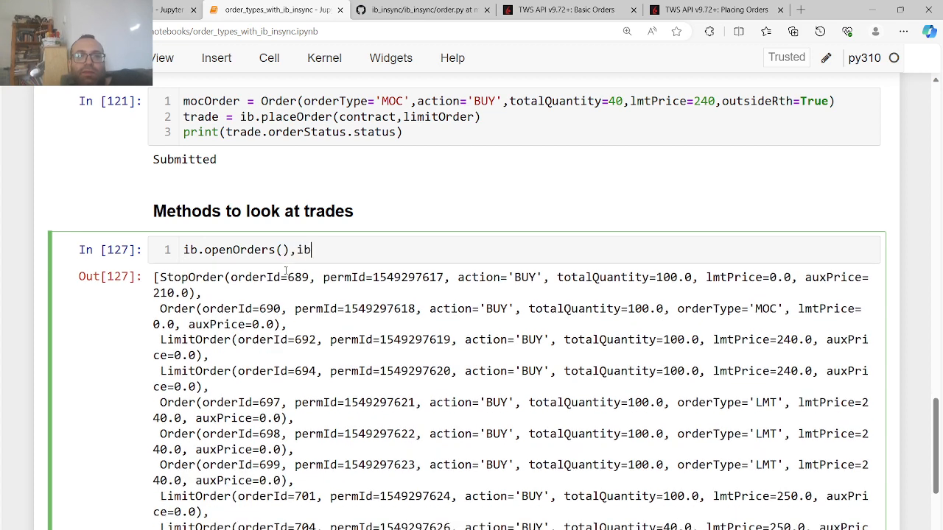
type(".p")
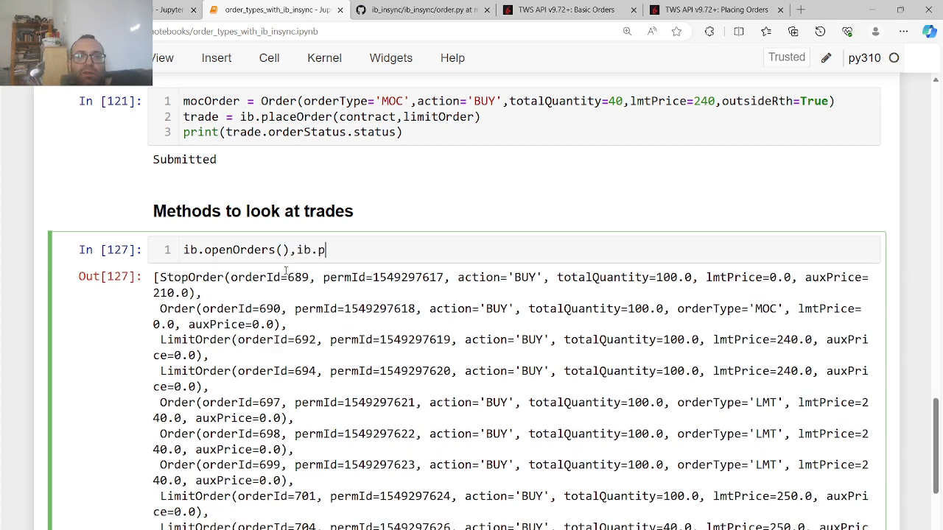
type("openTrades(),ib")
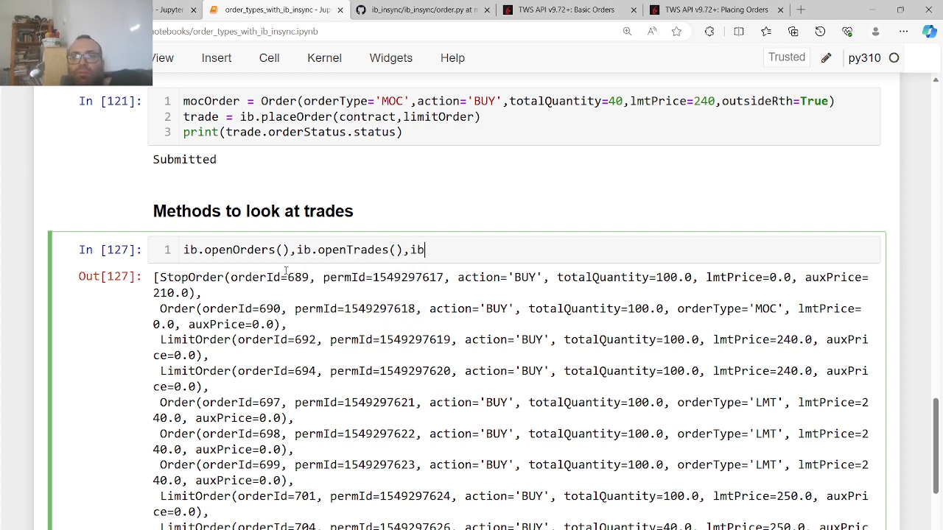
type(".o")
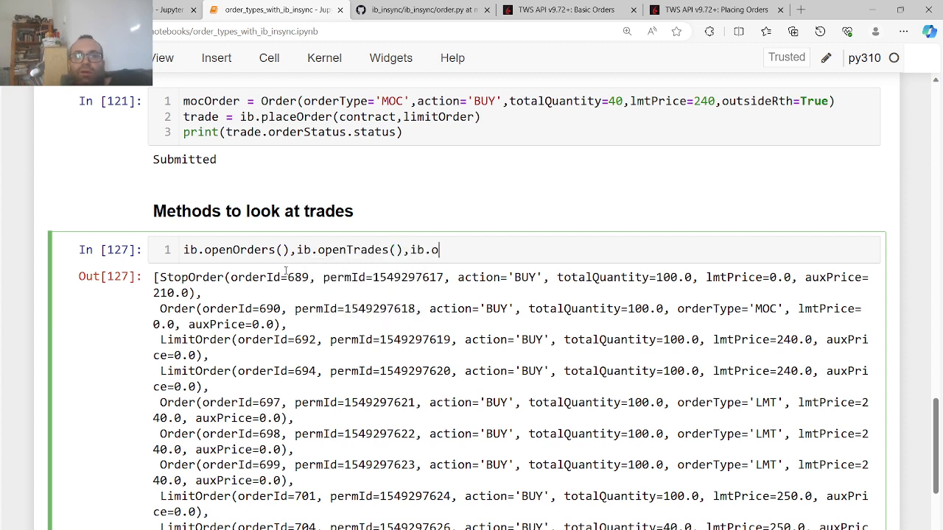
type("rder(),ib.trades(")
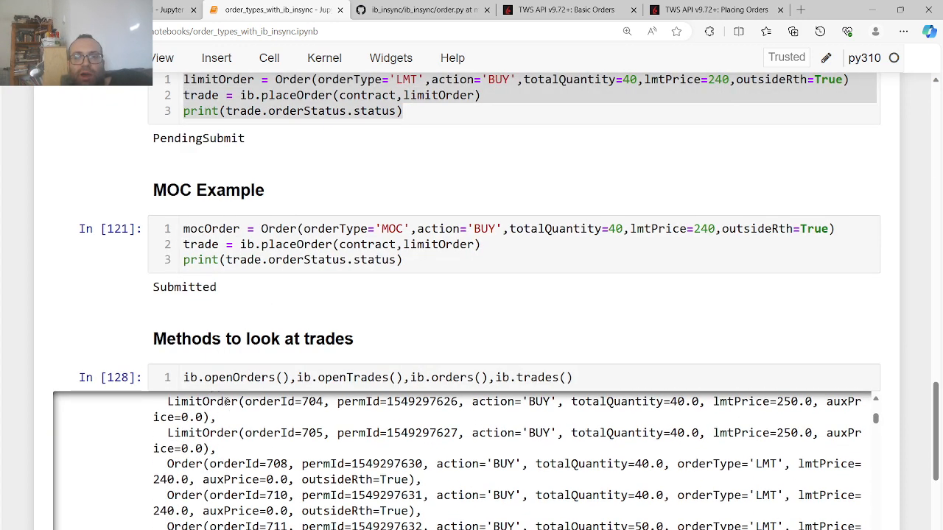
scroll("down", 3)
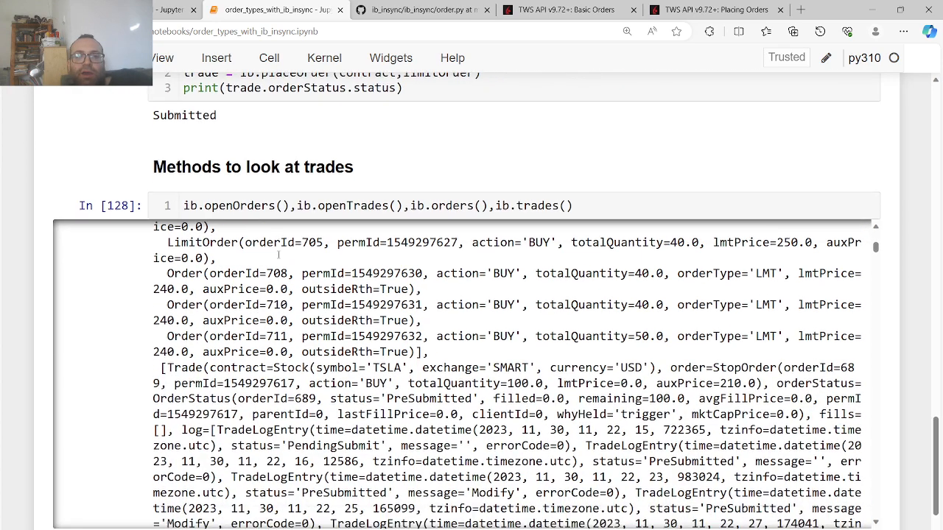
scroll("down", 3)
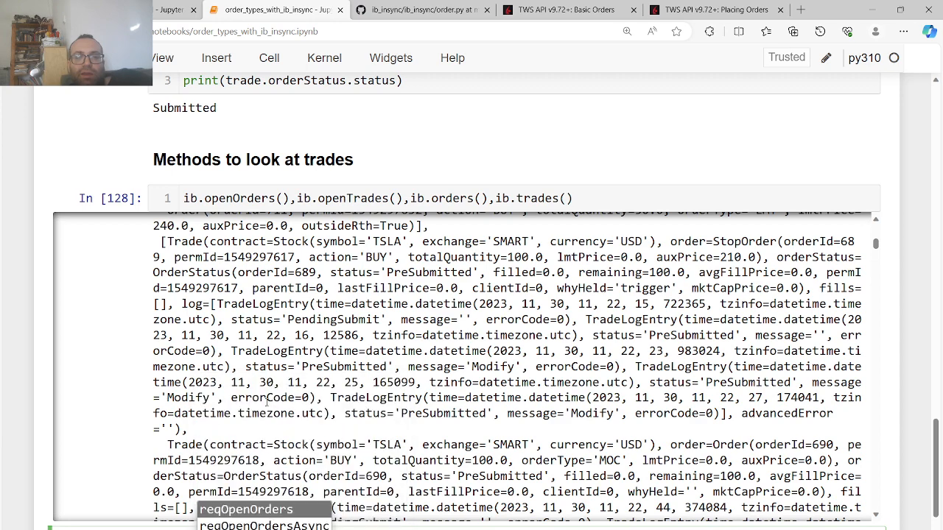
scroll("down", 3)
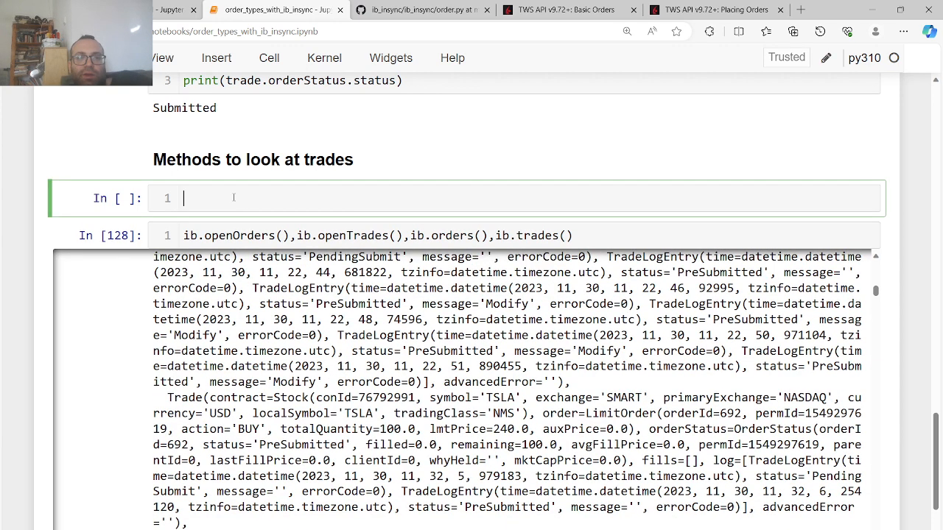
Add a 'Non Blockin' markdown heading above the non-blocking order cells
type("#####")
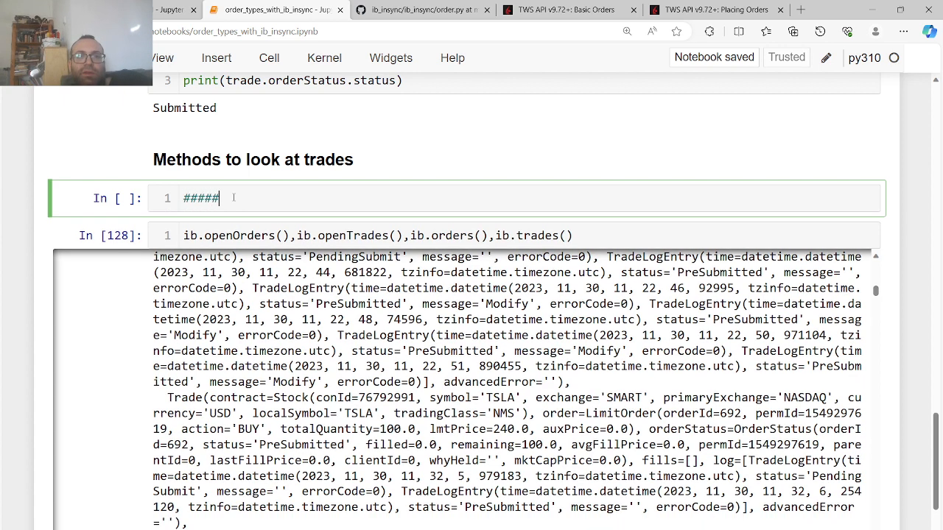
type("Non B")
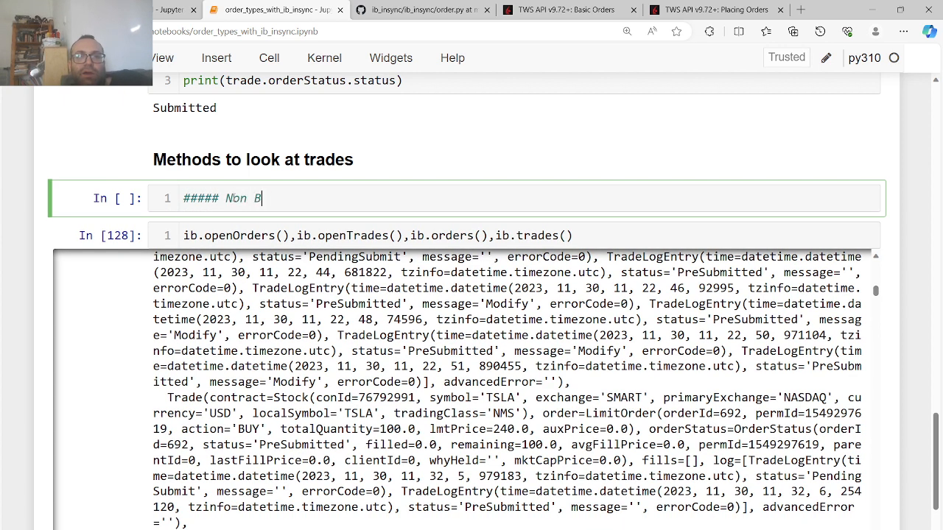
type("lockin")
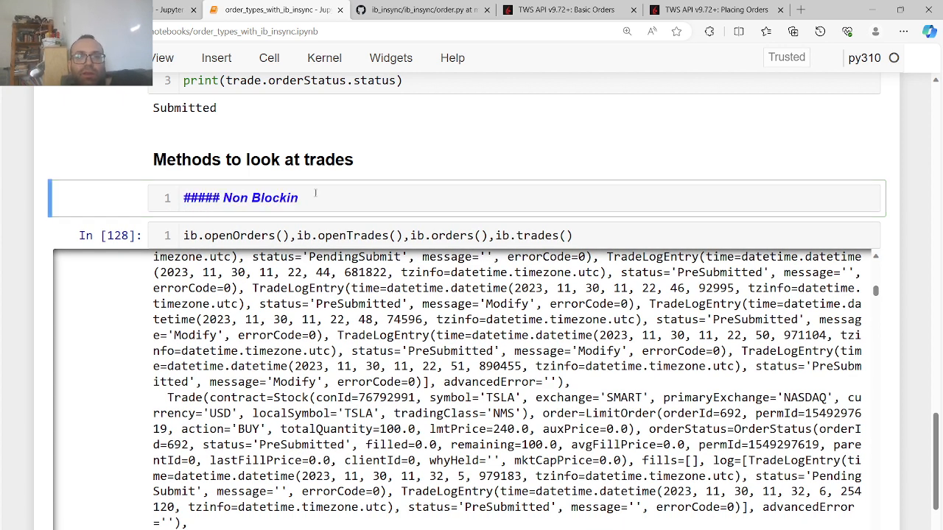
scroll("down", 3)
type("m")
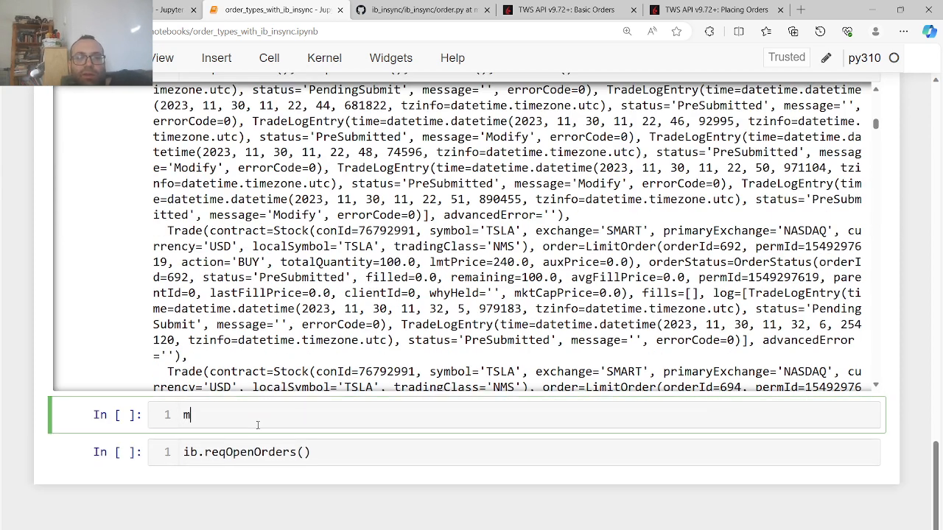
Add a 'Blocking' heading above the ib.reqOpenOrders() cell
type("####")
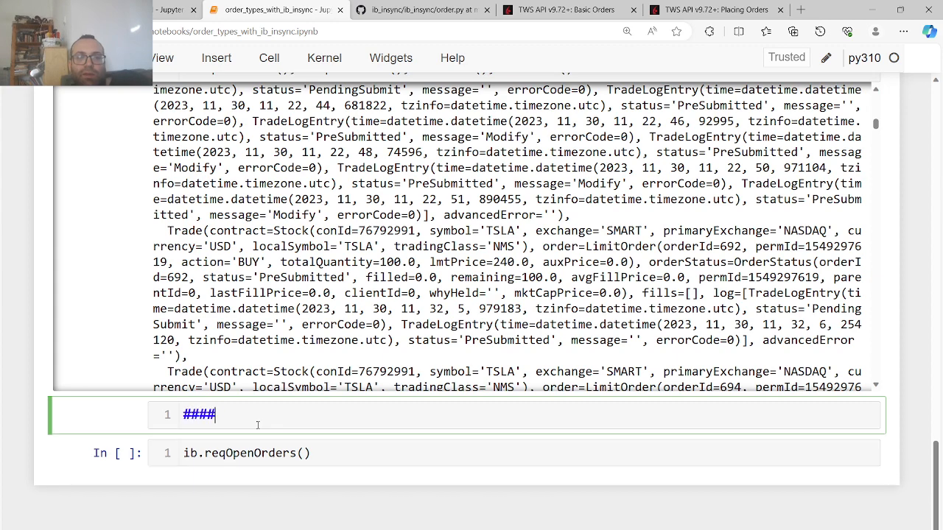
type("Blocking")
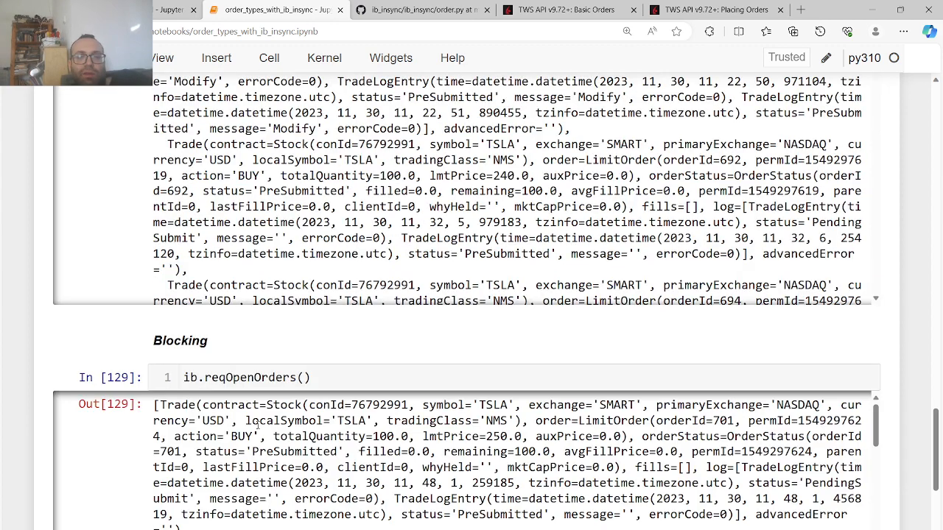
scroll("down", 3)
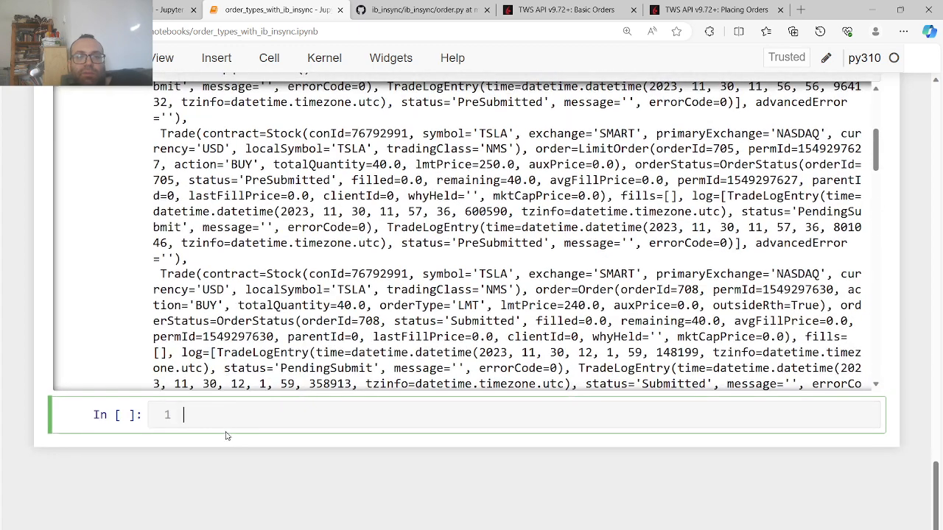
type("### Cancle")
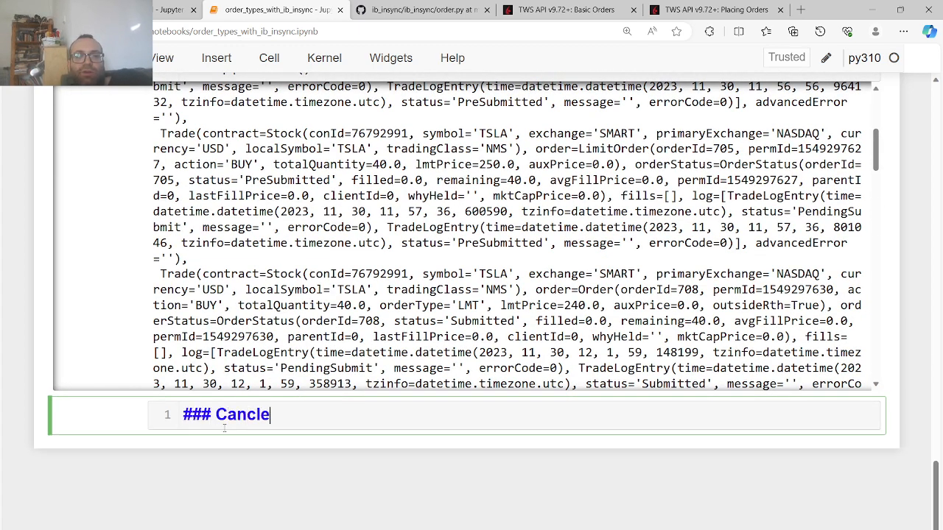
Render the Cancel Orders heading and begin an ib.cancelOrder call, then clear it
key("shift+Enter")
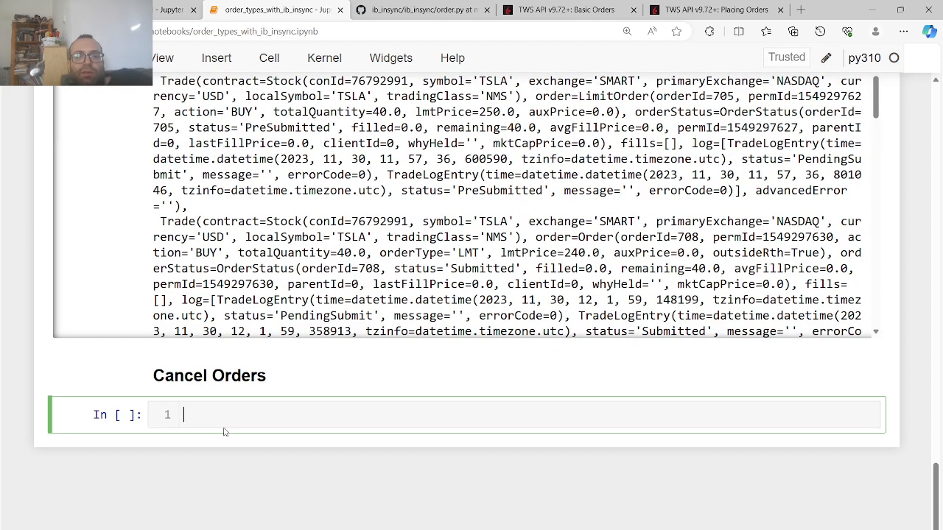
type("ib.ca")
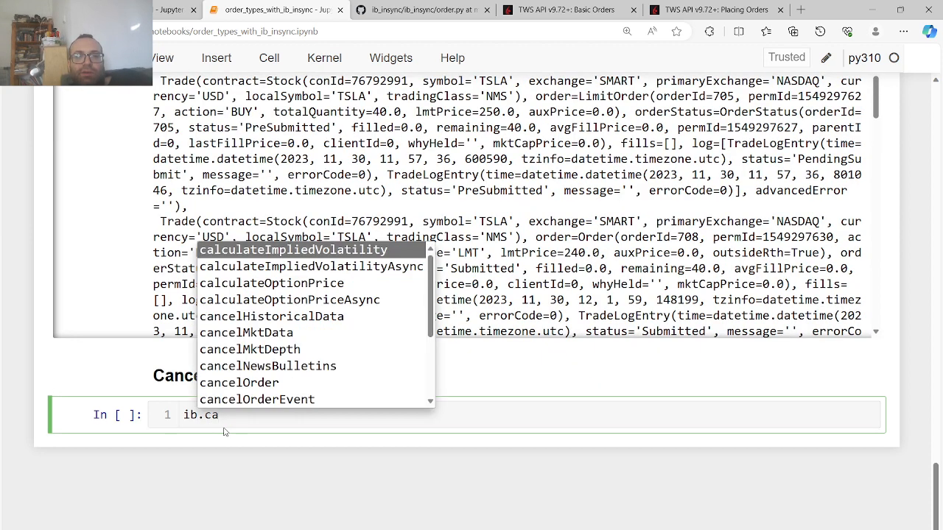
left_click(239, 382)
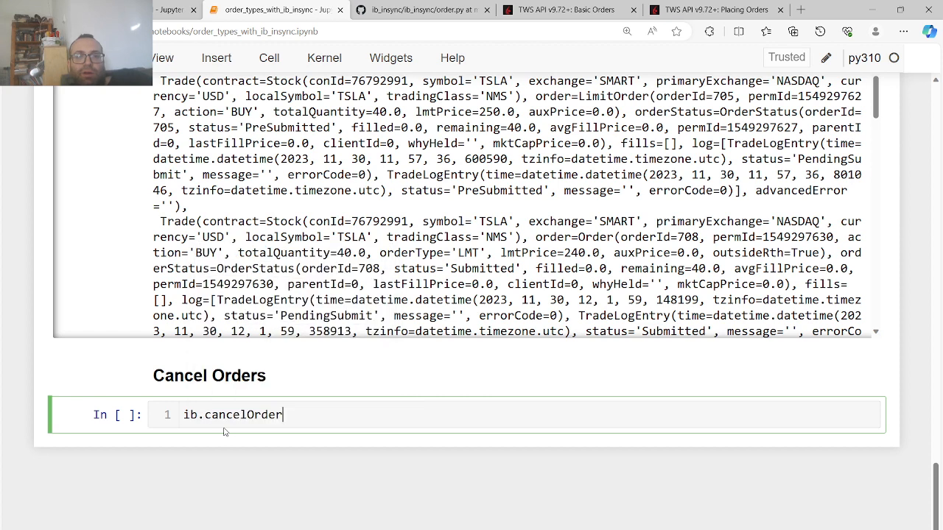
type("(")
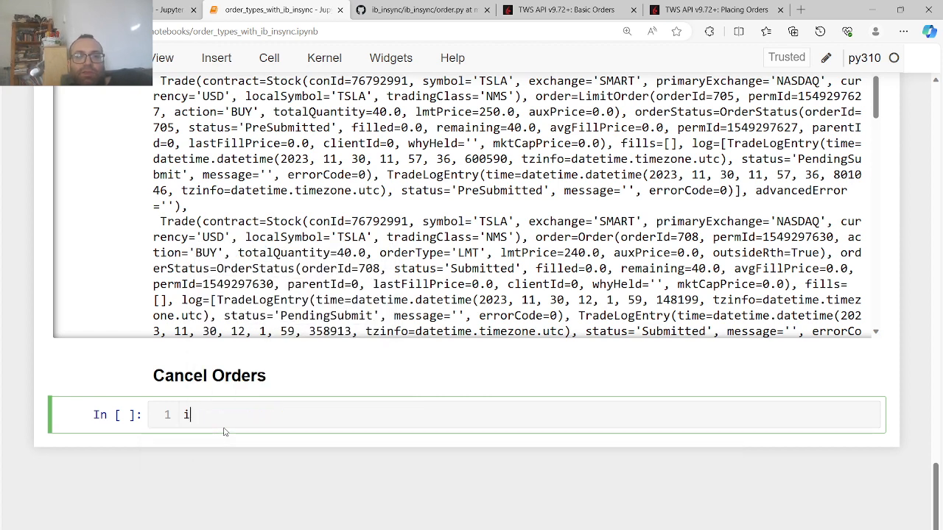
key("Backspace")
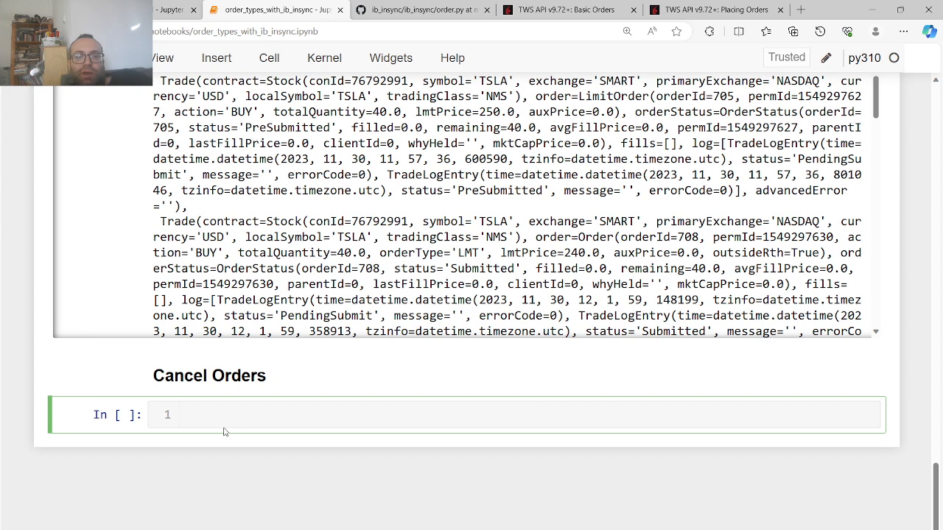
Write a loop calling ib.cancelOrder on each order in ib.openOrders()
type("for orde")
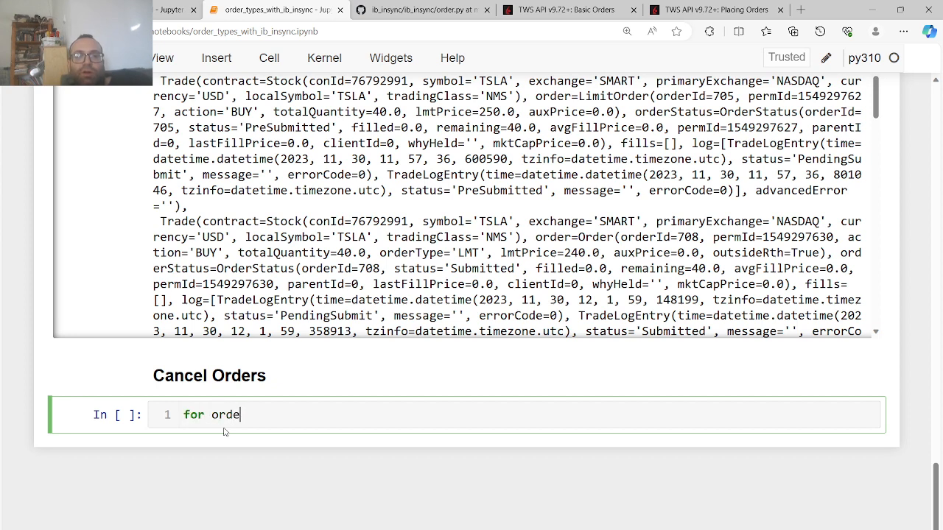
type("r in ib.")
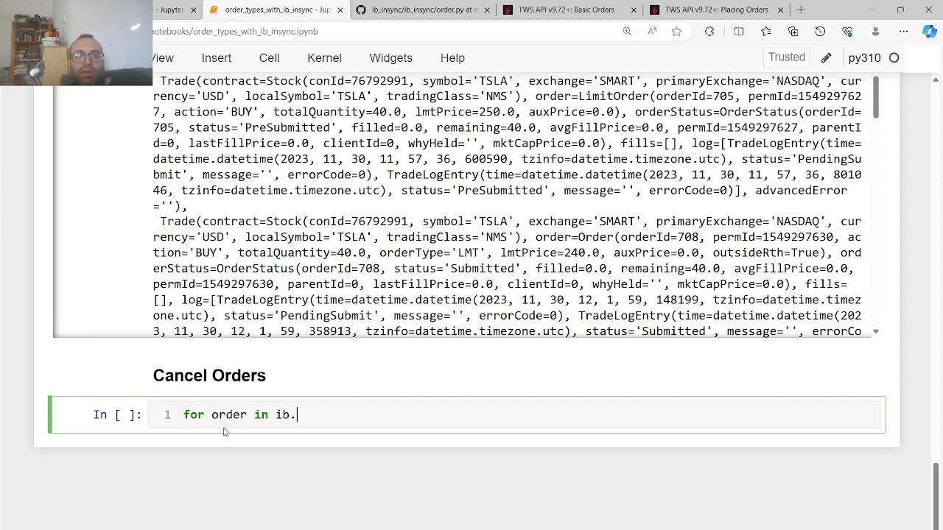
type("o")
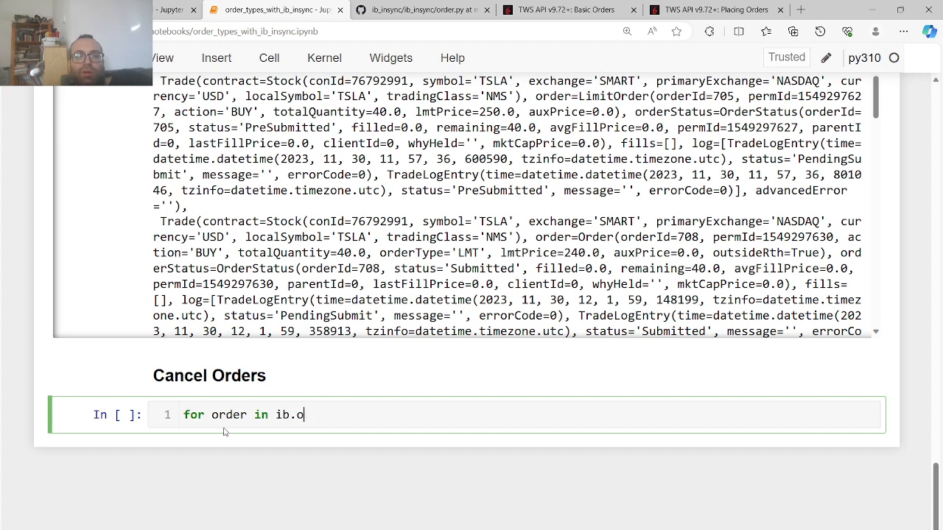
type("penOrders()")
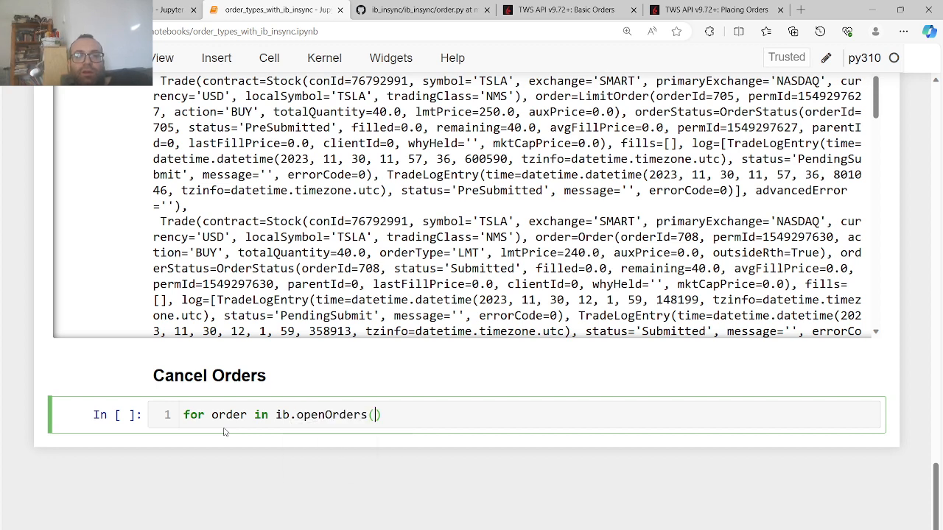
type("ib.cancelOrder(order")
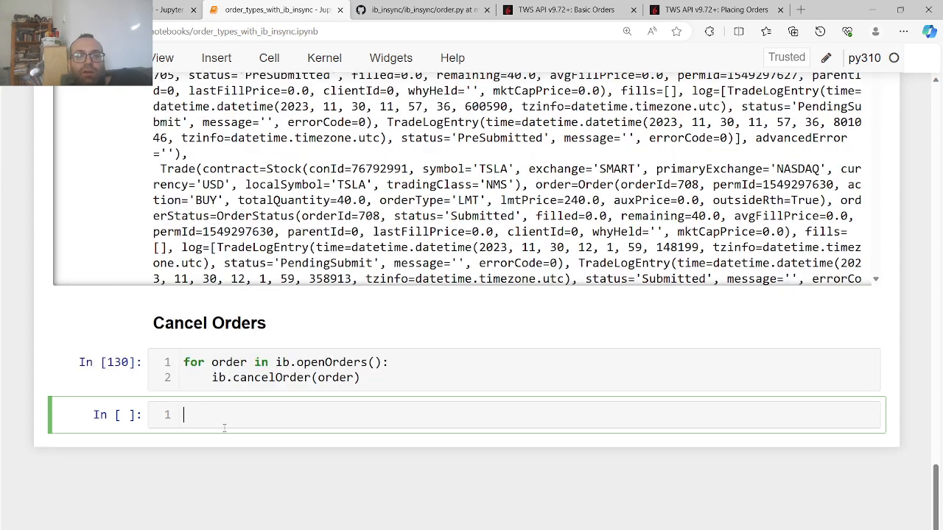
Run ib.openOrders() in the new cell to confirm an empty list
type("ib.op")
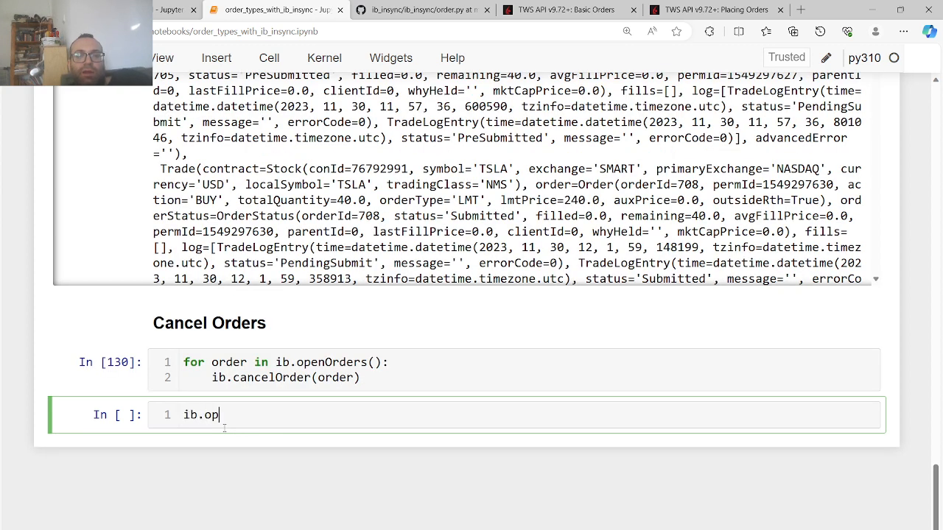
type("enOrders()")
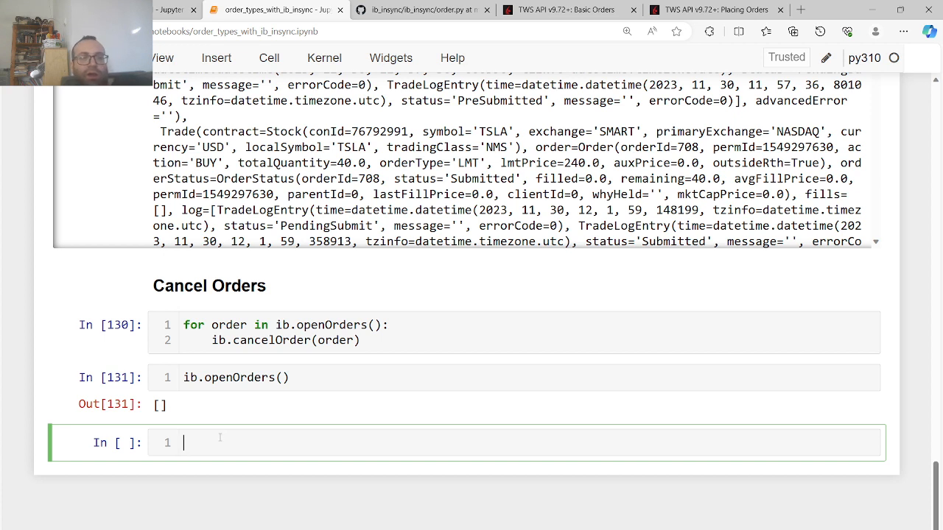
mouse_move(523, 506)
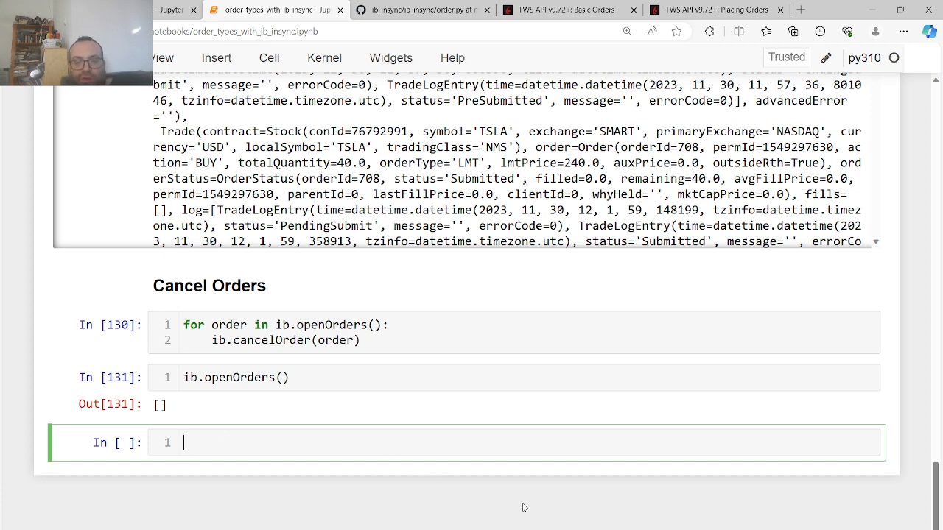